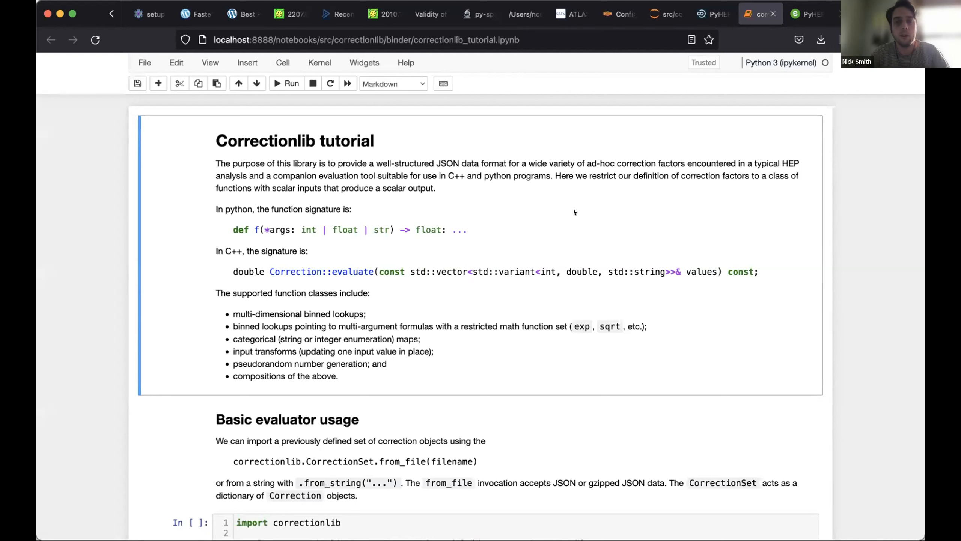
mouse_move(467, 318)
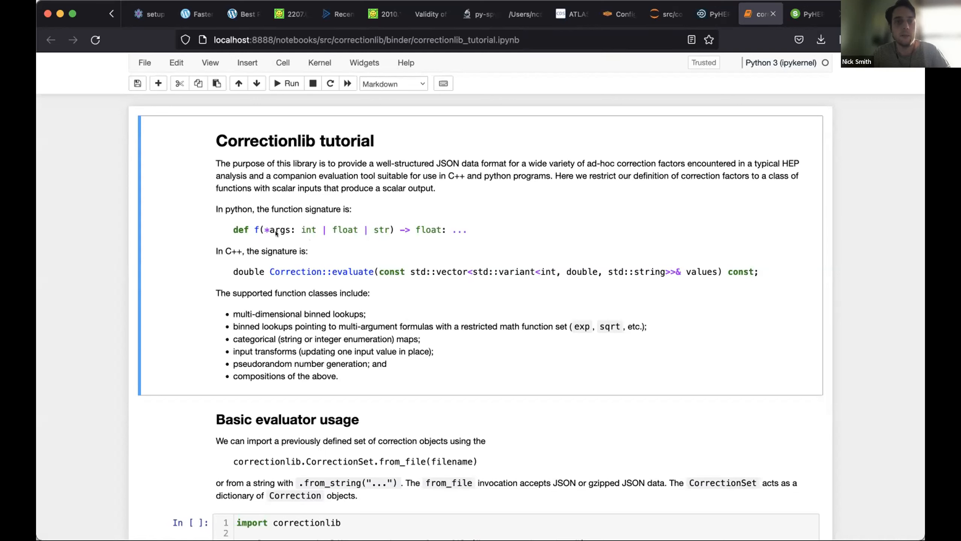
mouse_move(357, 243)
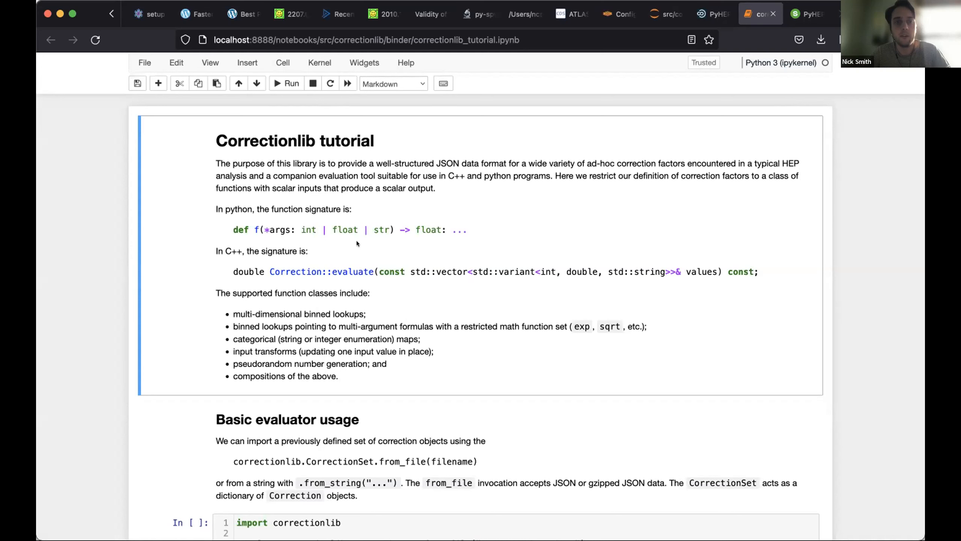
mouse_move(436, 234)
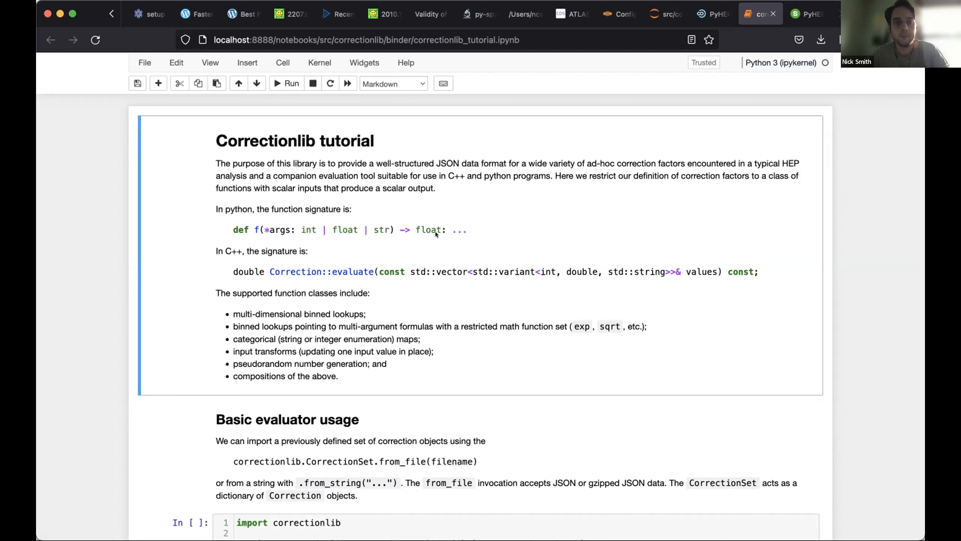
mouse_move(423, 300)
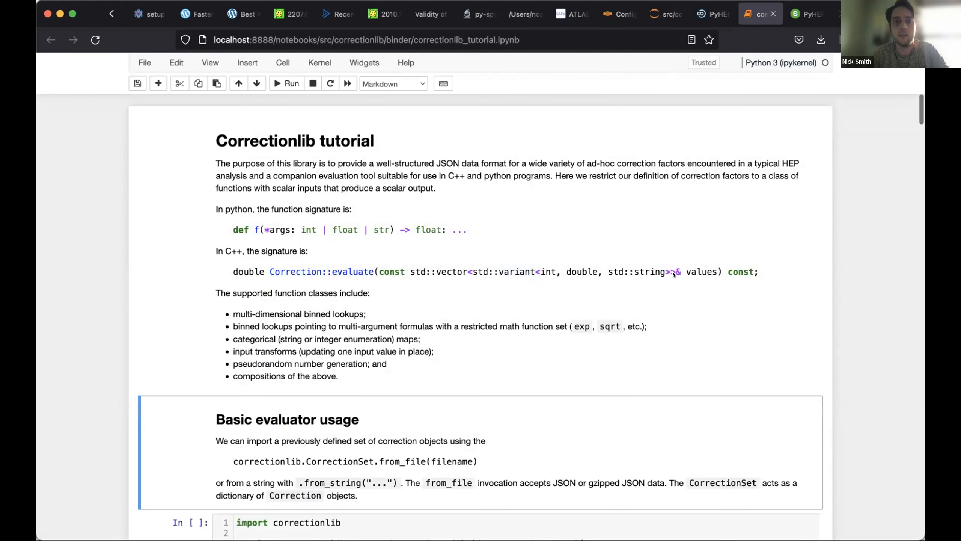
Step: Run the cell loading mycorrections.json, inspect the JSON file from the file tree, and return to the notebook
scroll(down, 3)
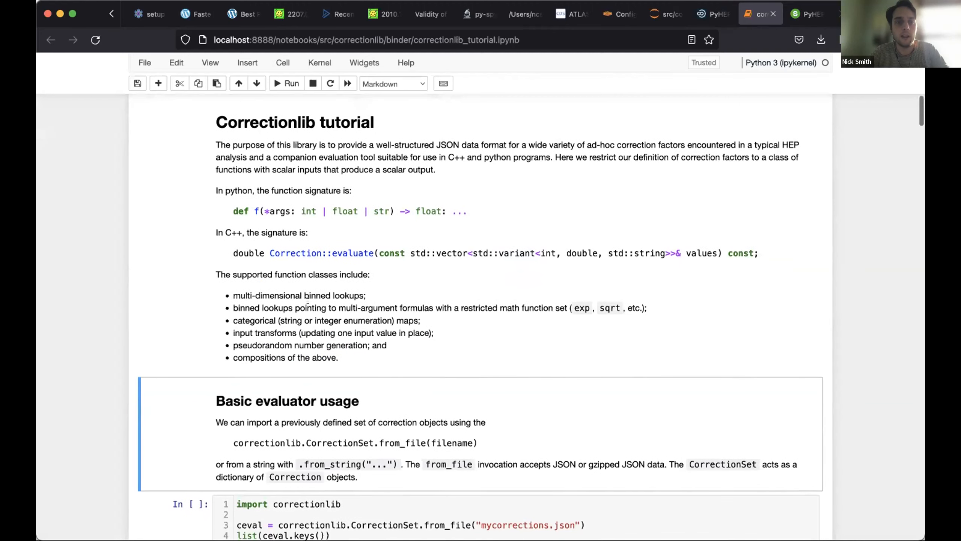
mouse_move(403, 345)
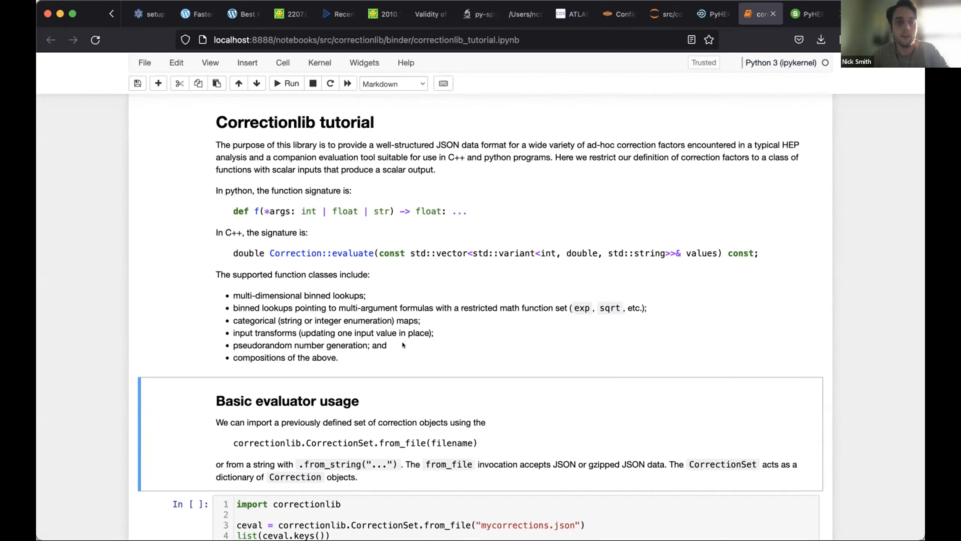
mouse_move(225, 306)
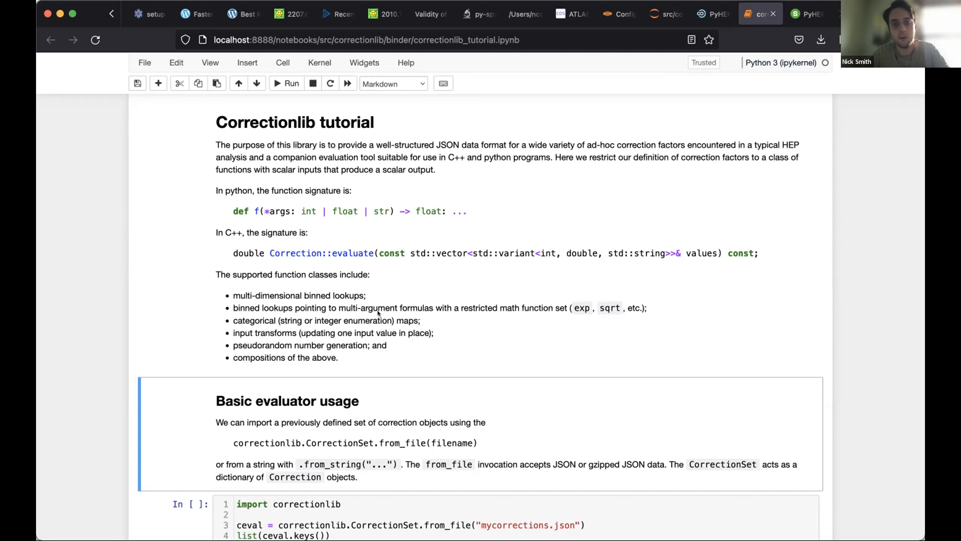
mouse_move(463, 350)
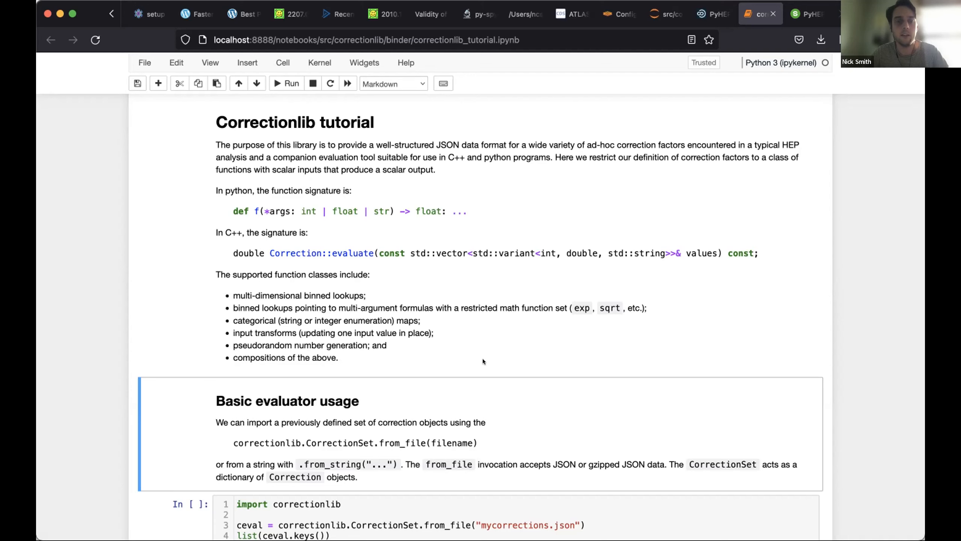
mouse_move(553, 430)
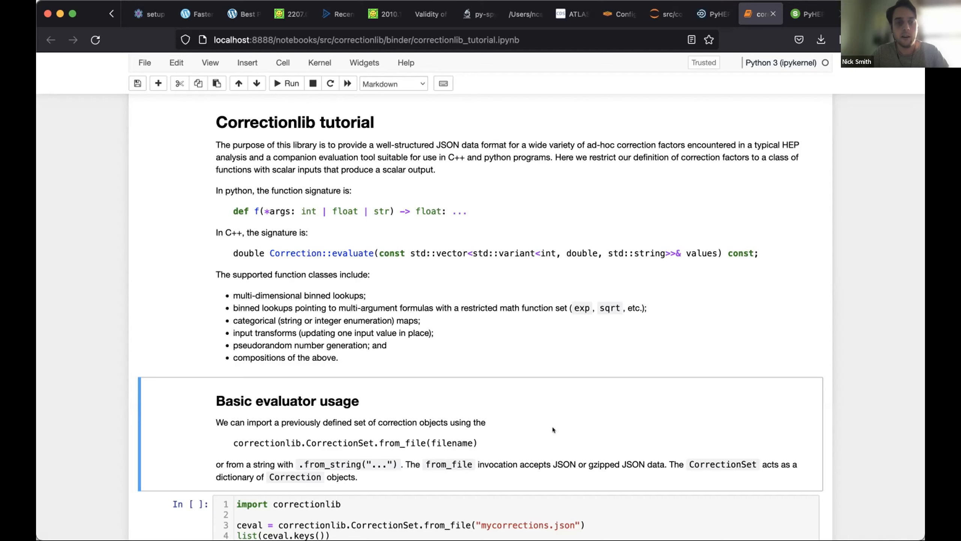
scroll(down, 3)
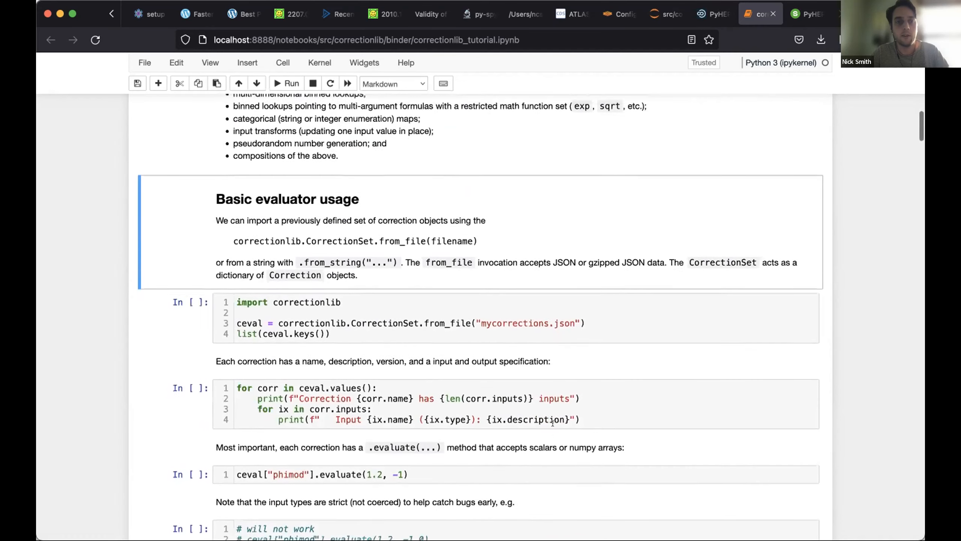
scroll(down, 3)
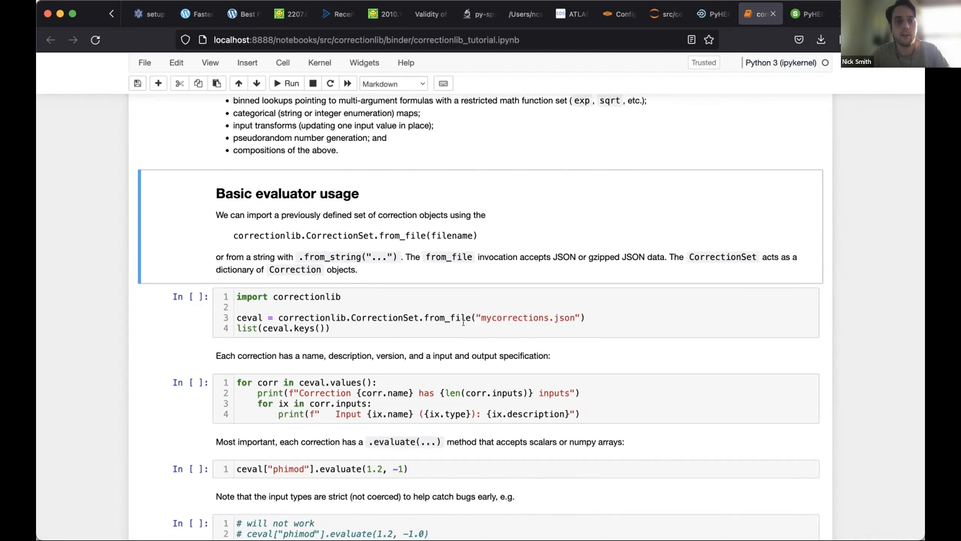
mouse_move(384, 272)
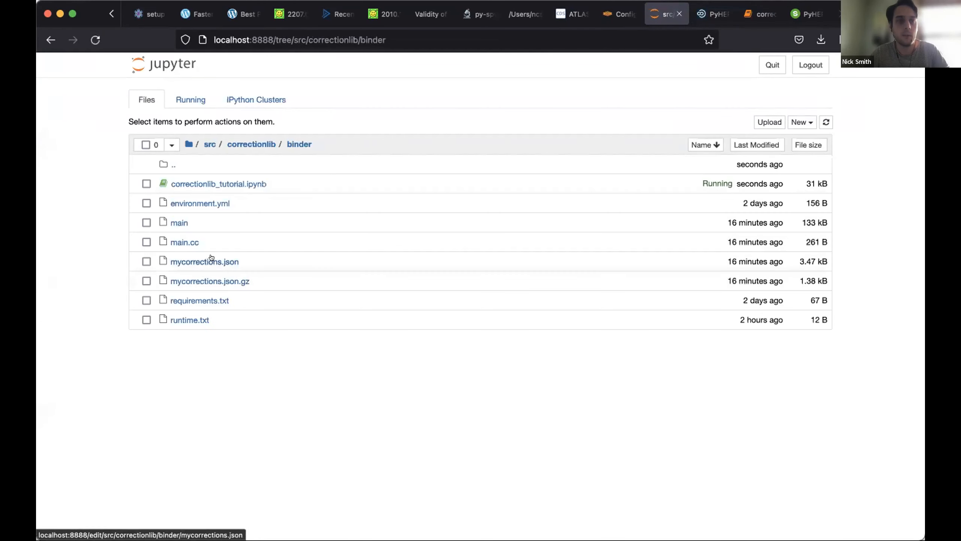
click(204, 261)
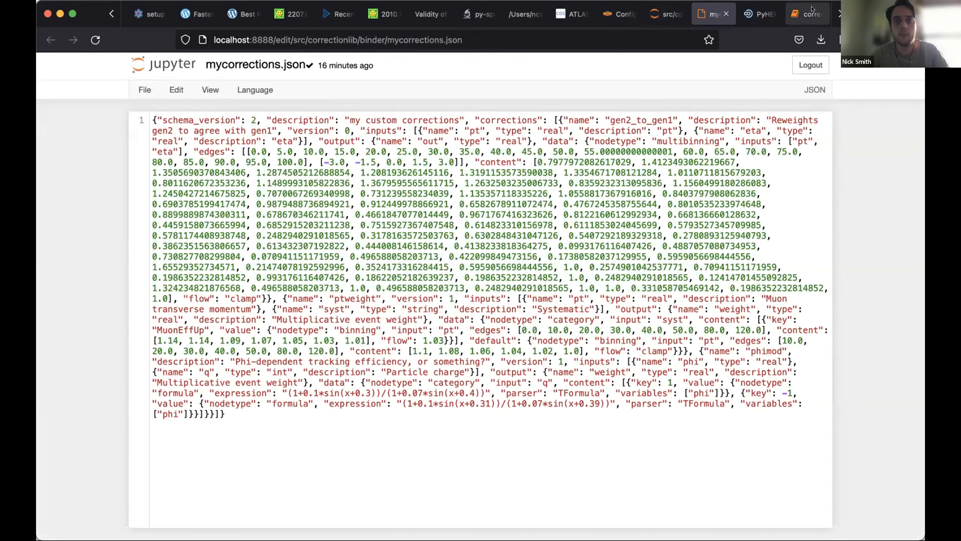
click(807, 14)
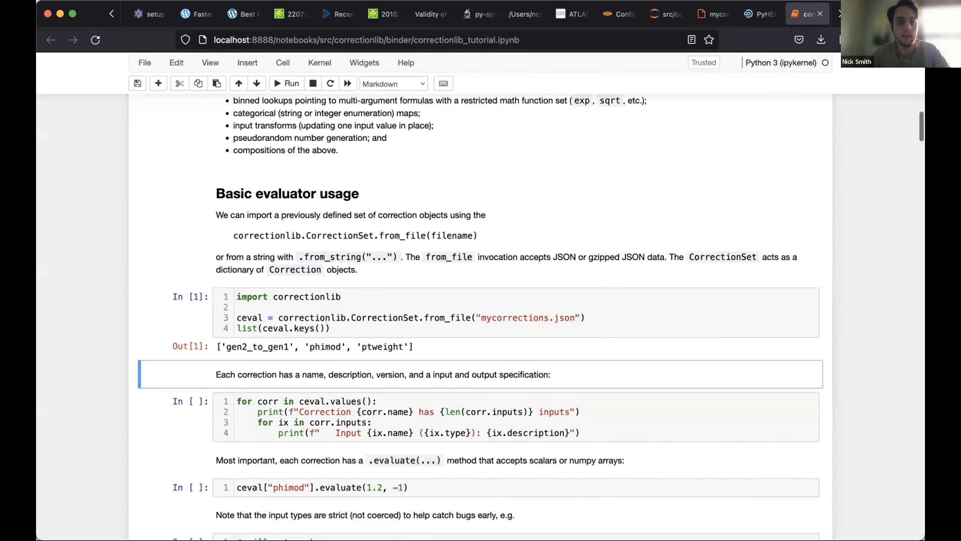
Step: Print each correction's inputs and evaluate phimod at (1.2, -1), returning 1.0278771158865732
click(429, 323)
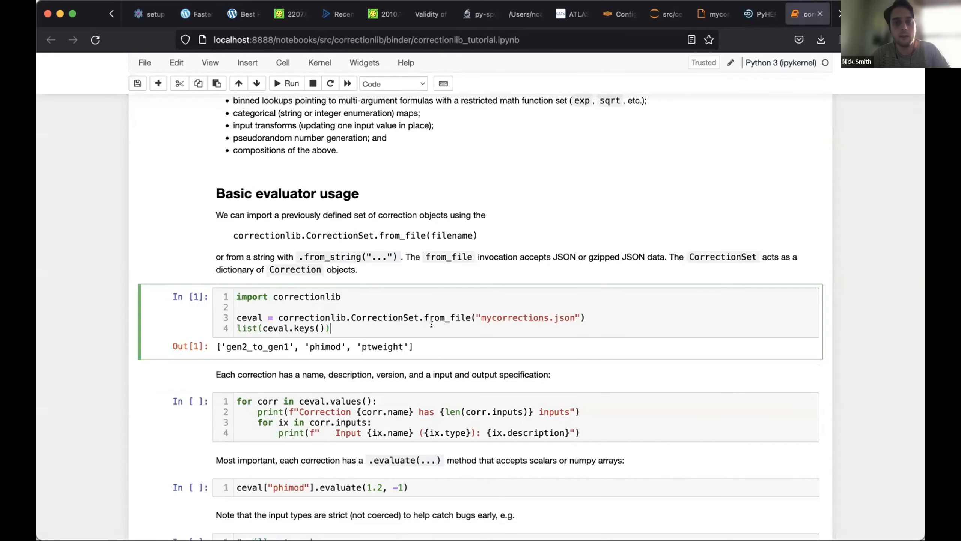
scroll(down, 3)
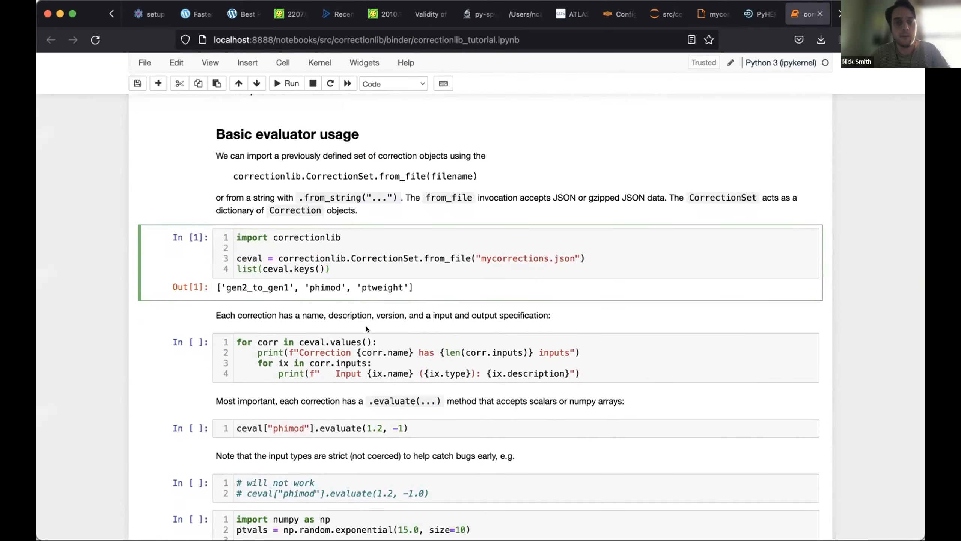
click(378, 342)
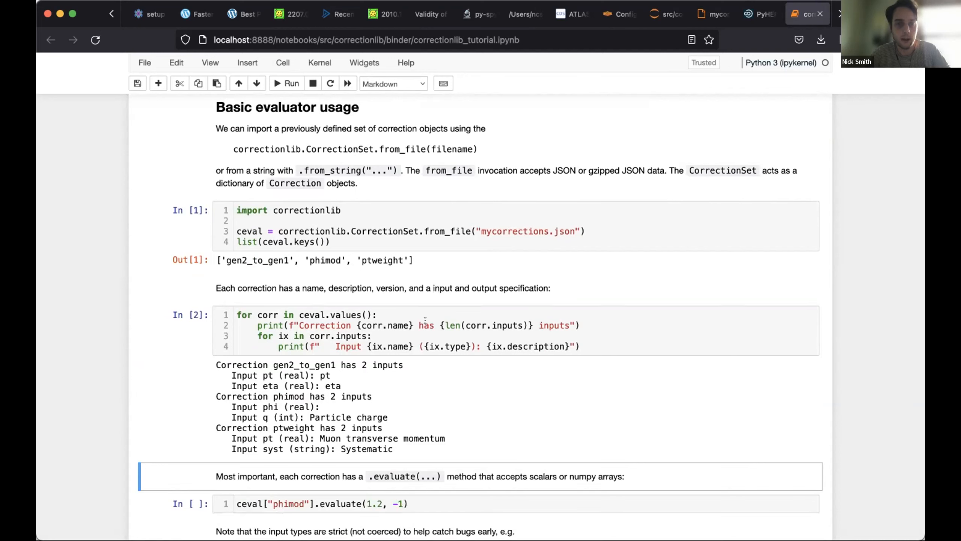
mouse_move(356, 409)
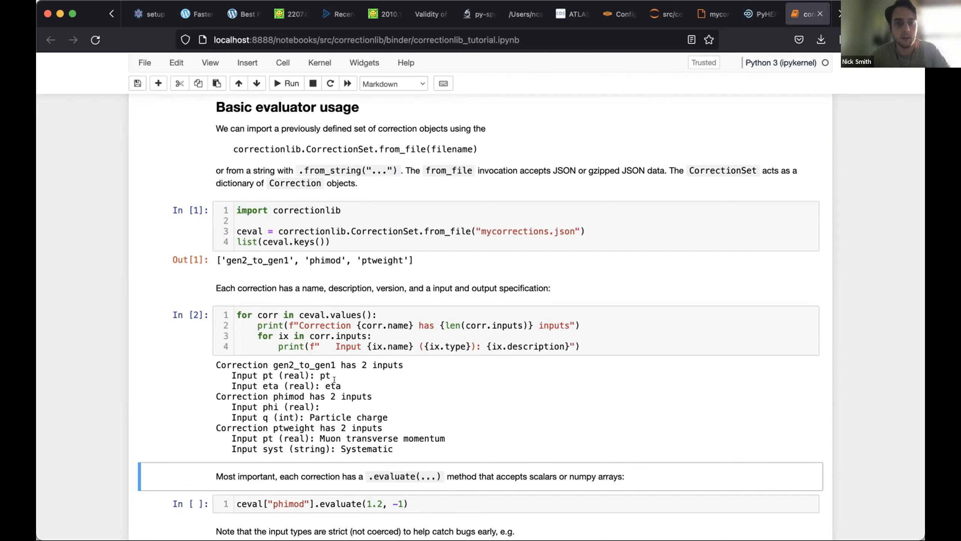
scroll(down, 3)
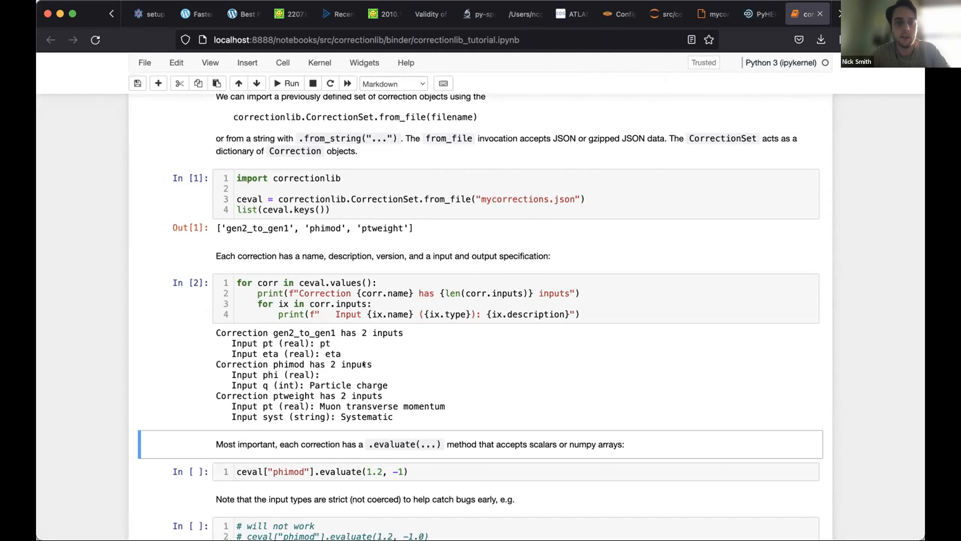
mouse_move(494, 362)
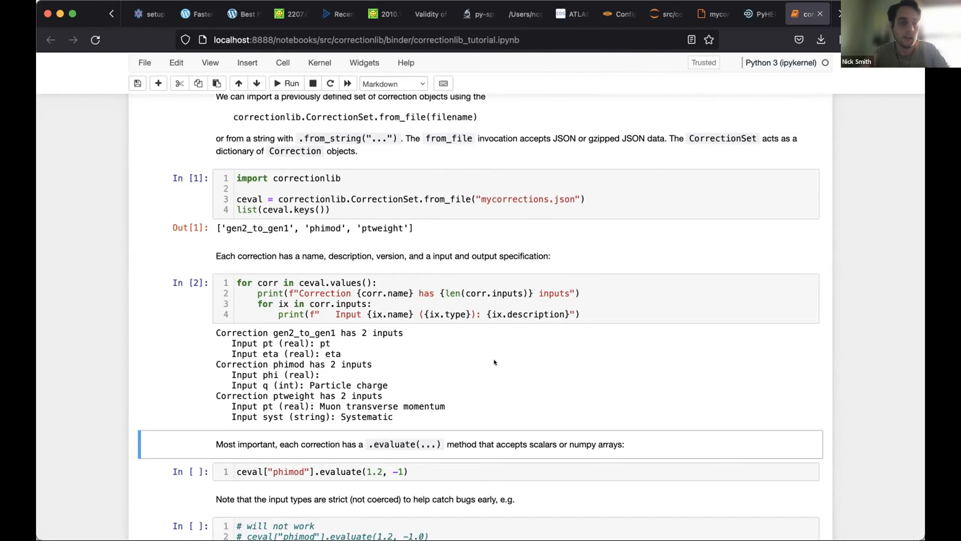
mouse_move(533, 314)
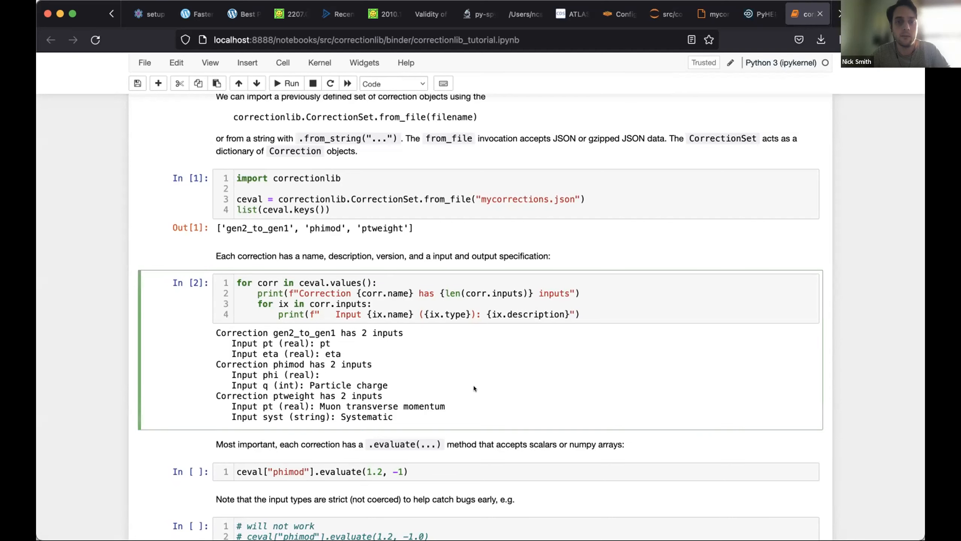
scroll(down, 3)
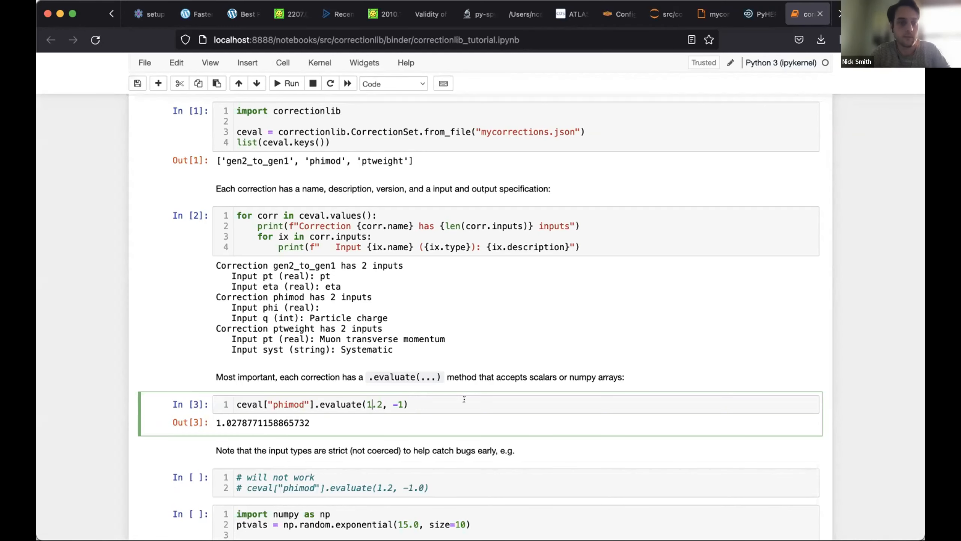
scroll(down, 3)
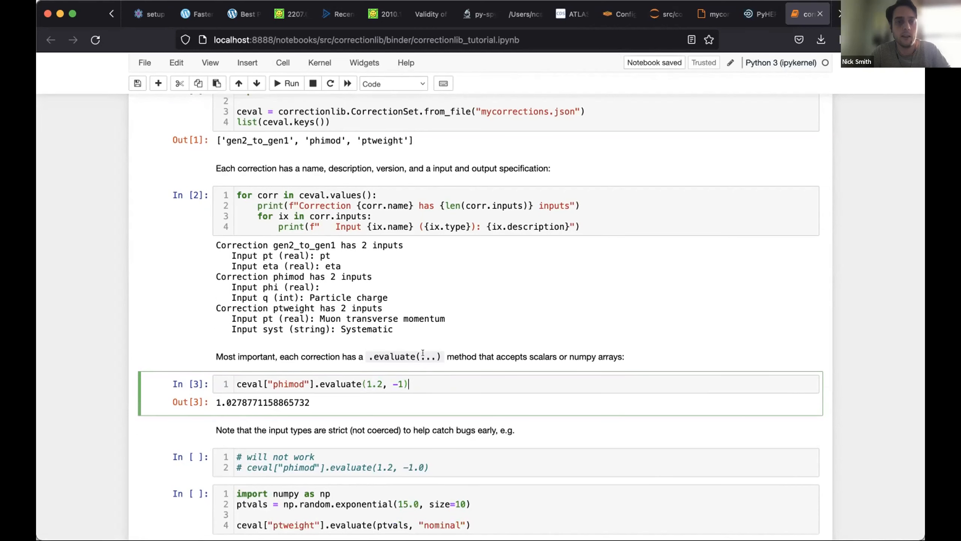
scroll(down, 3)
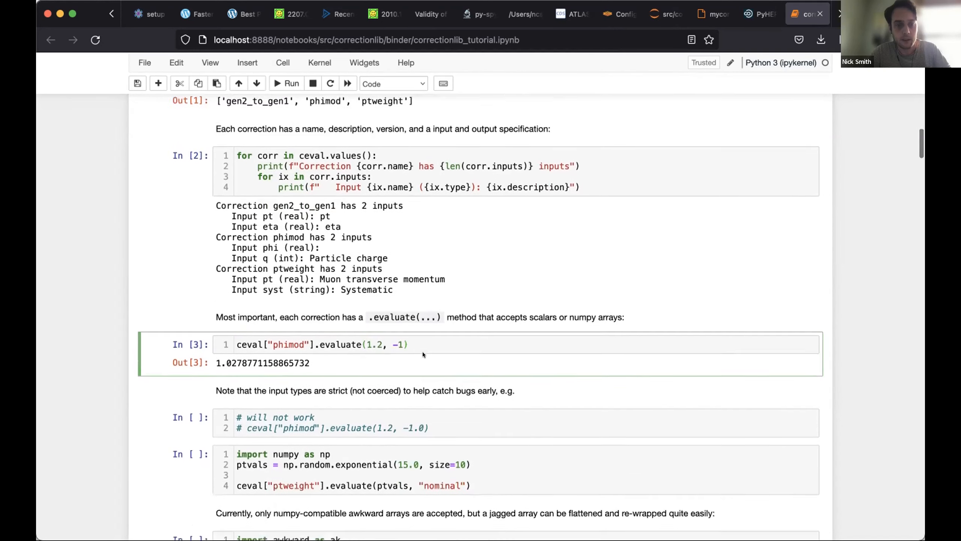
Step: Run the failing phimod cell, then change its 0 argument to 1 so it returns 1.0278319412797736
scroll(down, 3)
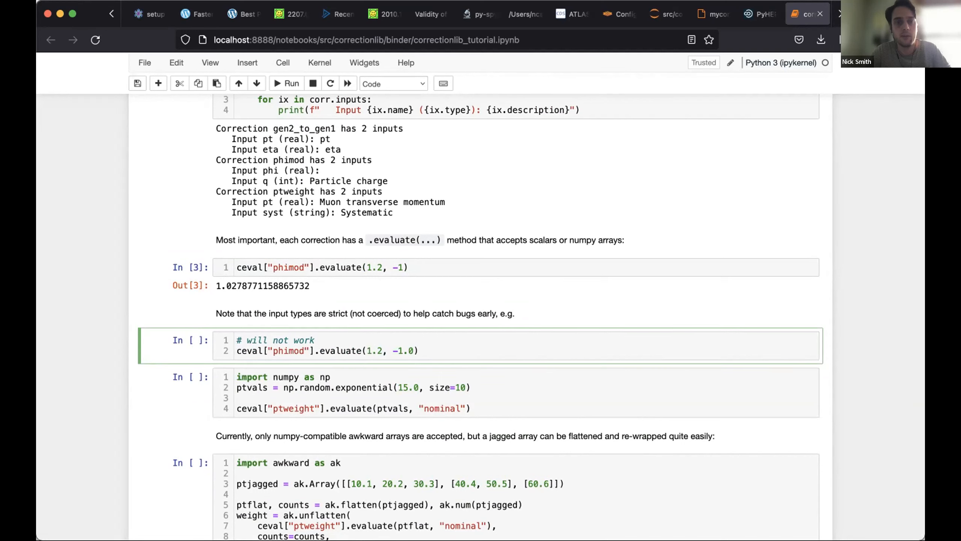
click(286, 84)
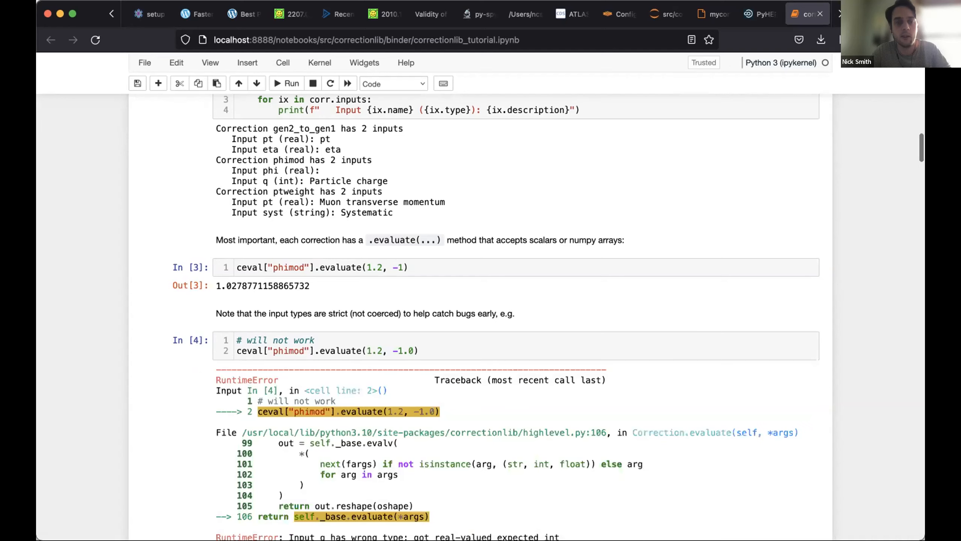
scroll(down, 3)
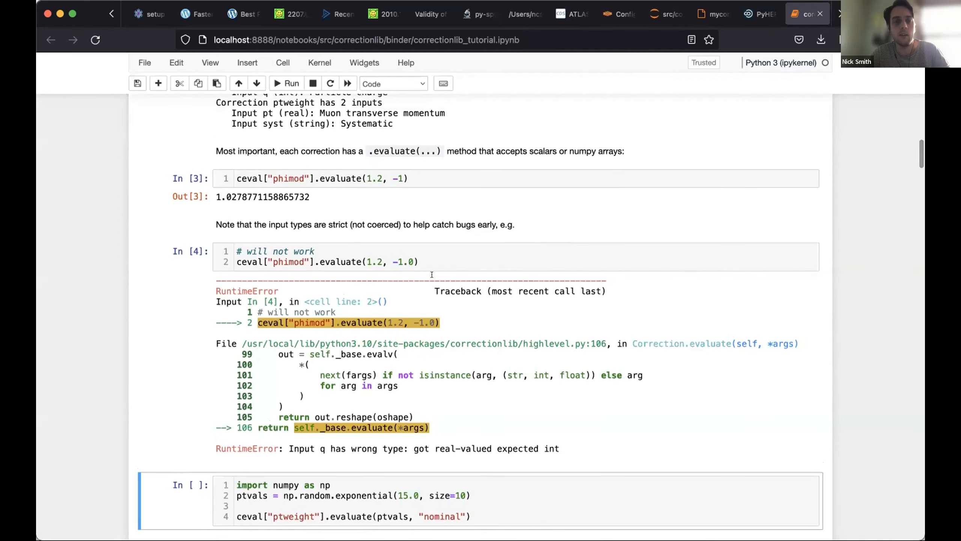
click(420, 262)
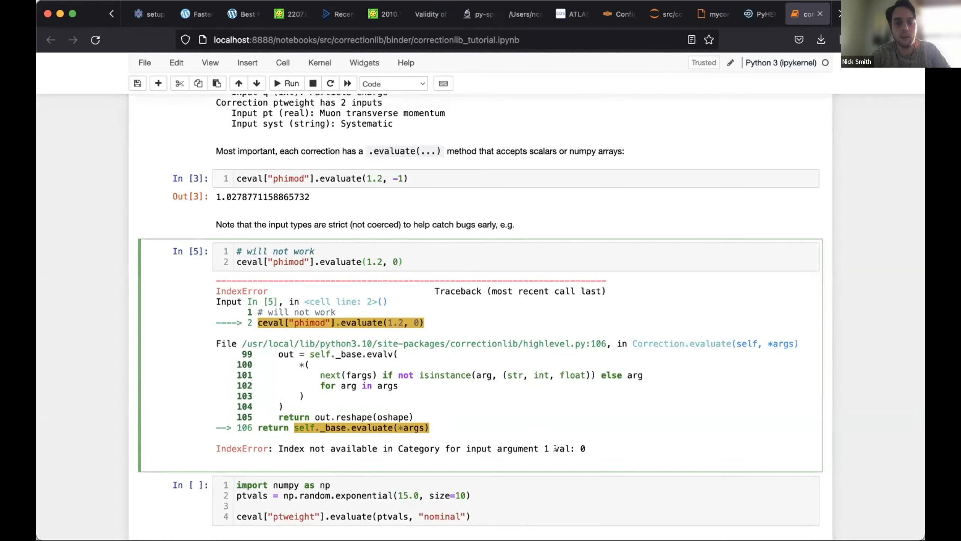
mouse_move(553, 443)
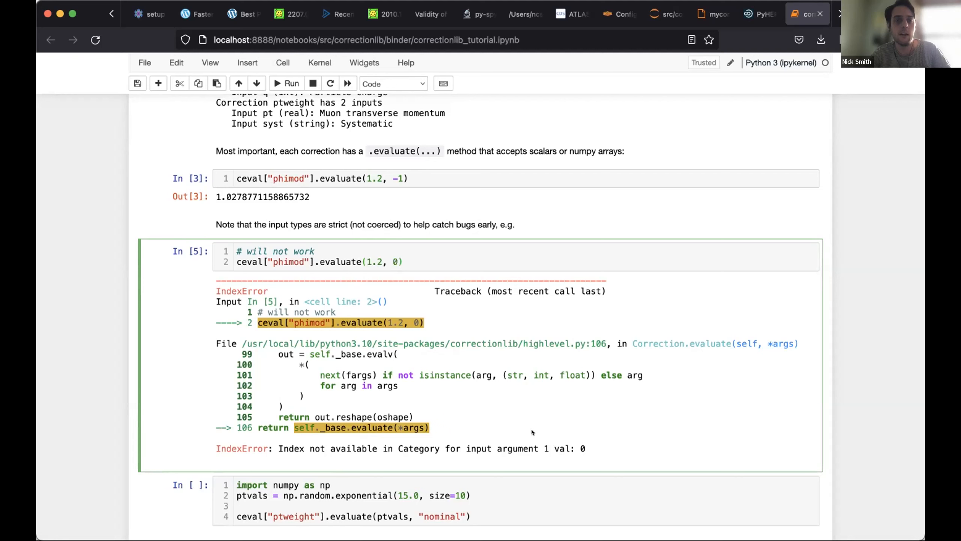
click(399, 262)
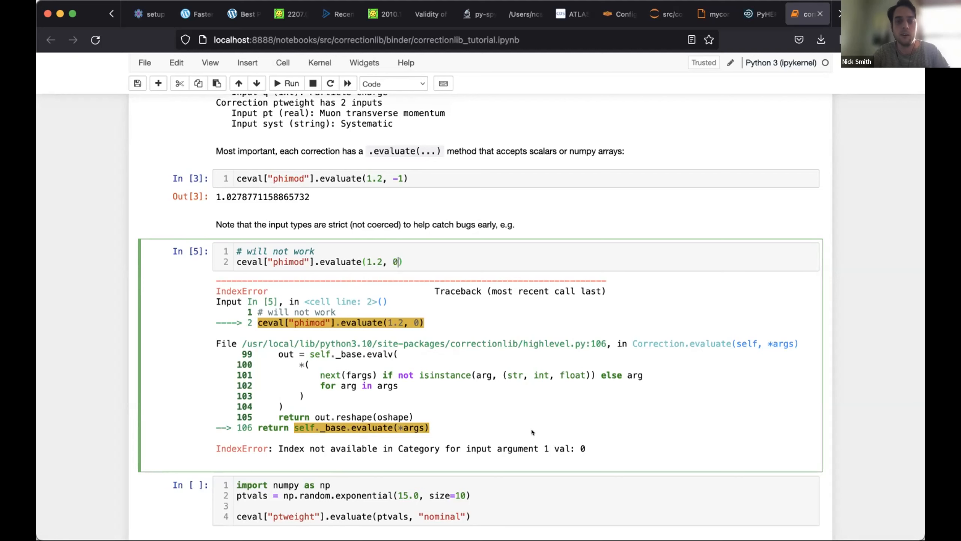
text(1)
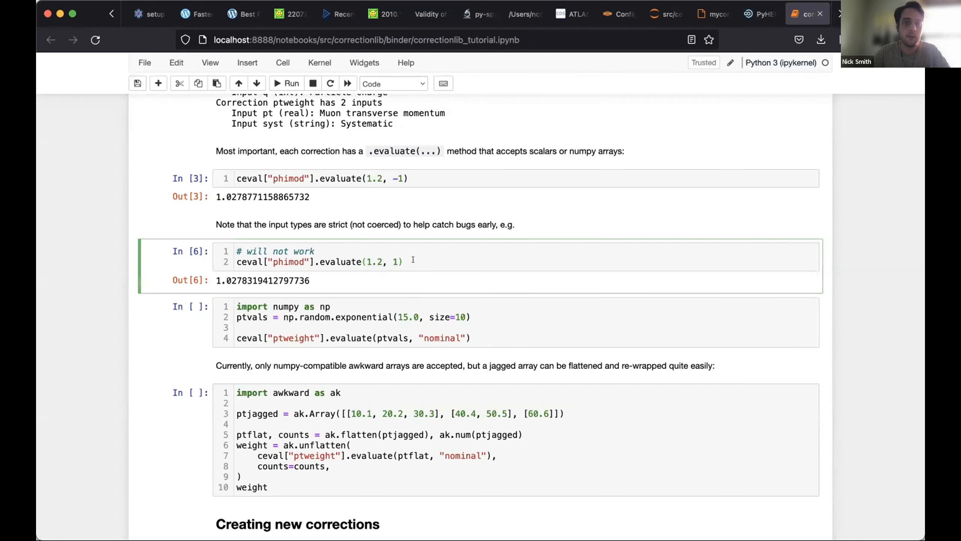
mouse_move(433, 269)
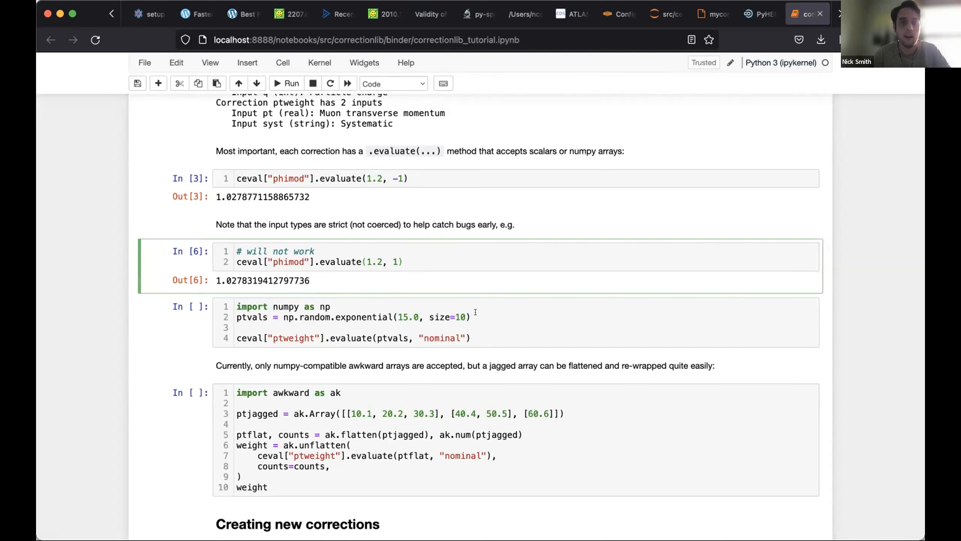
Step: Run the numpy ptweight example so it returns an array of weights
click(374, 331)
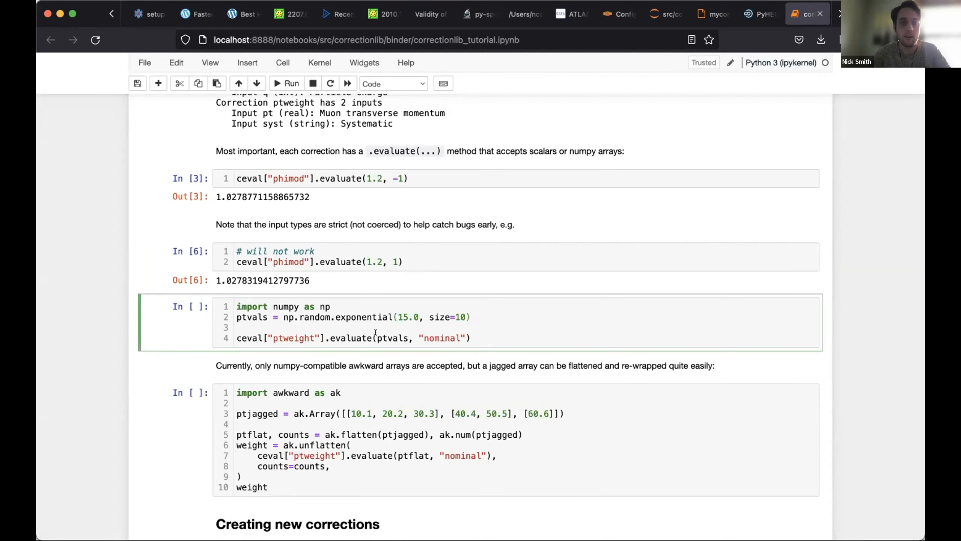
drag(378, 338, 459, 338)
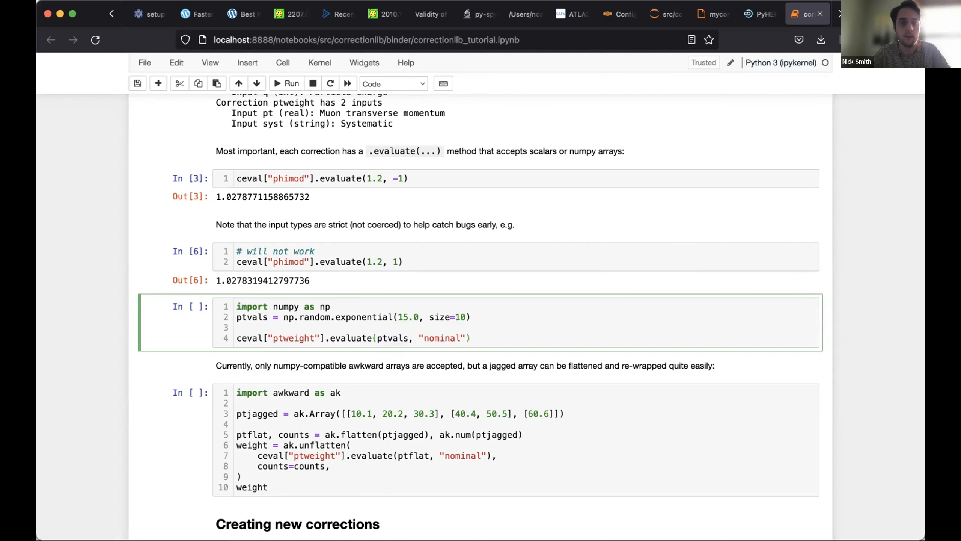
click(286, 83)
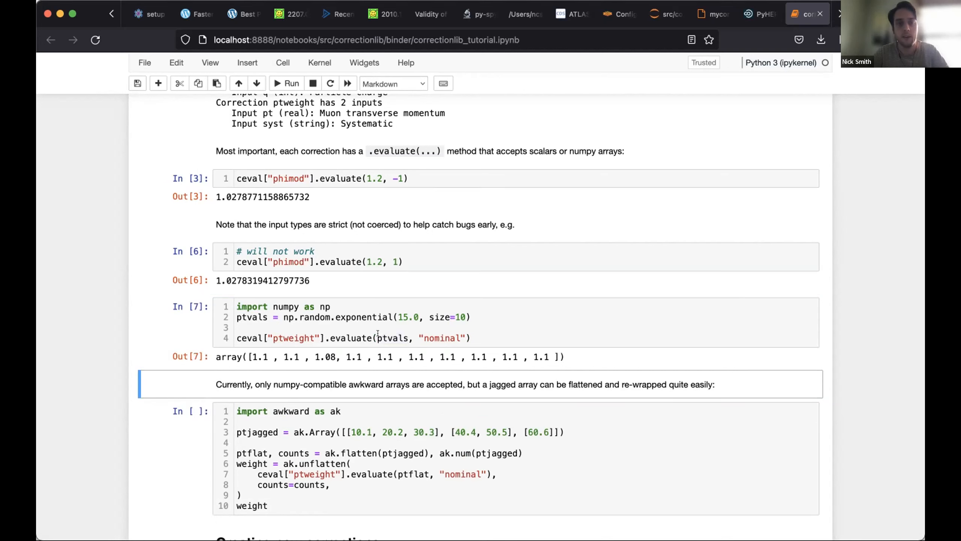
mouse_move(309, 364)
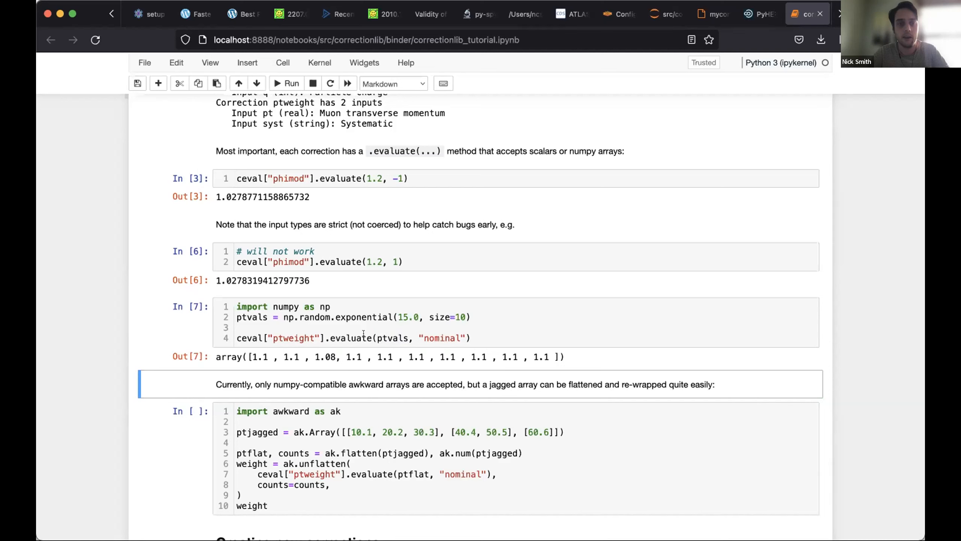
click(389, 338)
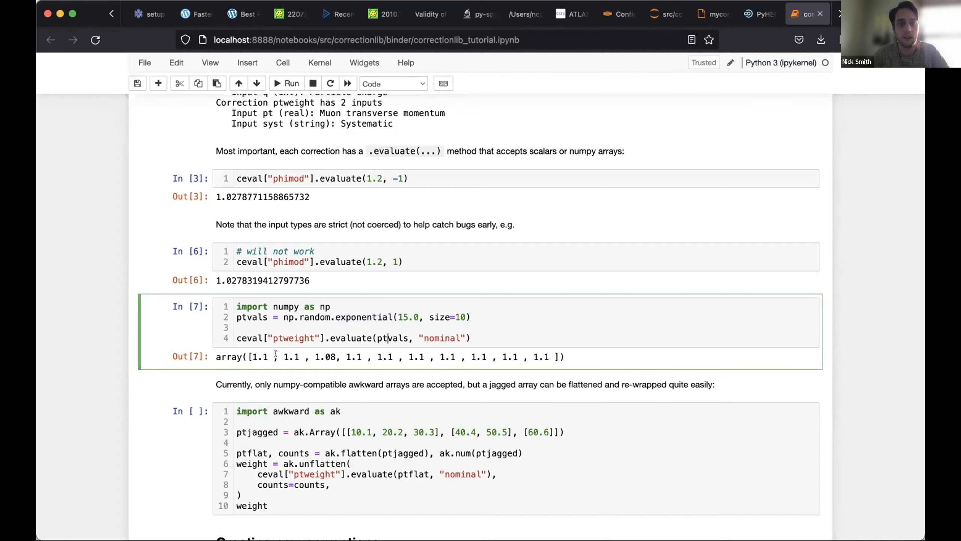
mouse_move(494, 333)
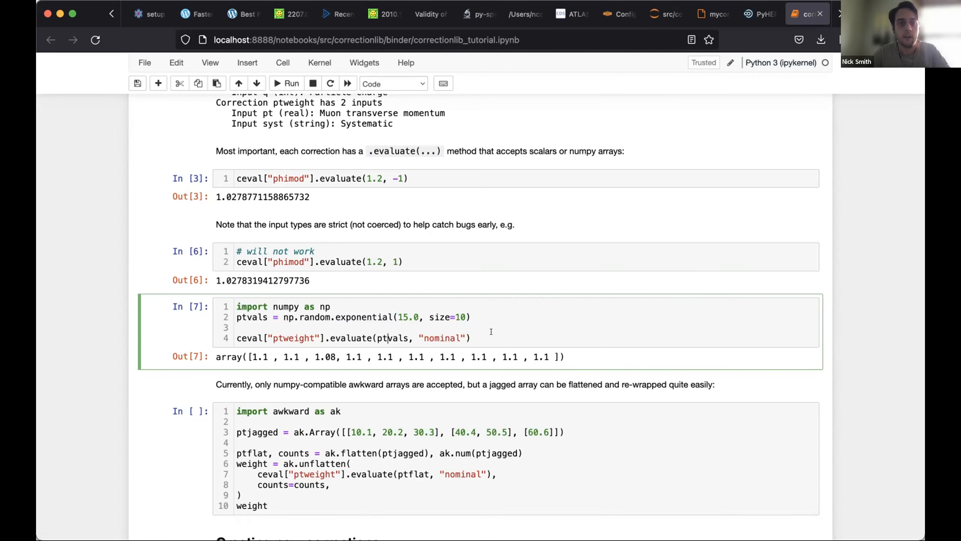
Step: Run the jagged awkward-array example giving a 3 * var * float64 Array, and save the notebook
scroll(down, 3)
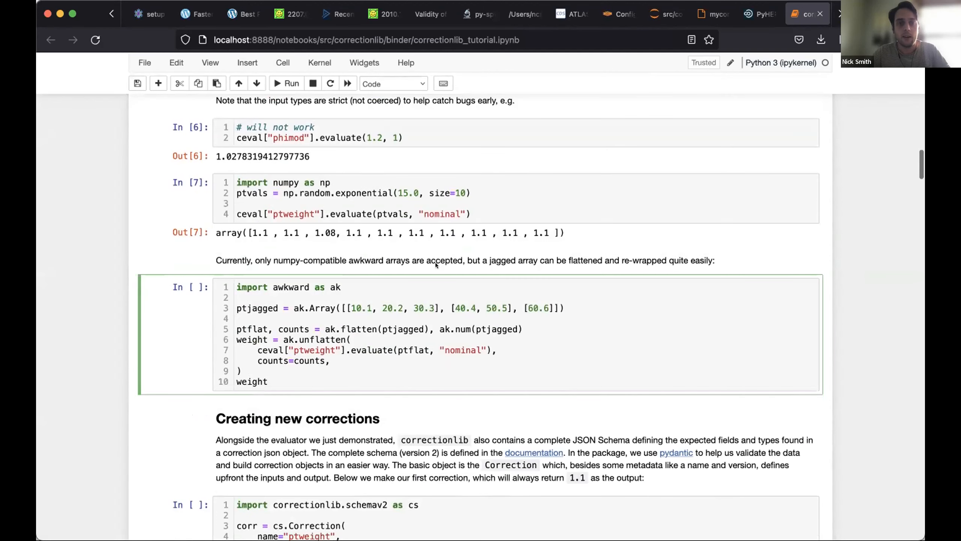
click(394, 285)
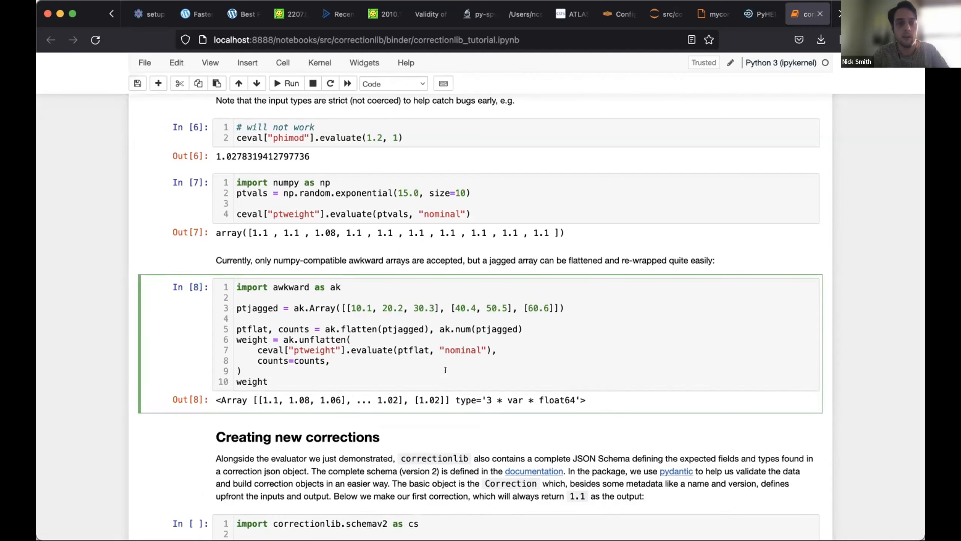
scroll(down, 3)
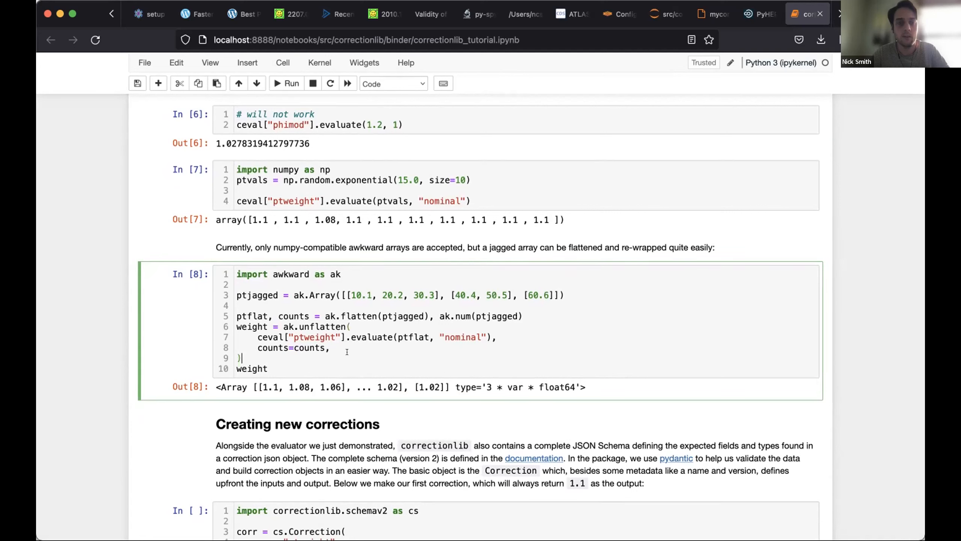
key(cmd+s)
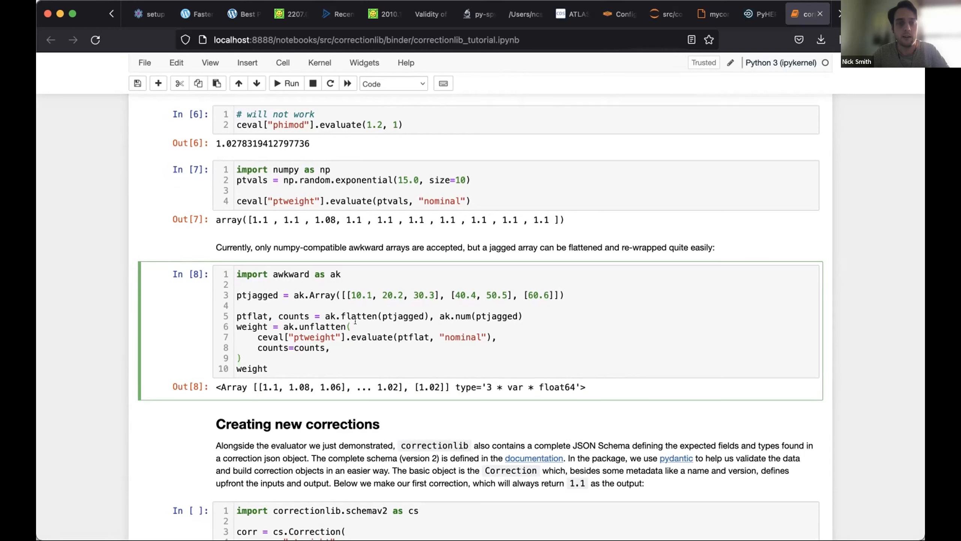
drag(344, 337, 433, 337)
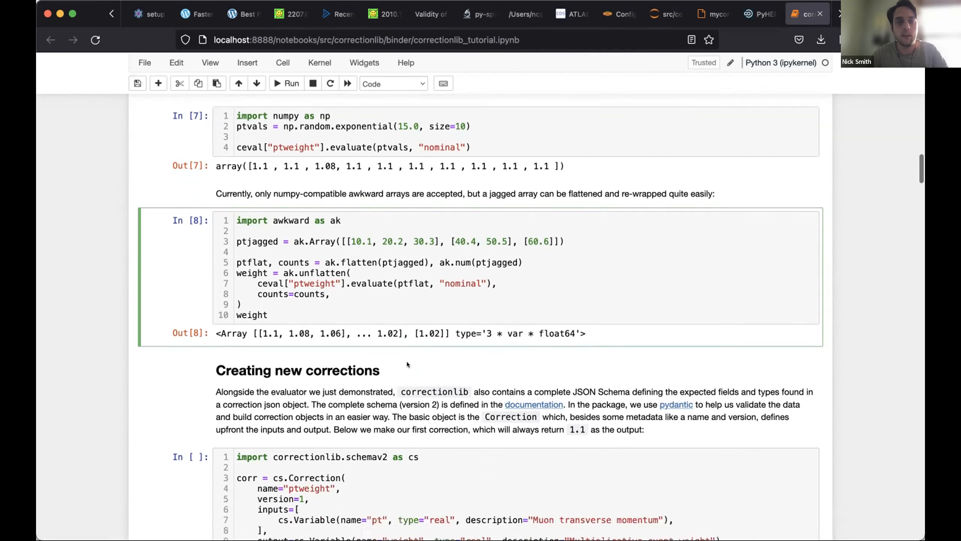
Step: Run the cs.Correction cell building ptweight with pt input, weight output and data=1.1
scroll(down, 3)
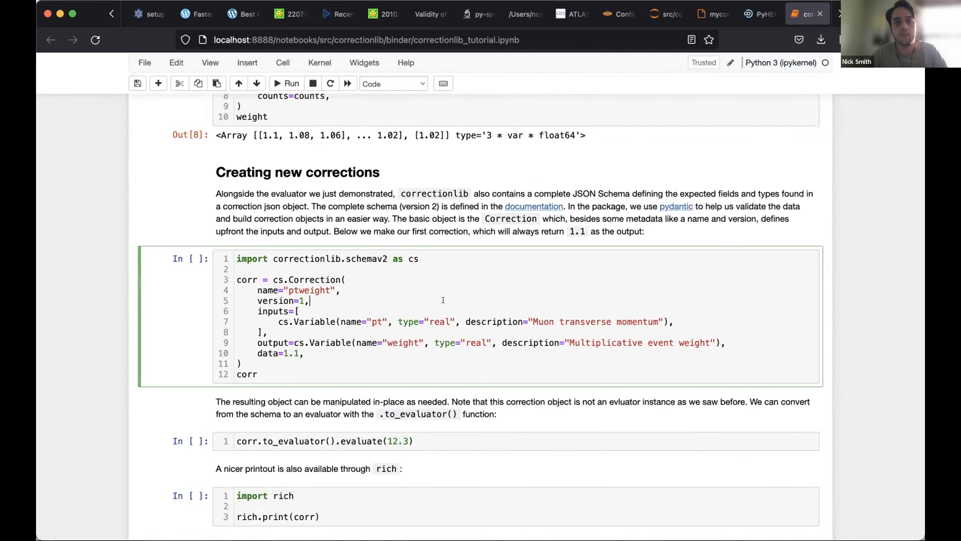
scroll(down, 3)
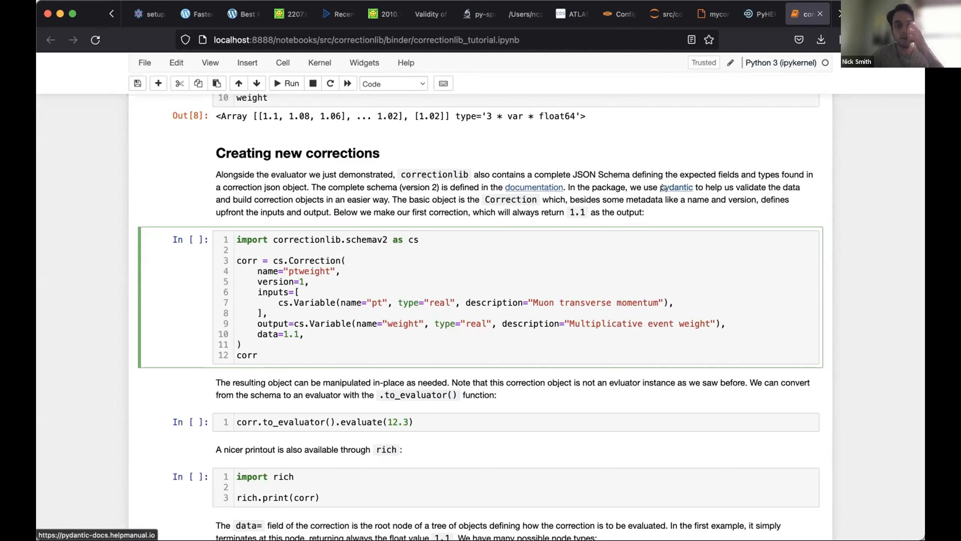
mouse_move(586, 235)
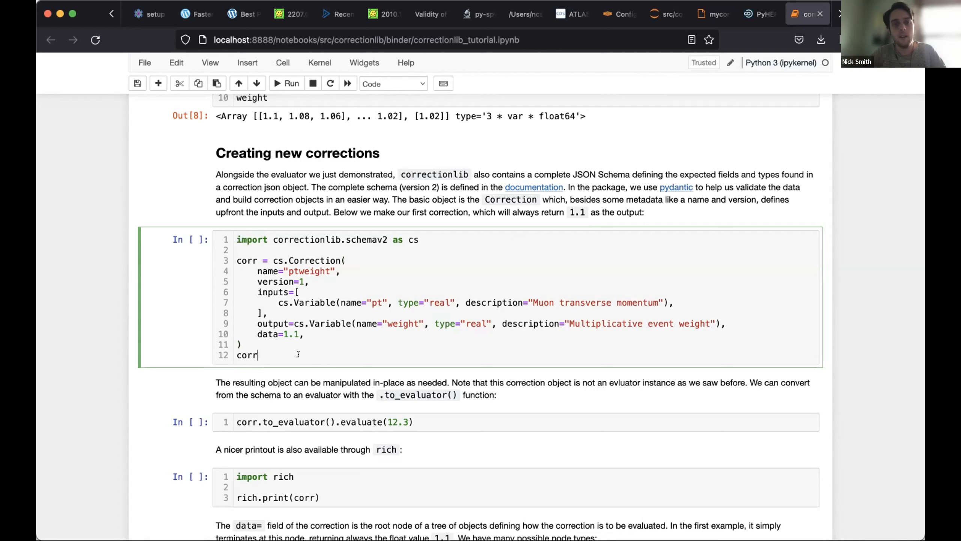
mouse_move(543, 235)
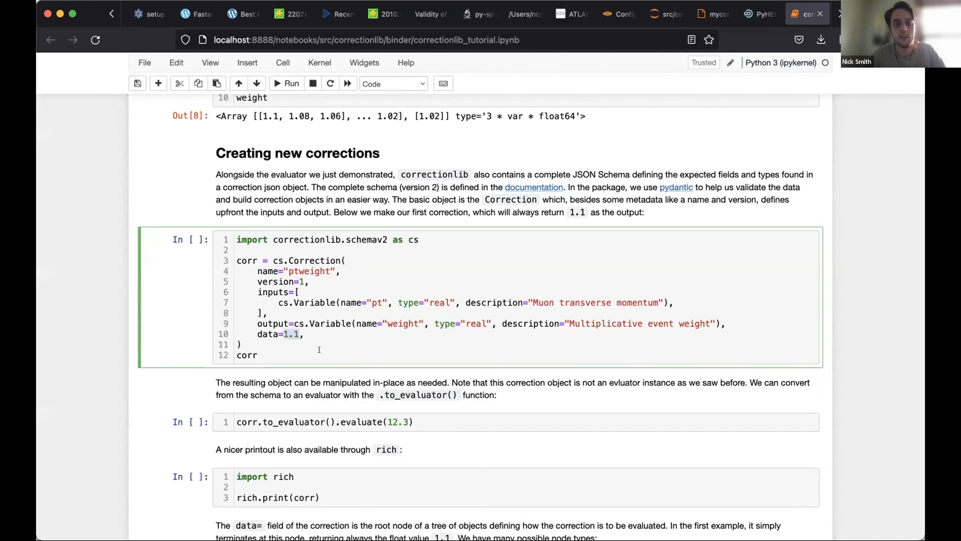
scroll(down, 3)
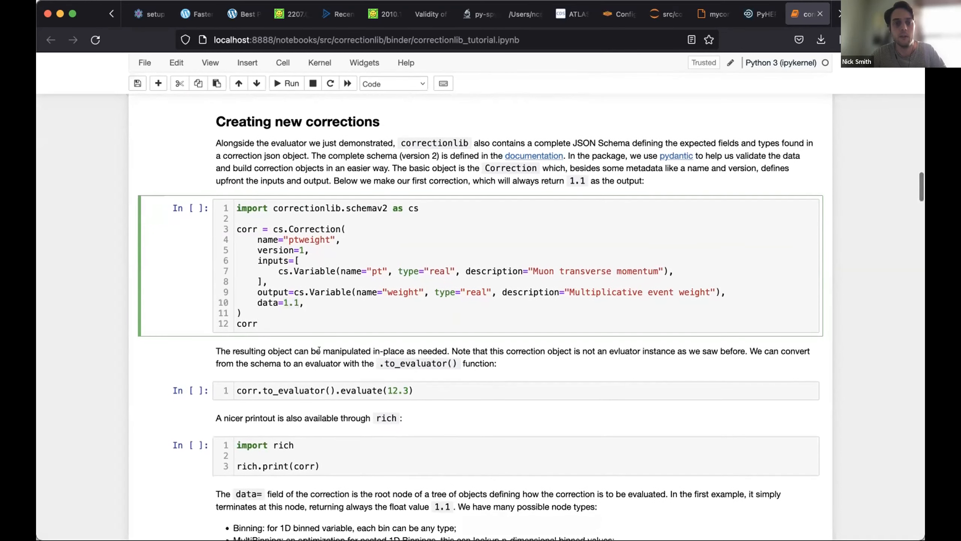
click(258, 323)
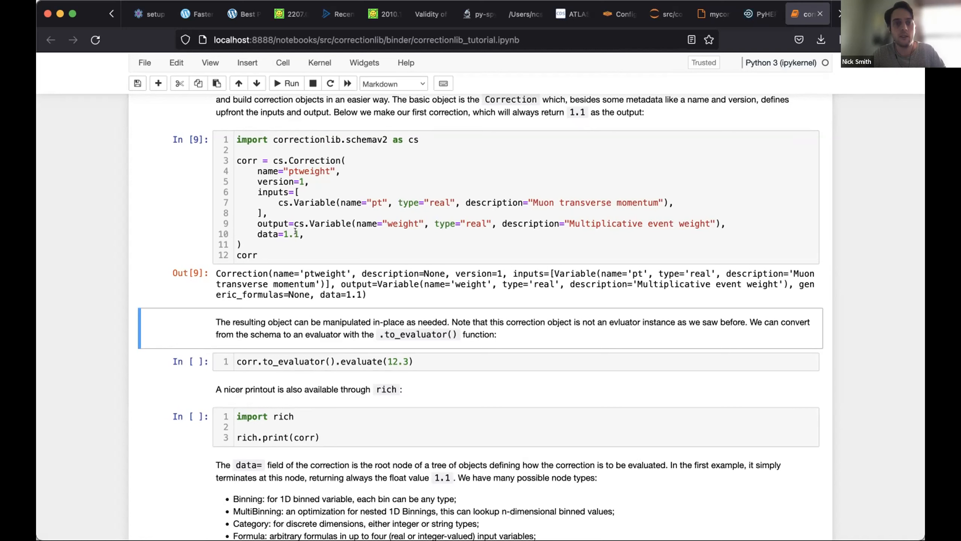
Step: Evaluate the converted ptweight correction at 12.3 and then 13.7, both returning 1.1
click(293, 234)
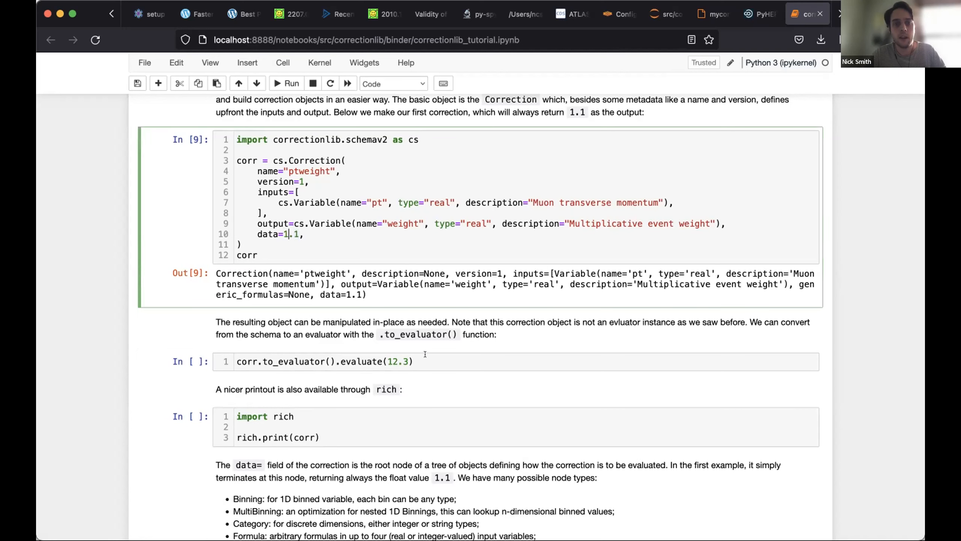
click(448, 362)
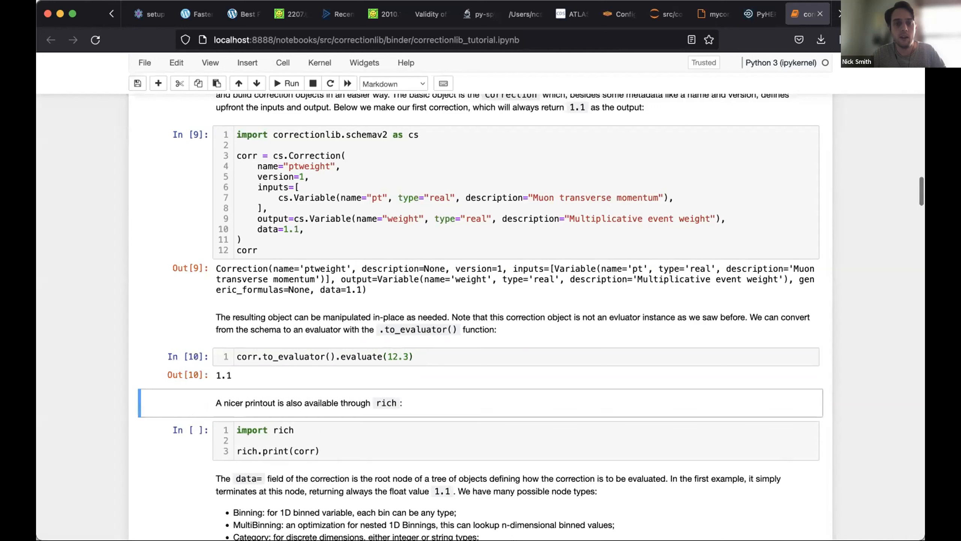
click(397, 356)
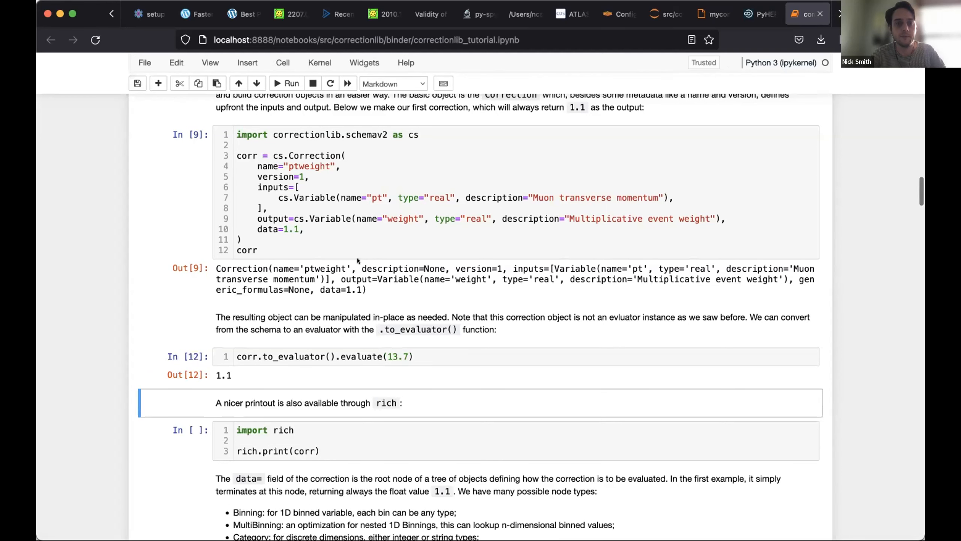
Step: Review the rich printout of ptweight (v1) with its pt input and weight output boxes
scroll(down, 3)
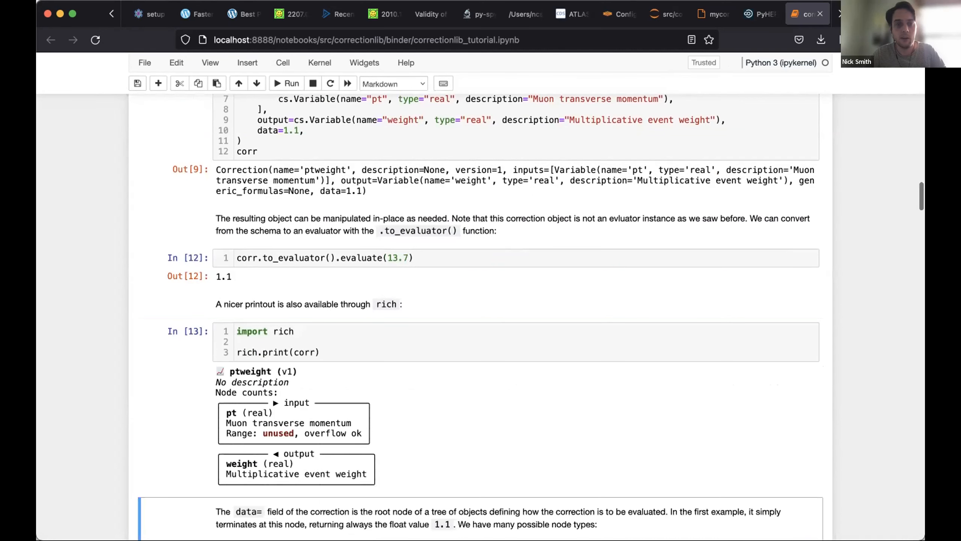
scroll(down, 3)
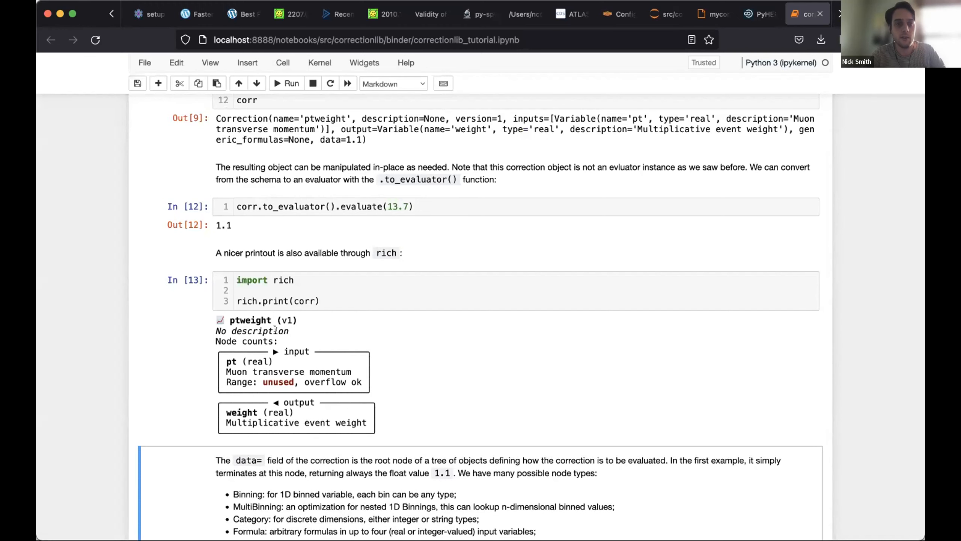
scroll(up, 3)
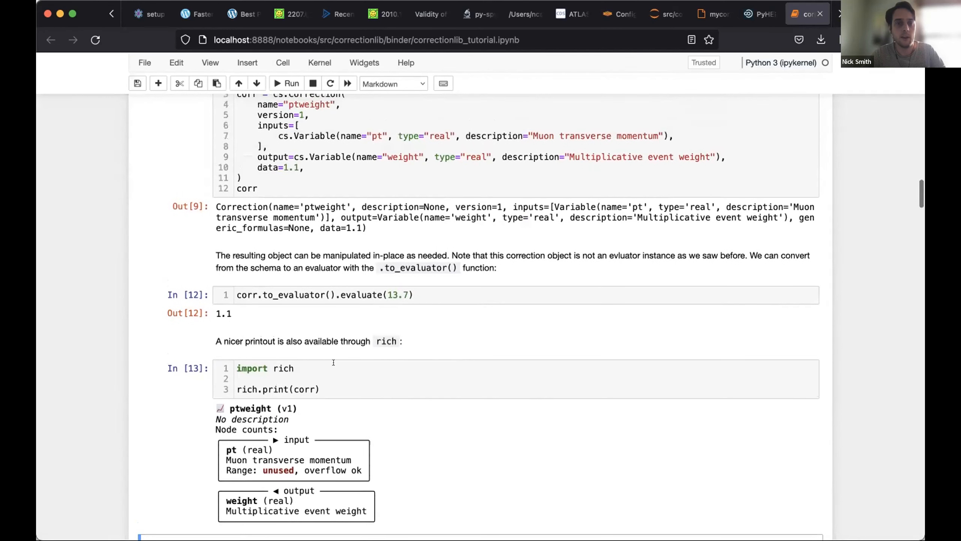
scroll(down, 3)
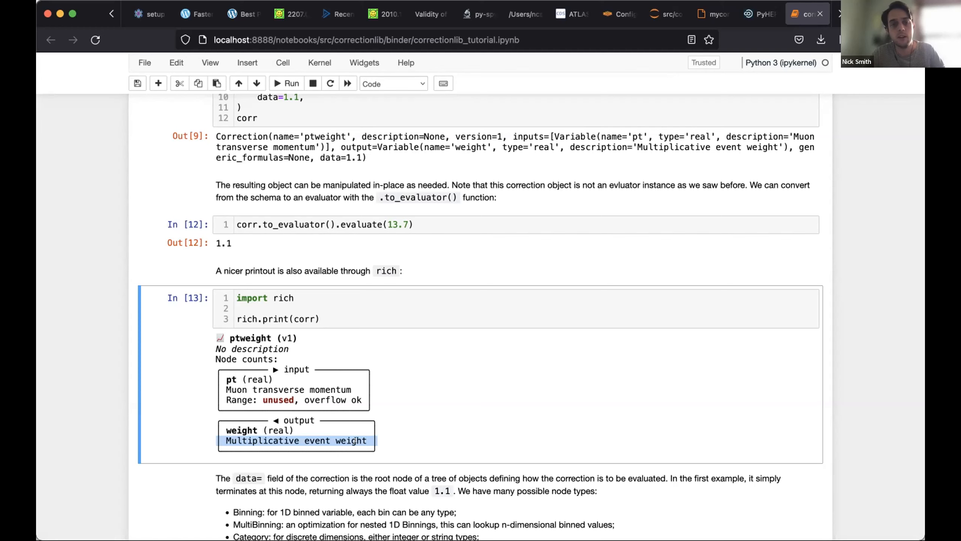
scroll(down, 3)
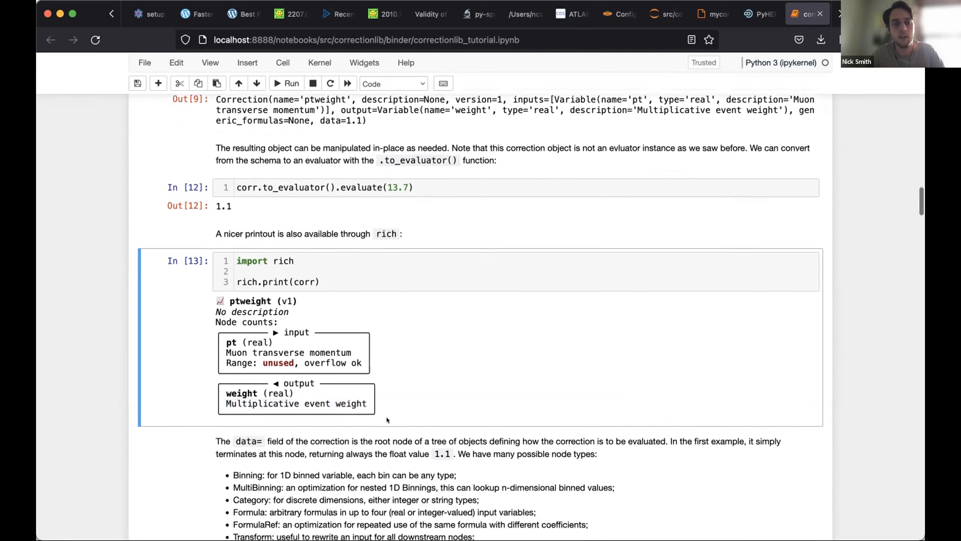
Step: Scroll past the node-types overview to the binned ptweight cell with edges, content and clamp flow
scroll(down, 3)
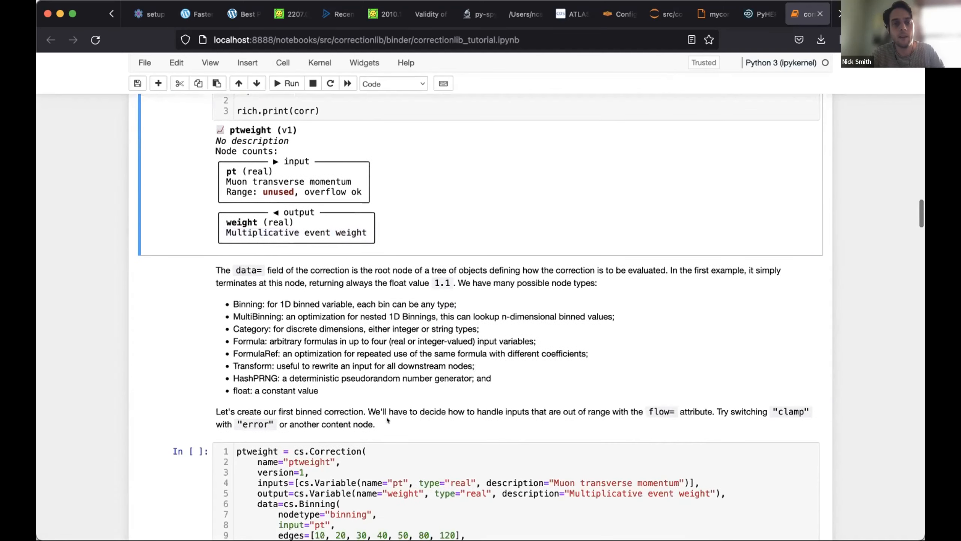
scroll(down, 3)
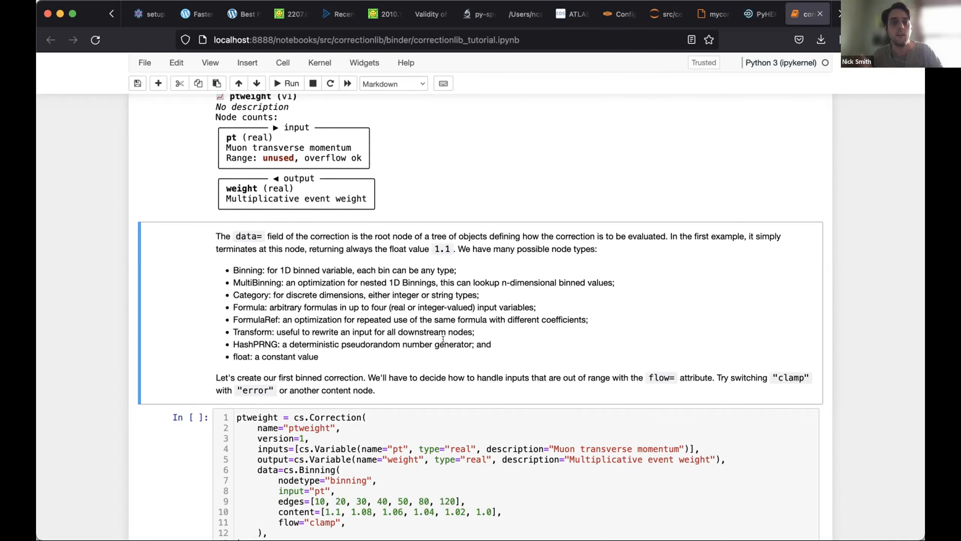
scroll(down, 3)
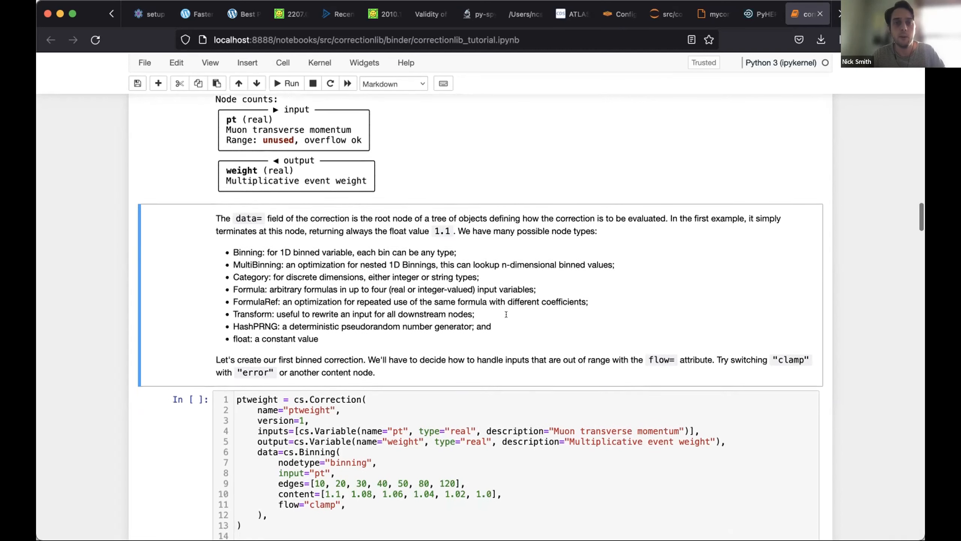
scroll(down, 3)
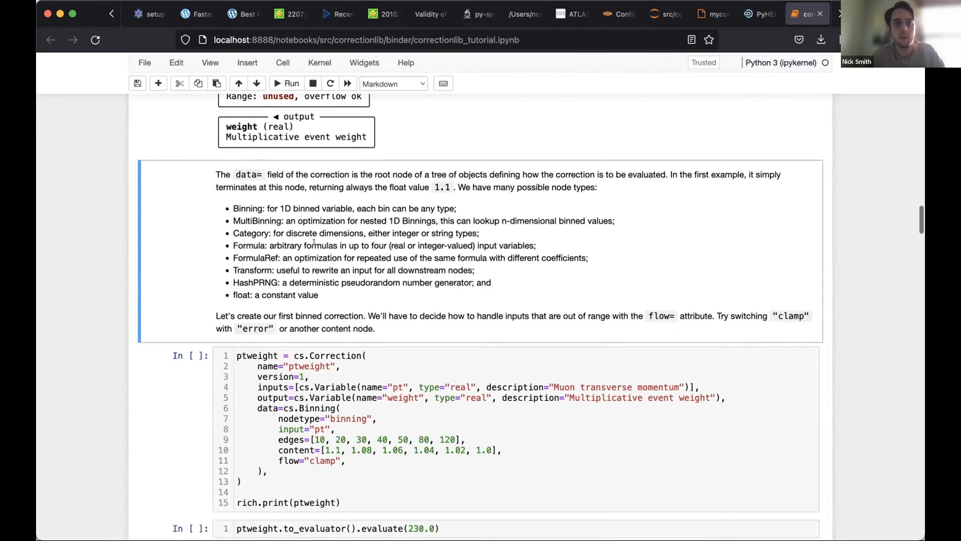
mouse_move(490, 242)
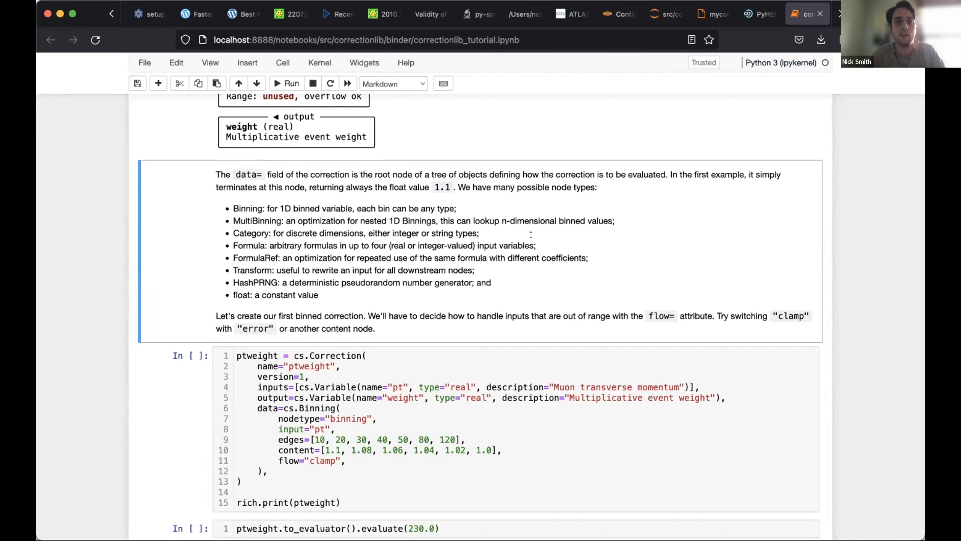
mouse_move(405, 270)
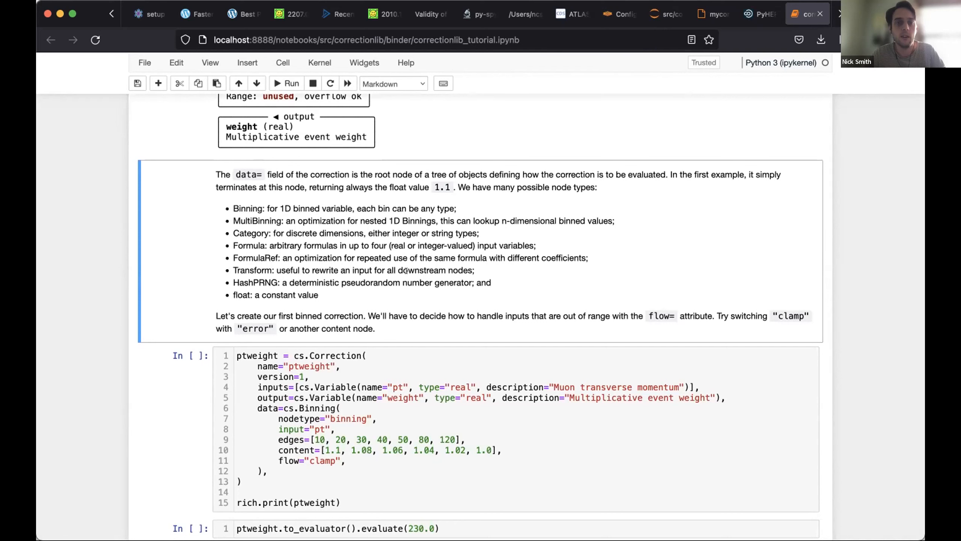
mouse_move(437, 253)
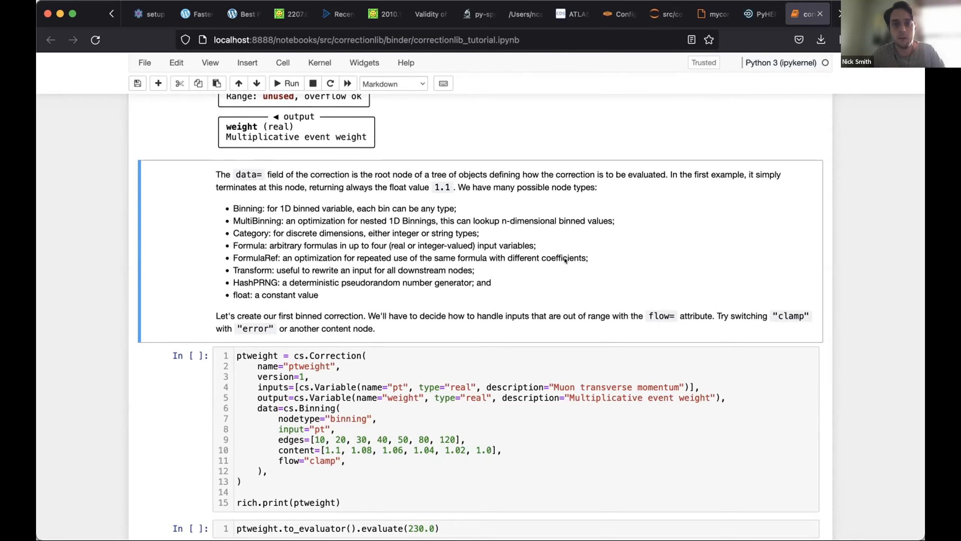
mouse_move(546, 254)
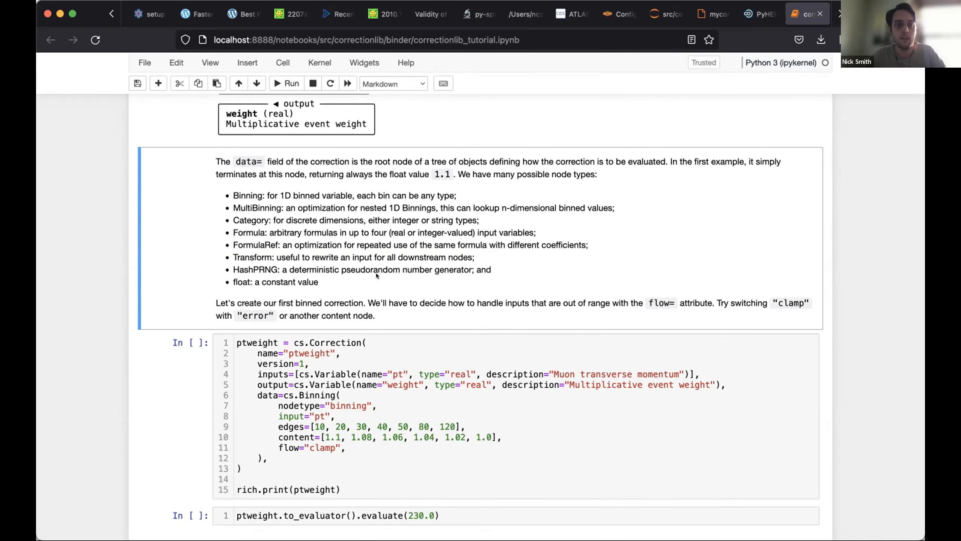
mouse_move(345, 280)
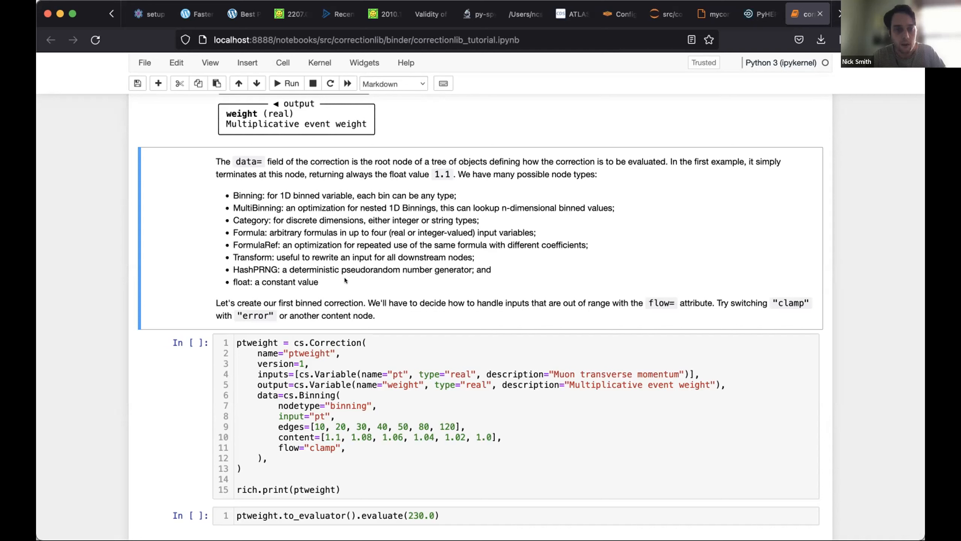
mouse_move(365, 265)
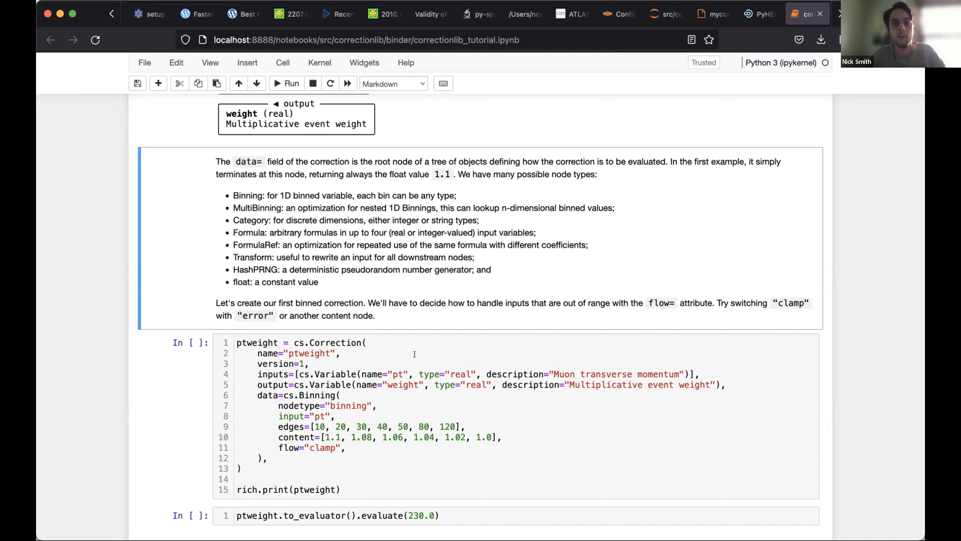
scroll(down, 3)
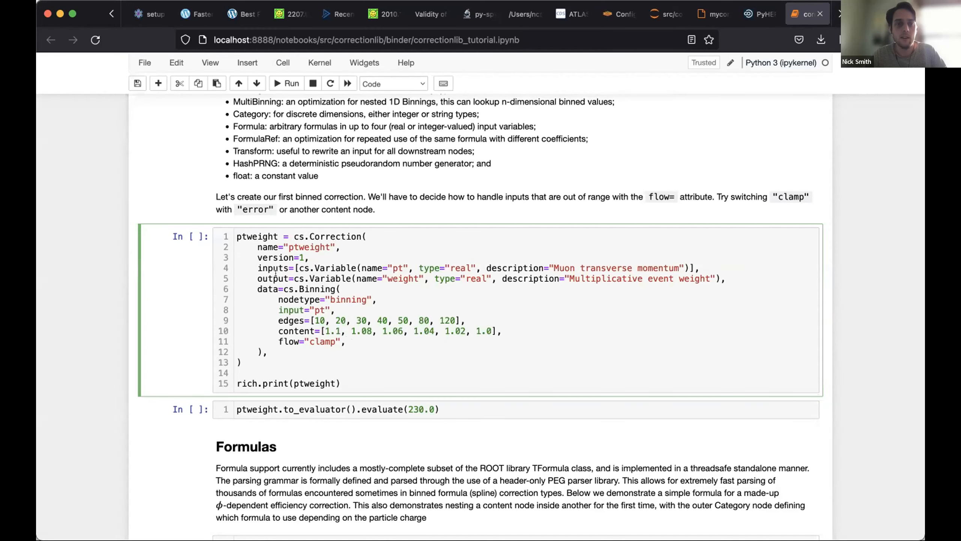
Step: Run the binned ptweight correction (pt 10–120) and evaluate it at 20.0, giving 1.08
drag(279, 288, 262, 351)
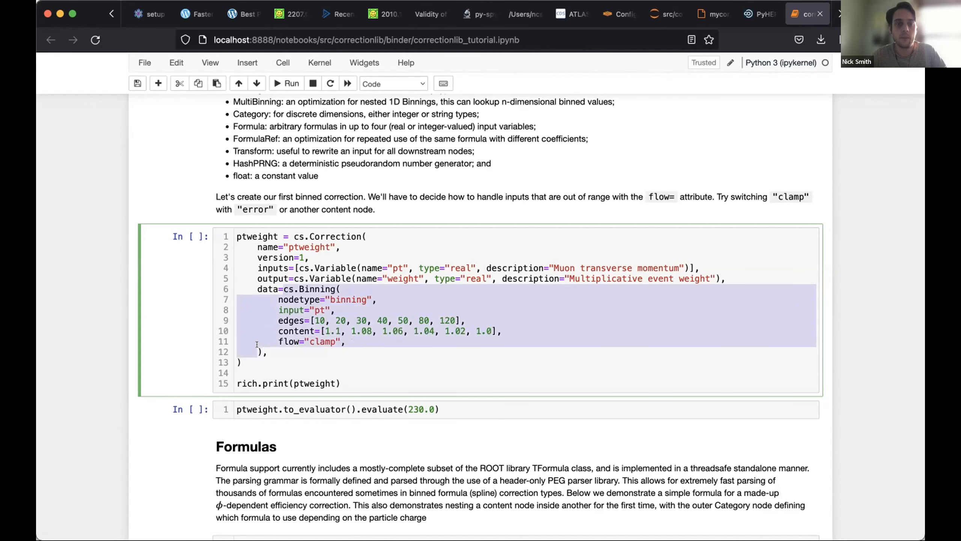
click(285, 83)
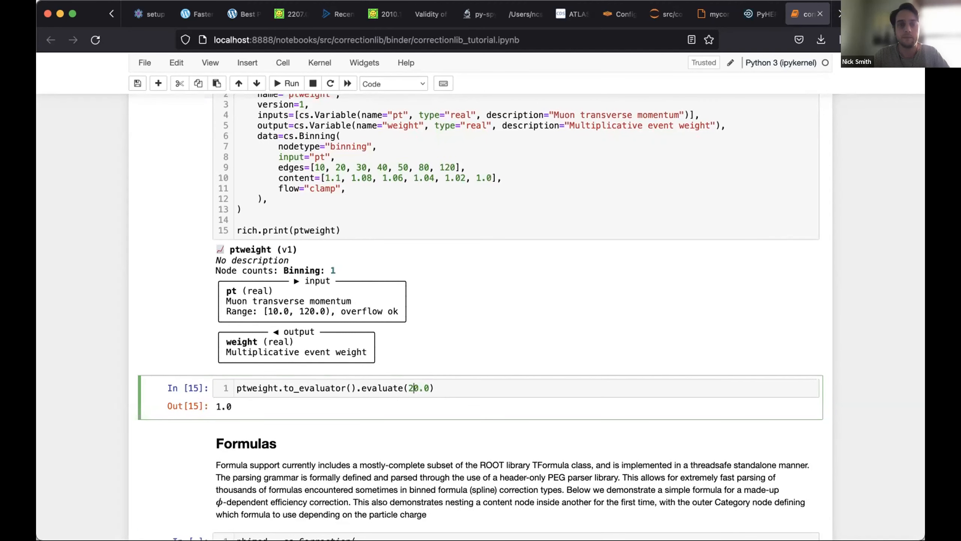
click(285, 83)
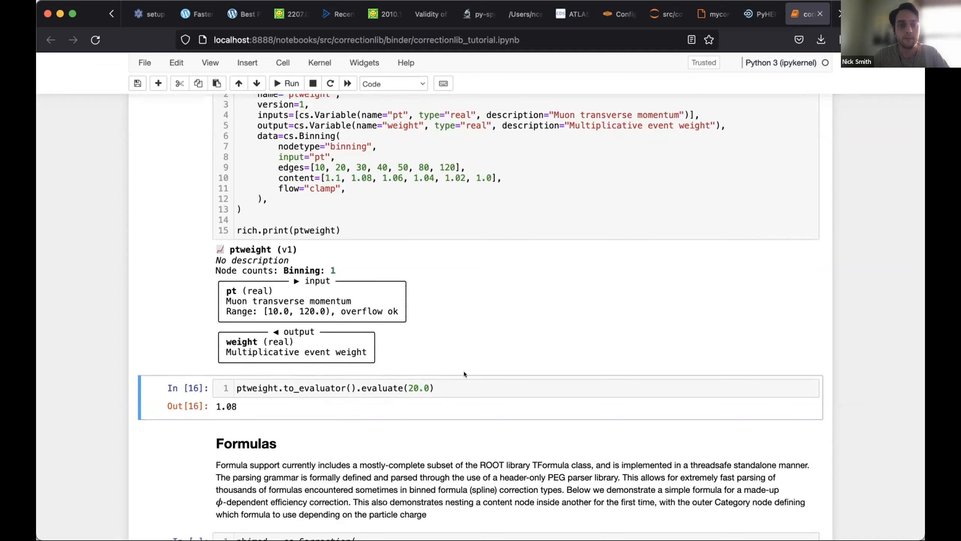
Step: Scroll to the phimod correction and highlight its Category data node over phi and charge
scroll(down, 3)
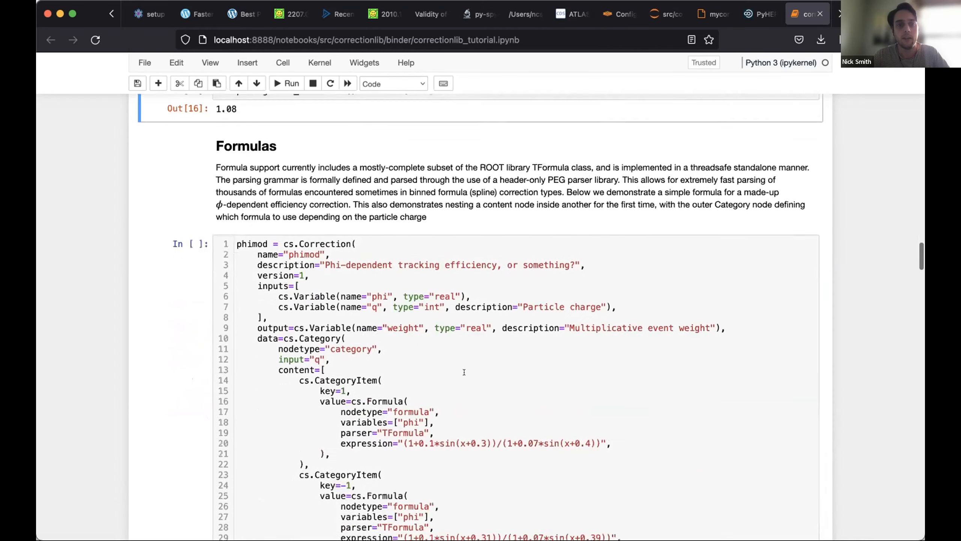
scroll(down, 3)
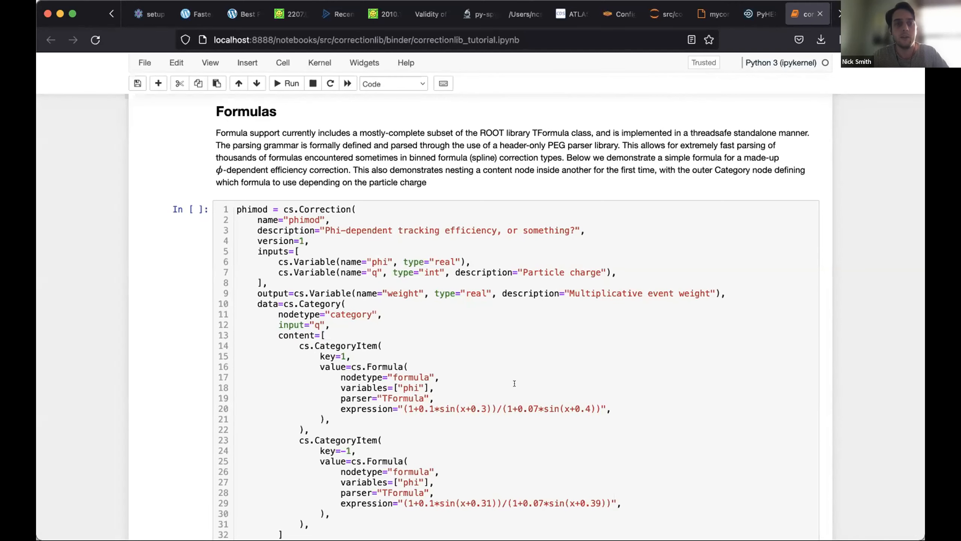
scroll(down, 3)
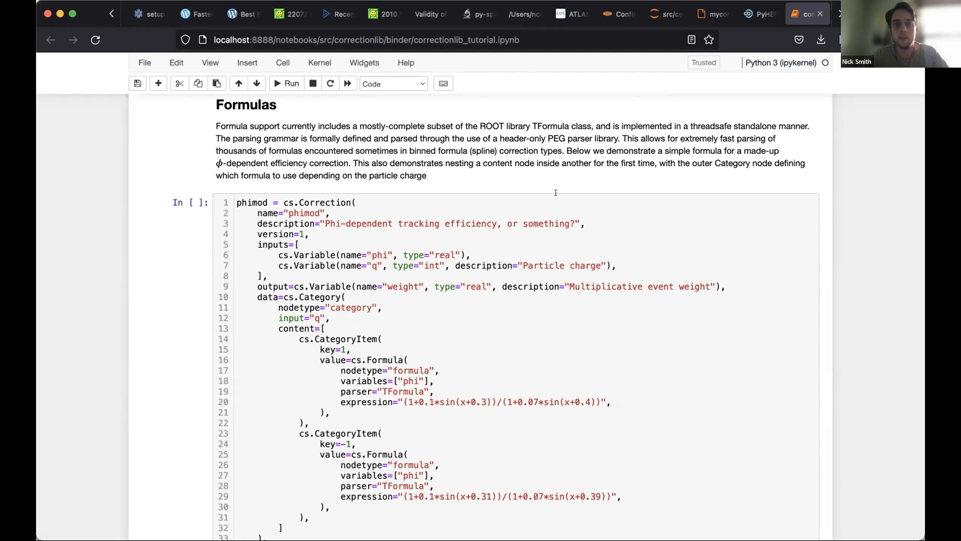
mouse_move(555, 300)
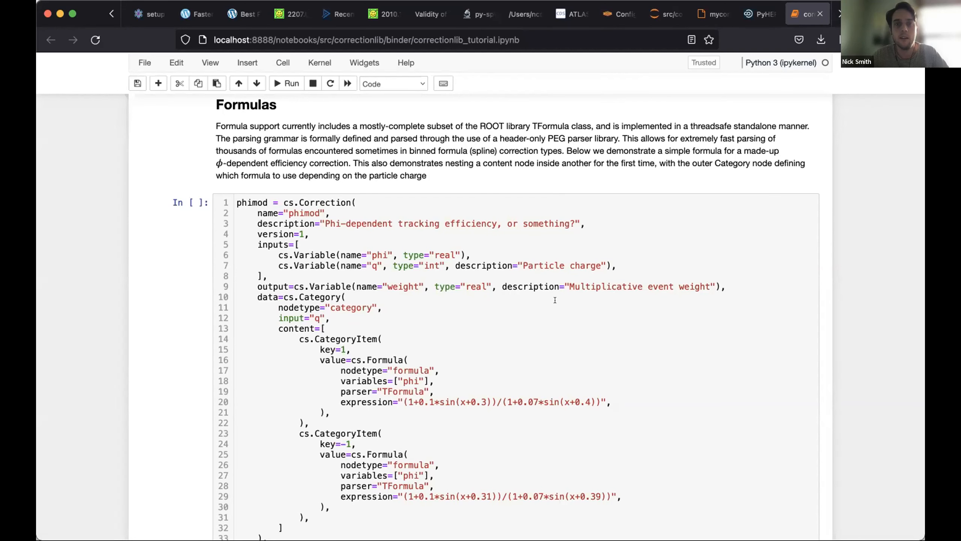
scroll(down, 3)
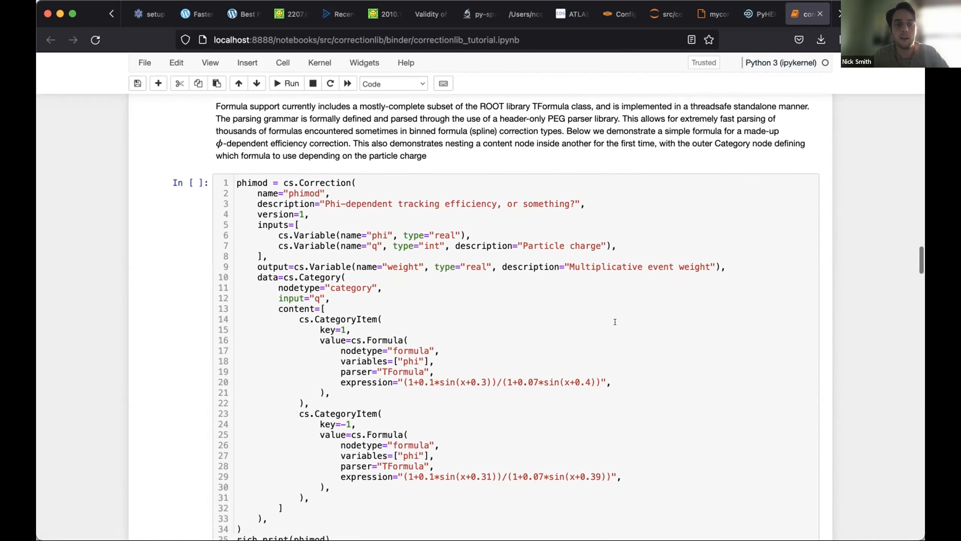
scroll(down, 3)
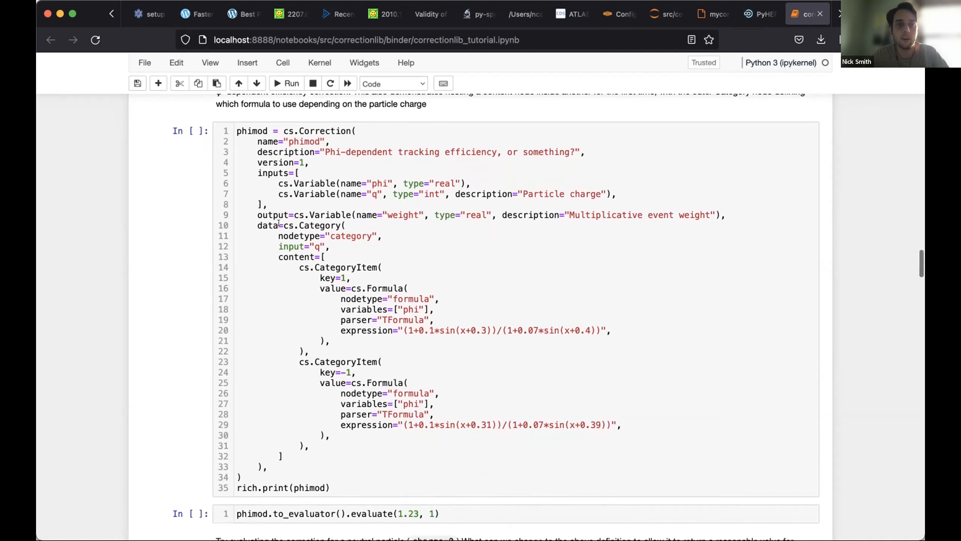
drag(285, 225, 266, 467)
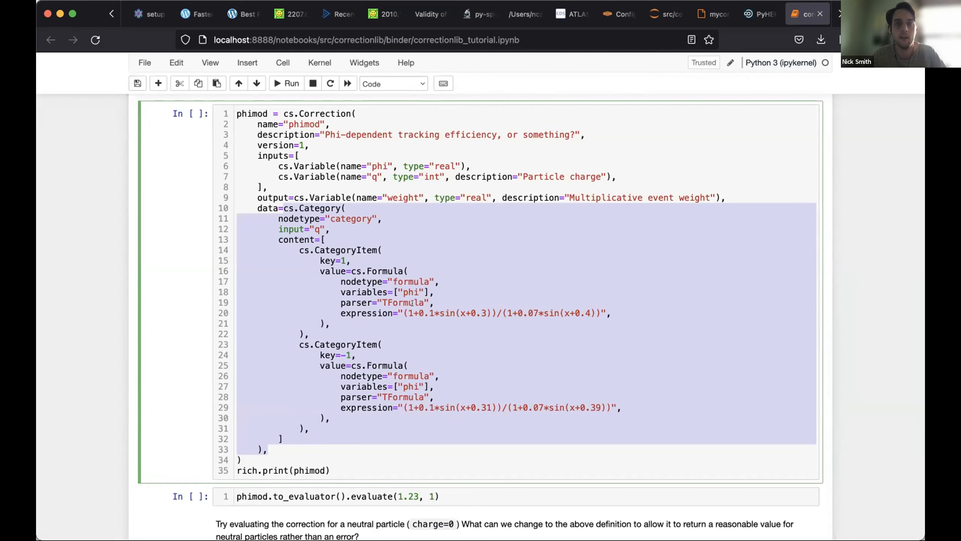
Step: Point out the key=1 Formula item and evaluate phimod at (1.23, 1), returning 1.0280774577481218
scroll(down, 3)
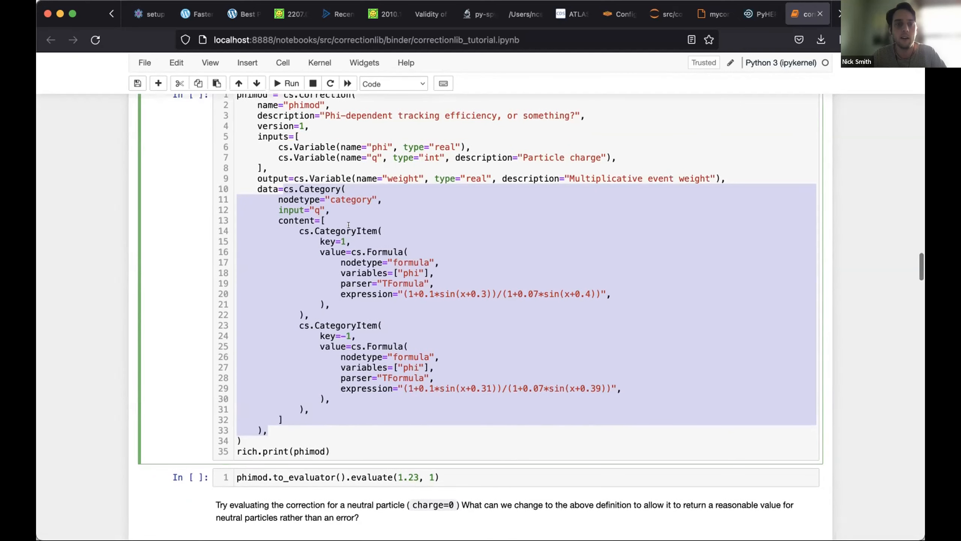
click(328, 241)
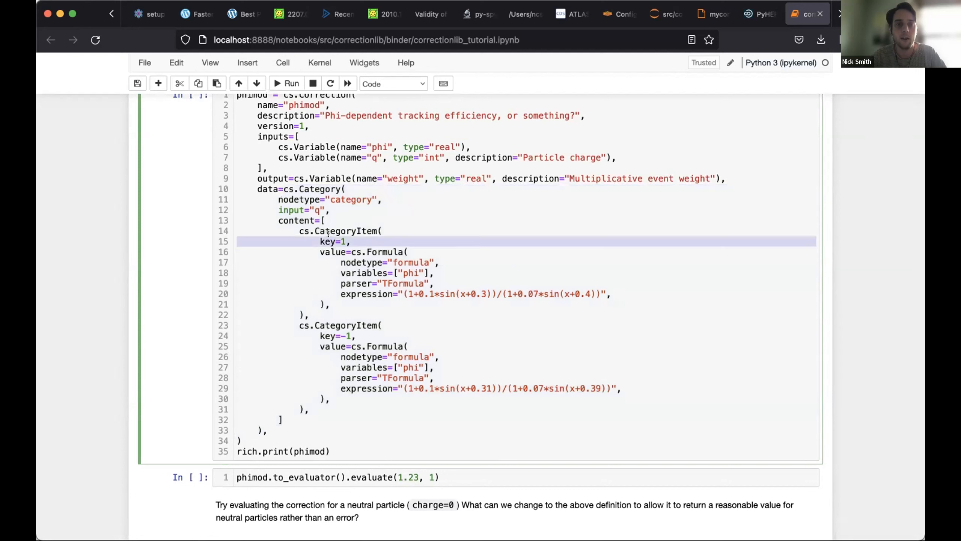
click(335, 325)
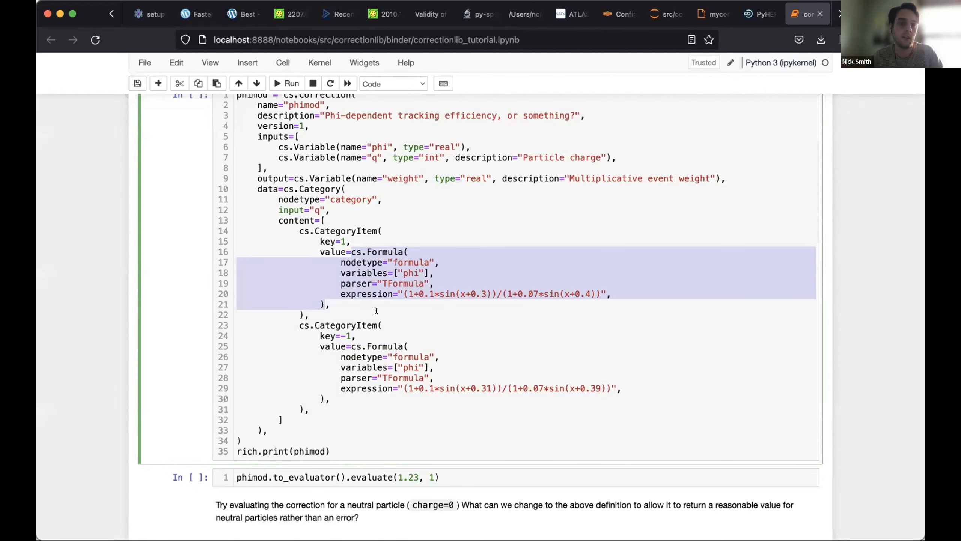
scroll(down, 3)
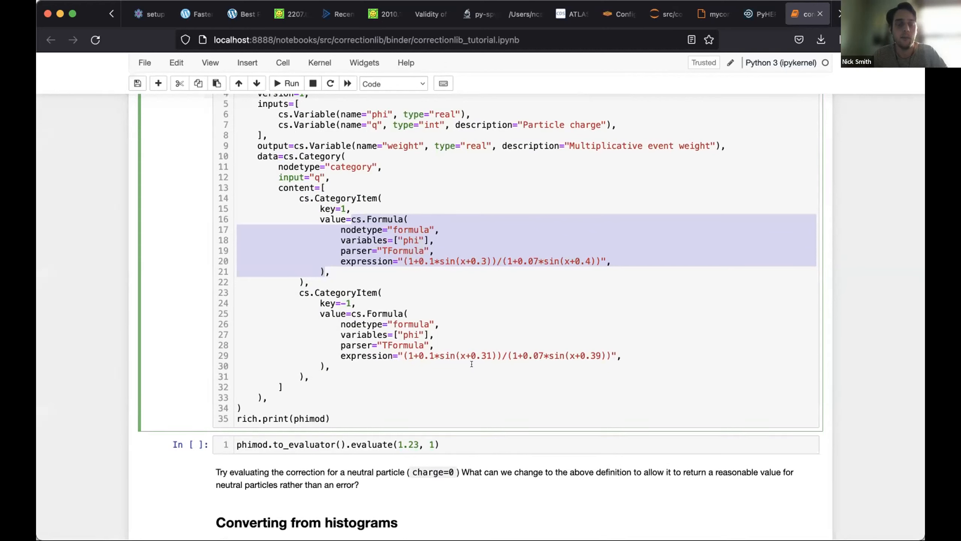
click(471, 393)
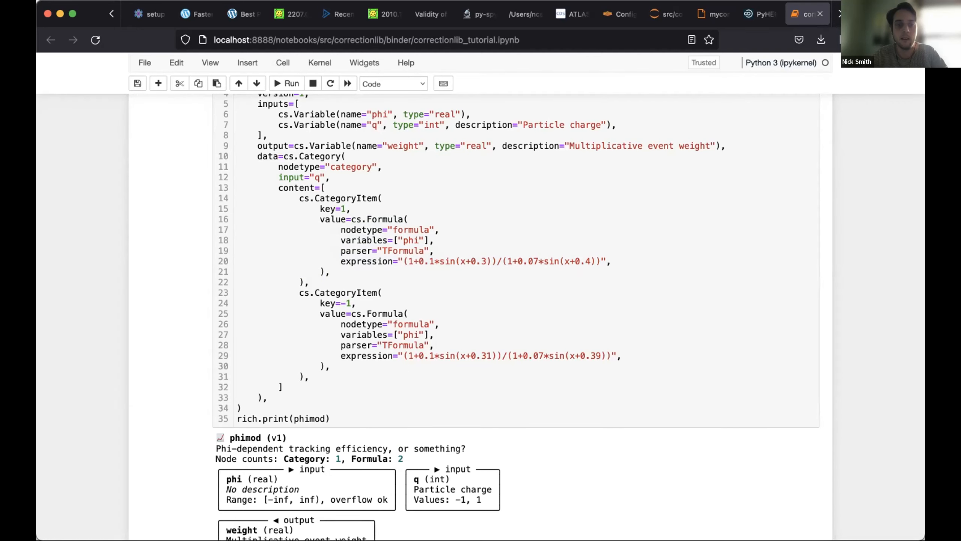
scroll(down, 3)
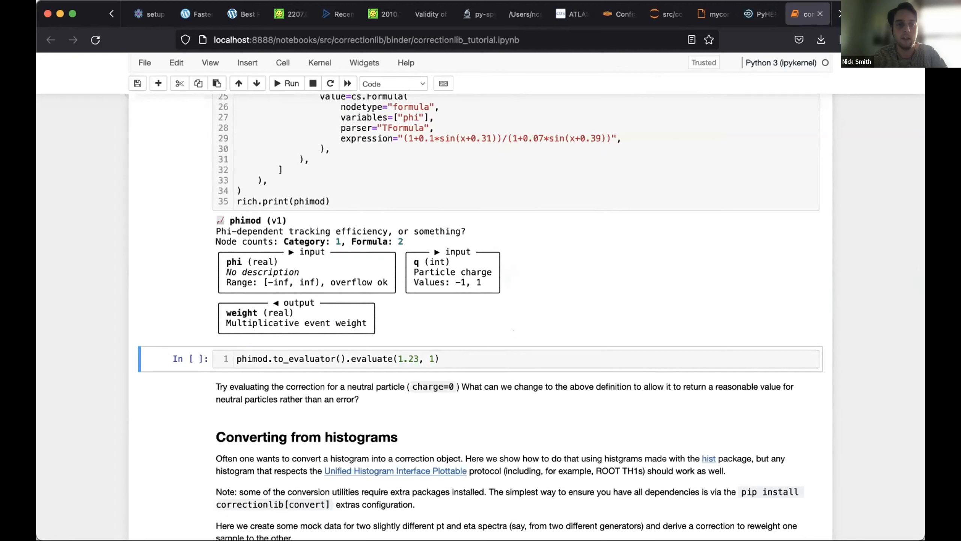
click(293, 84)
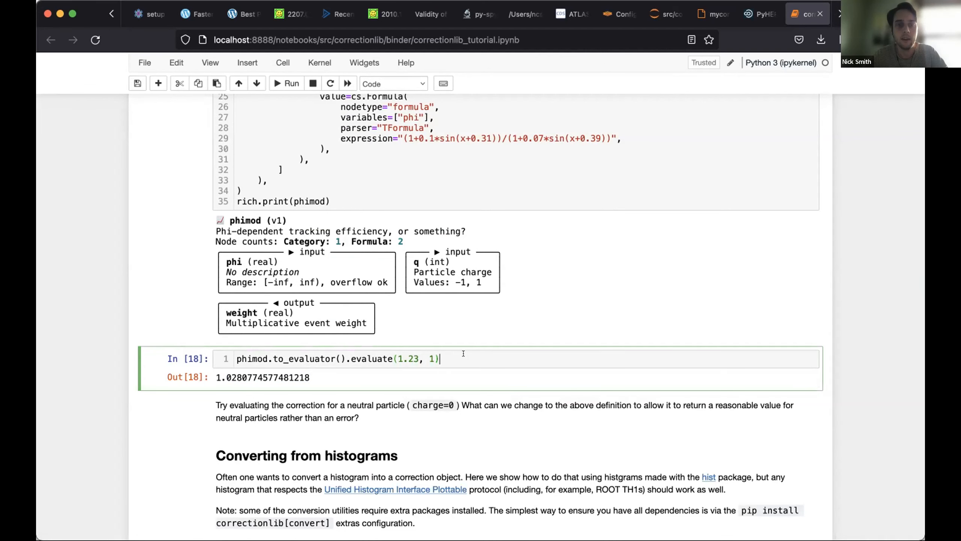
scroll(down, 3)
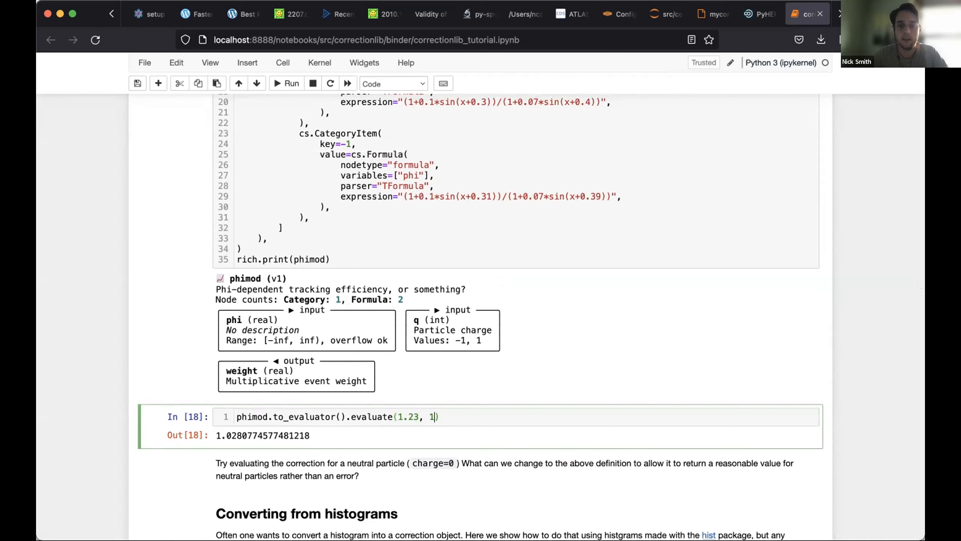
Step: Evaluate phimod at charge 0, then add default=1.0 to the cs.Category node
text(0)
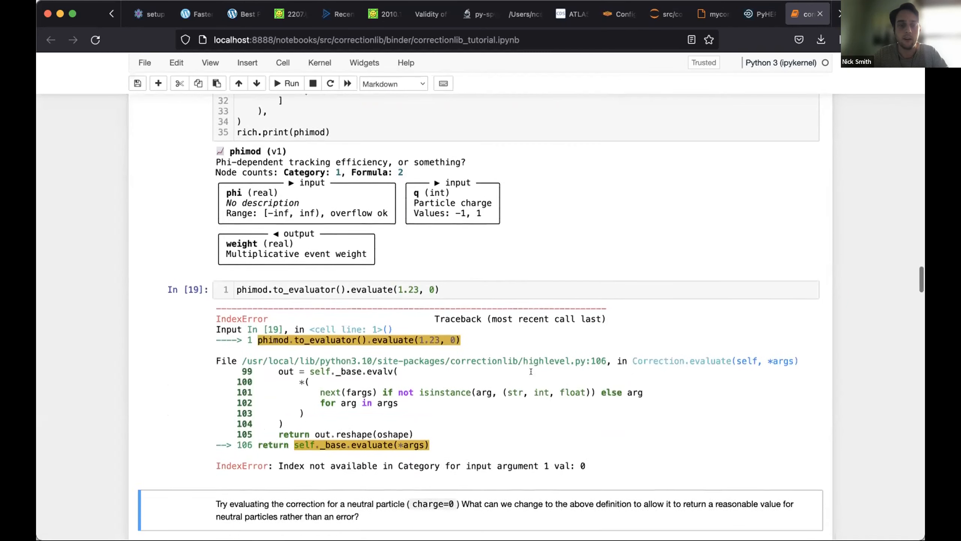
scroll(down, 3)
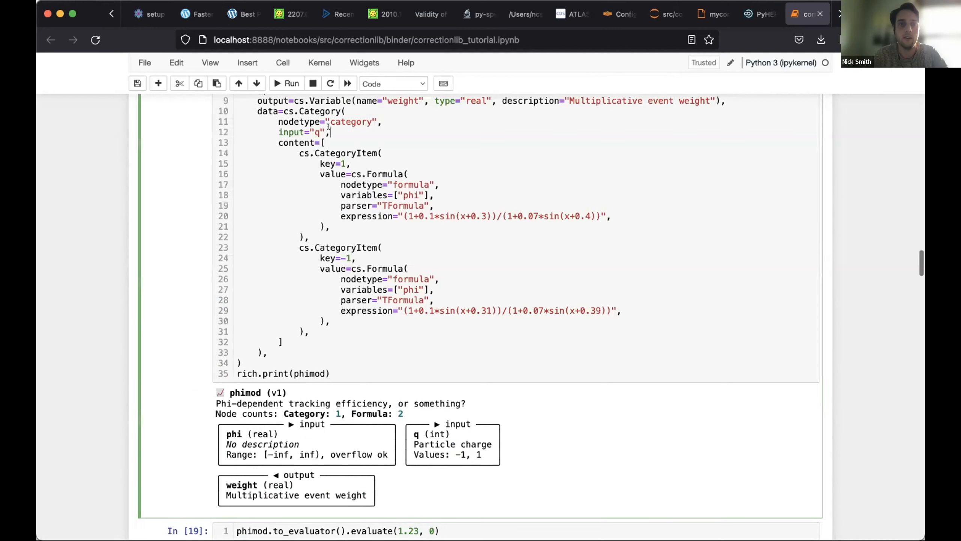
drag(258, 111, 295, 289)
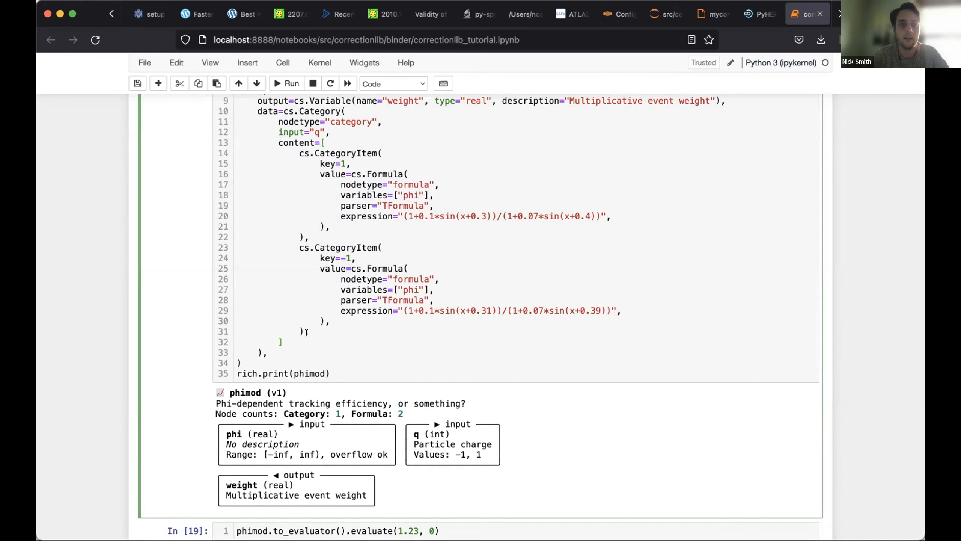
text(default=)
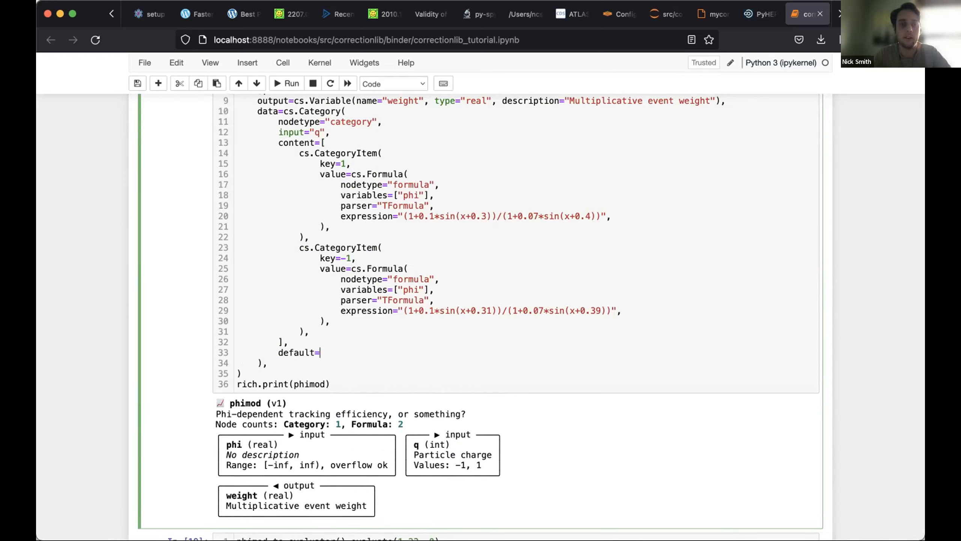
text(1.0)
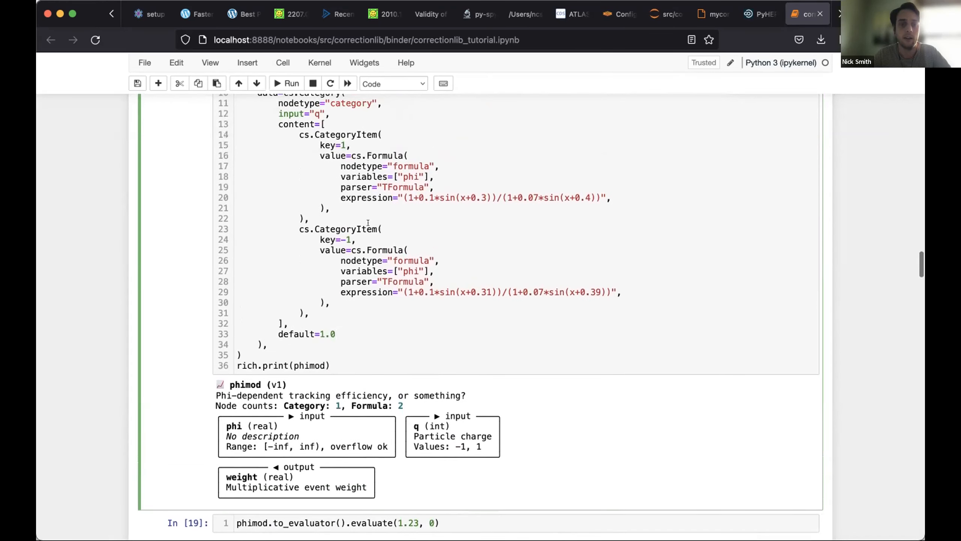
Step: Rerun to show charge marked 'has default' and evaluation at (1.23, 0) returning 1.0
scroll(down, 3)
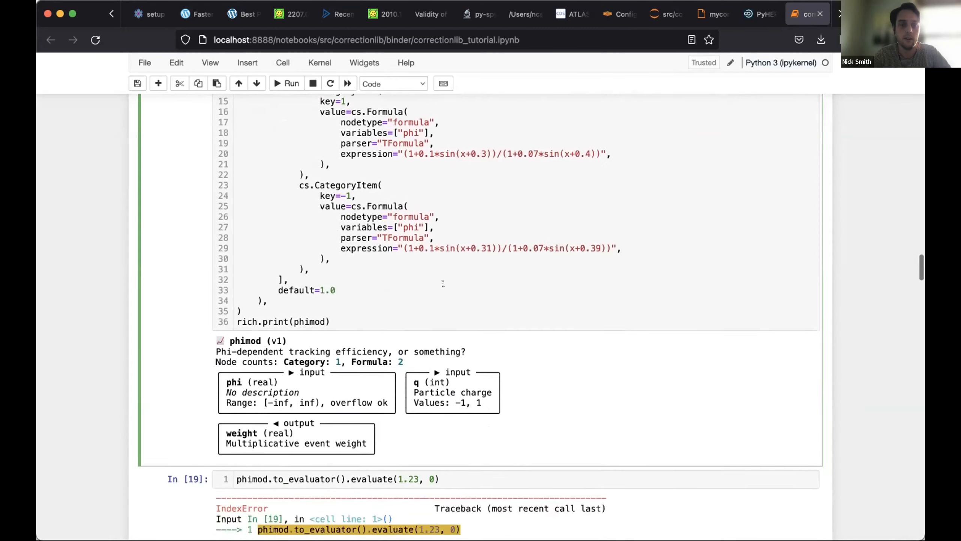
scroll(down, 3)
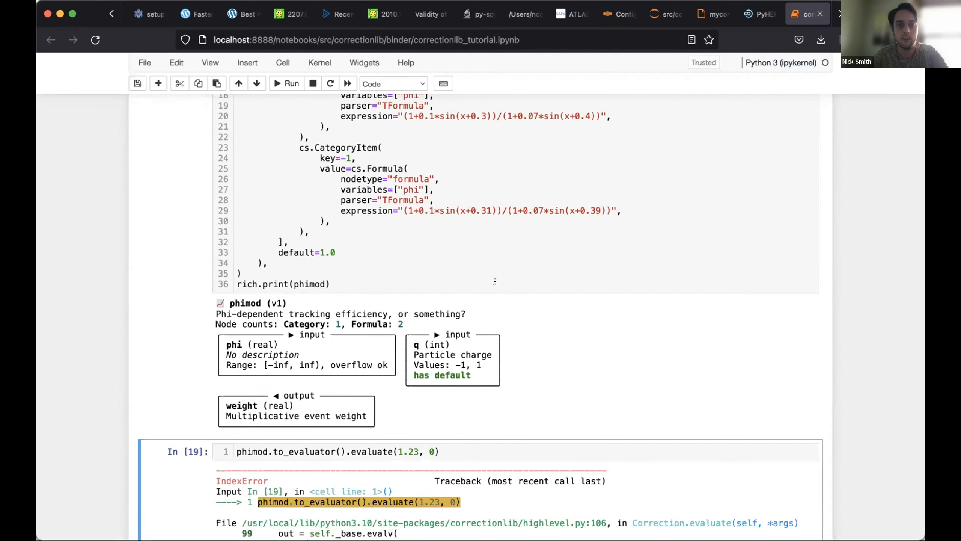
double_click(442, 375)
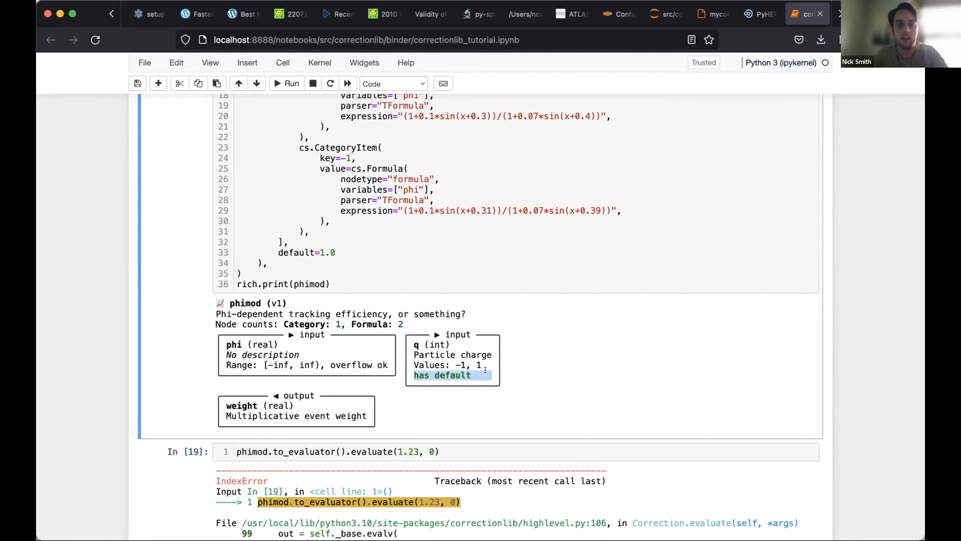
scroll(down, 3)
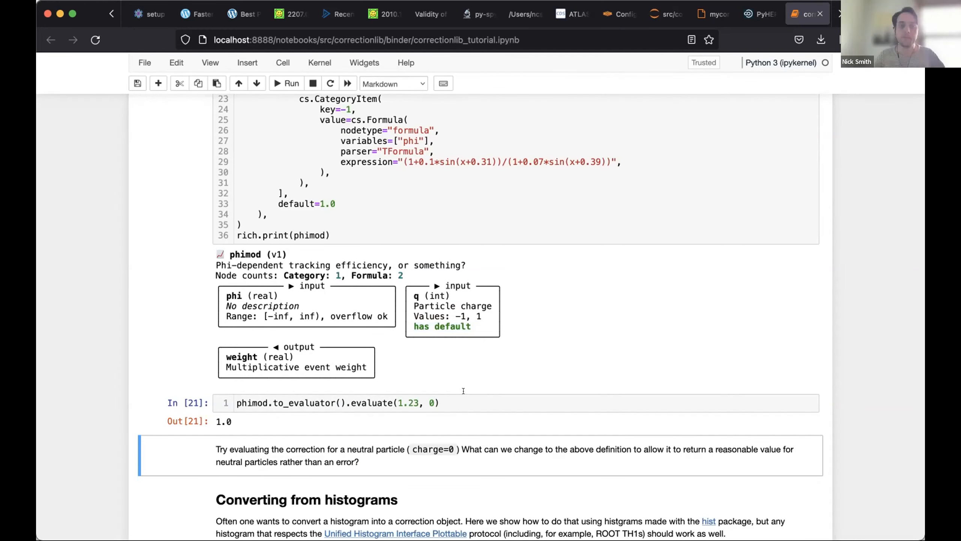
Step: Run the numpy/hist/matplotlib cell generating mock gen1 and gen2 pt/eta data
scroll(down, 3)
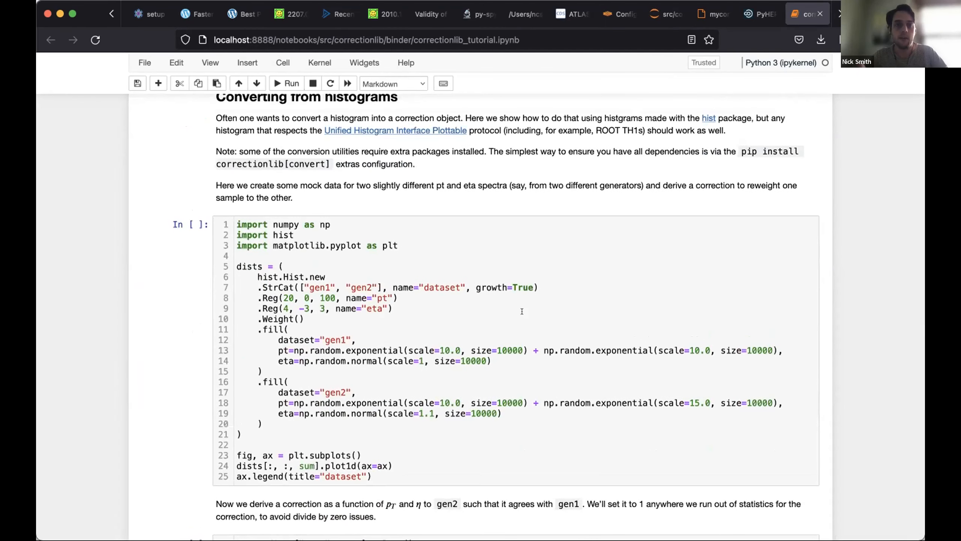
mouse_move(571, 374)
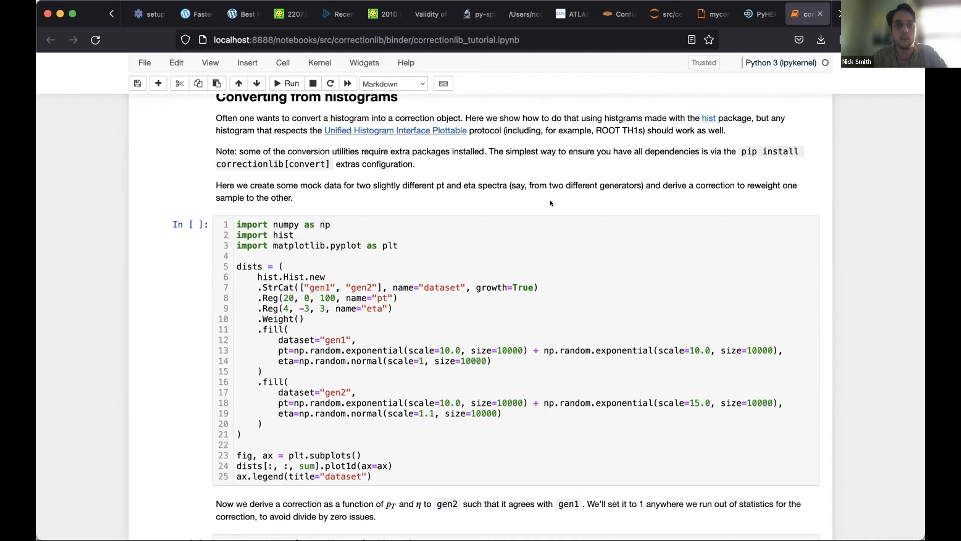
mouse_move(709, 118)
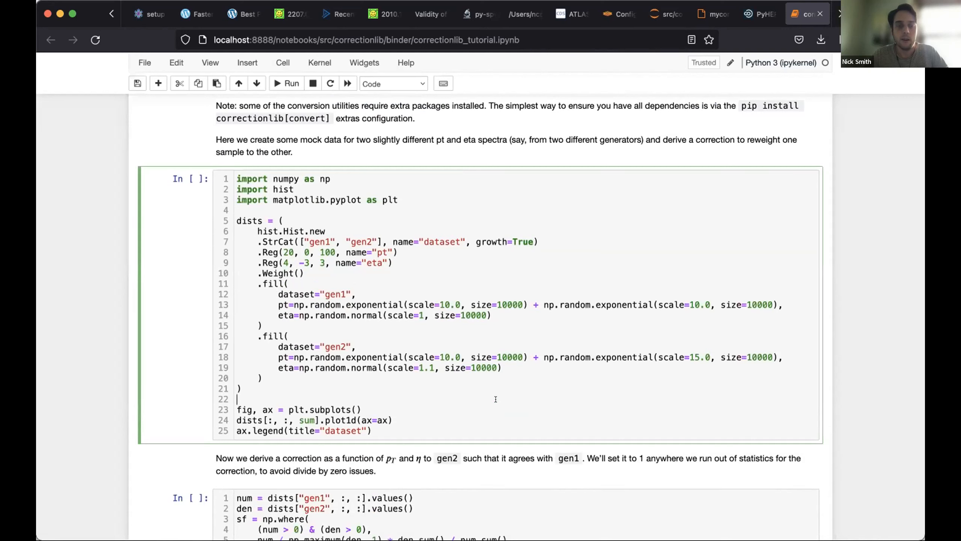
click(285, 83)
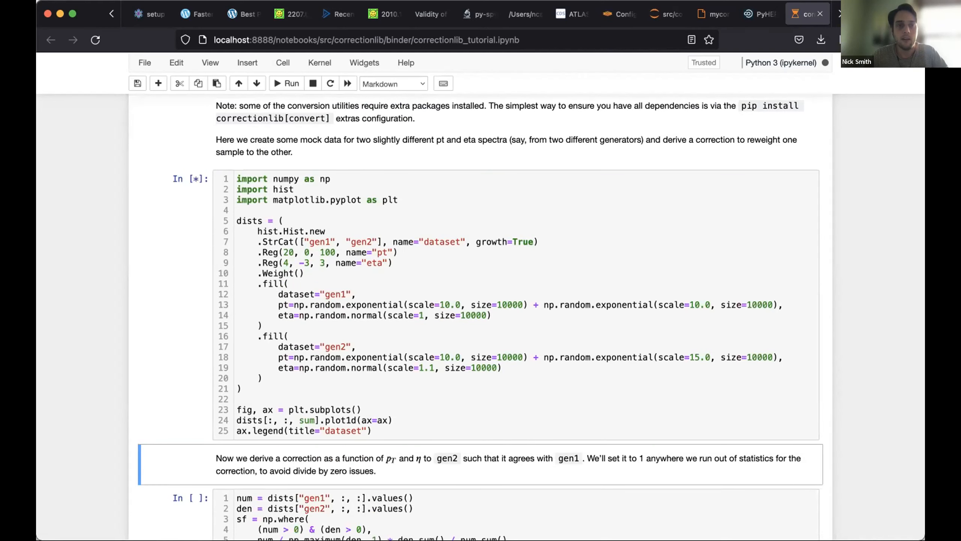
click(286, 83)
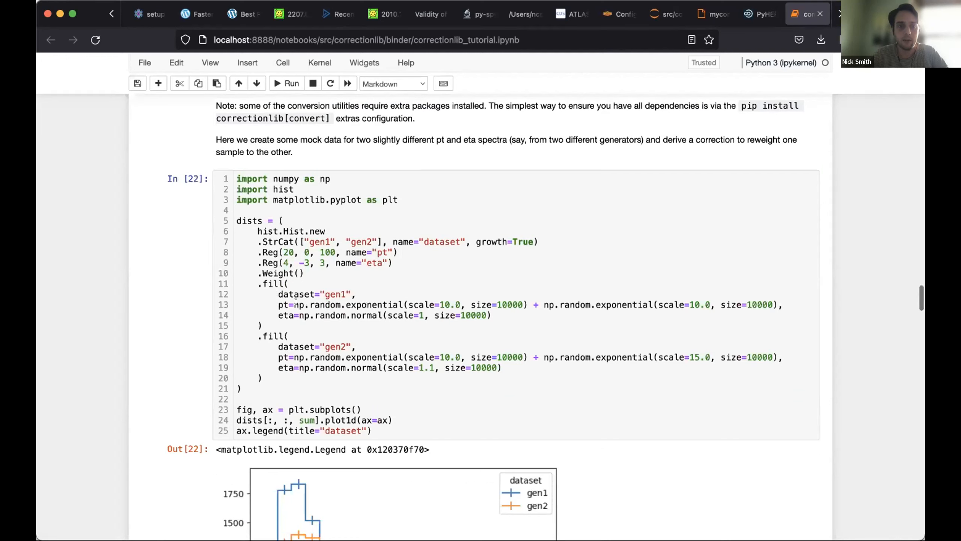
click(493, 316)
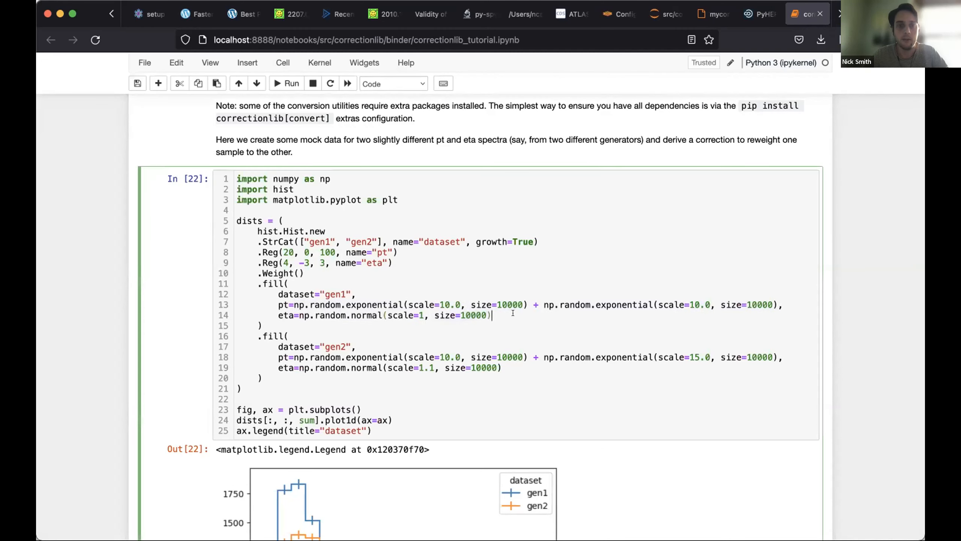
Step: Review the overlaid gen1 and gen2 pt histograms down to the scale-factor cell
scroll(down, 3)
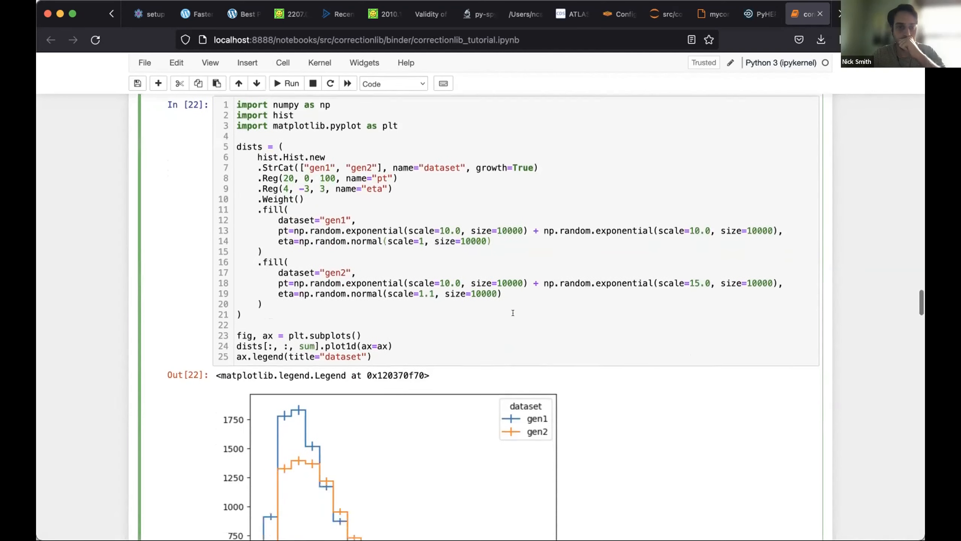
scroll(down, 3)
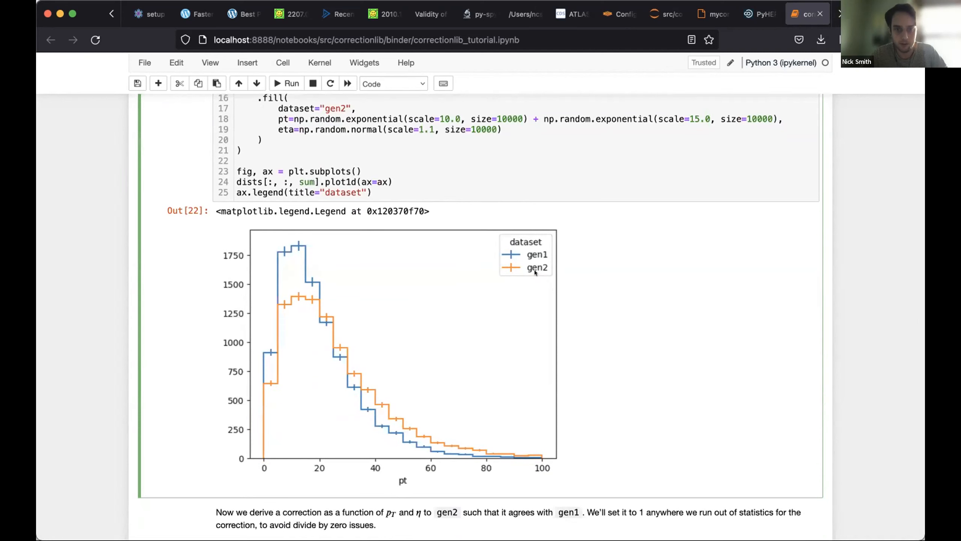
mouse_move(446, 342)
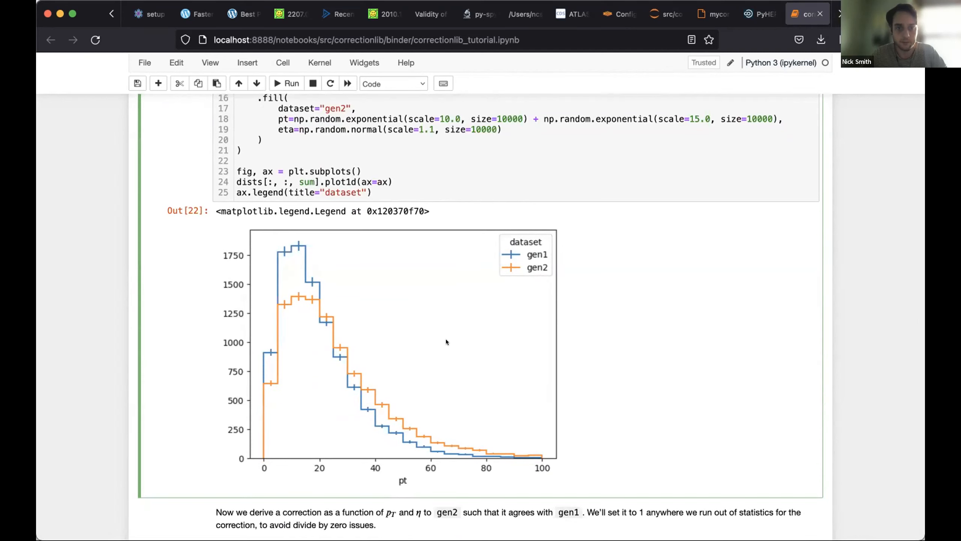
mouse_move(413, 394)
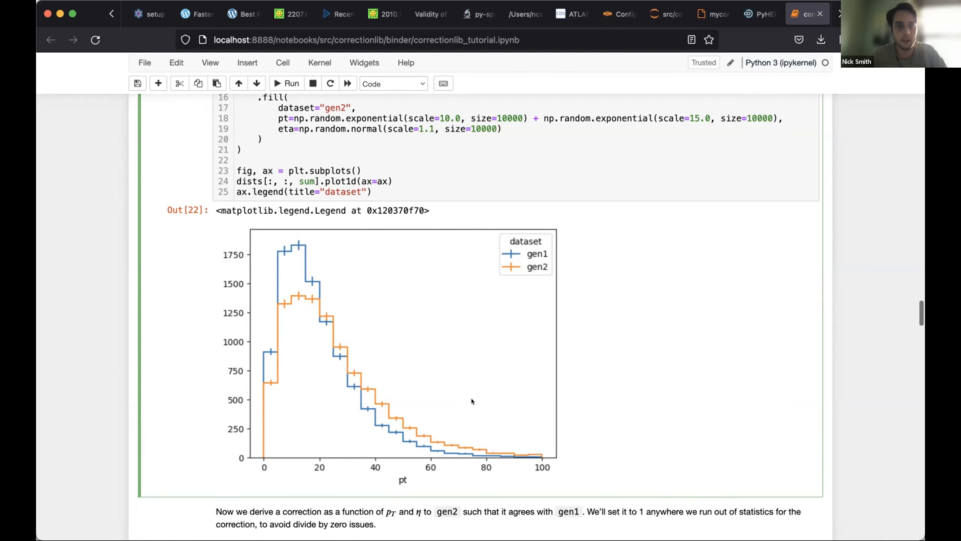
scroll(down, 3)
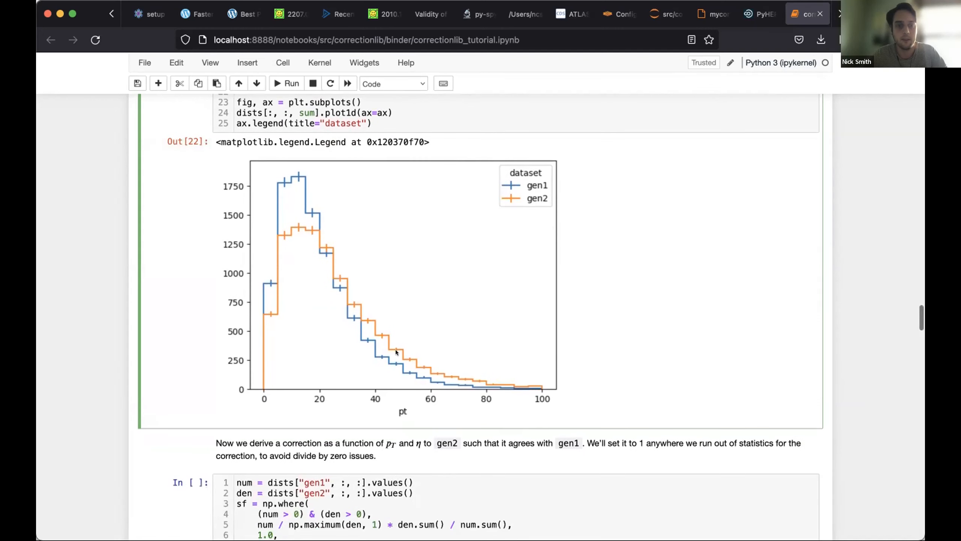
mouse_move(428, 323)
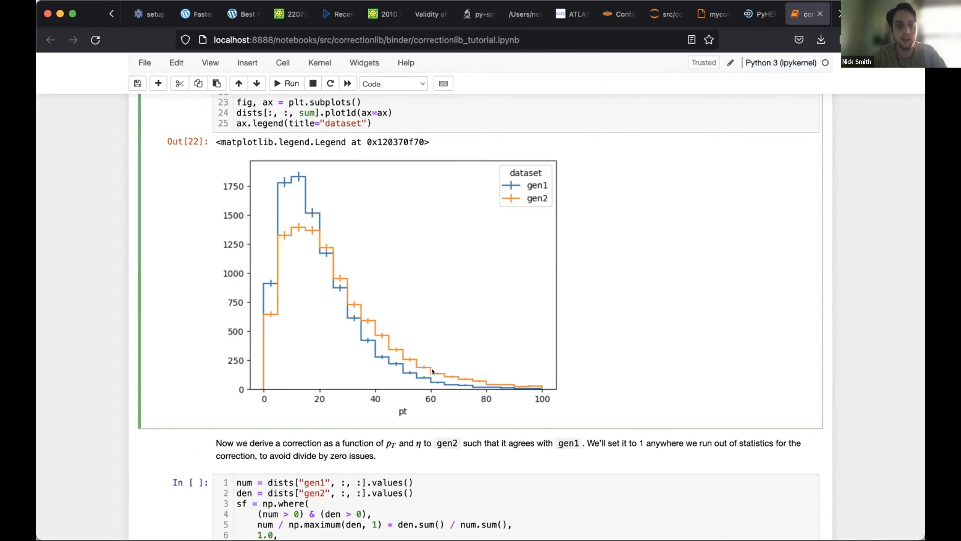
scroll(down, 3)
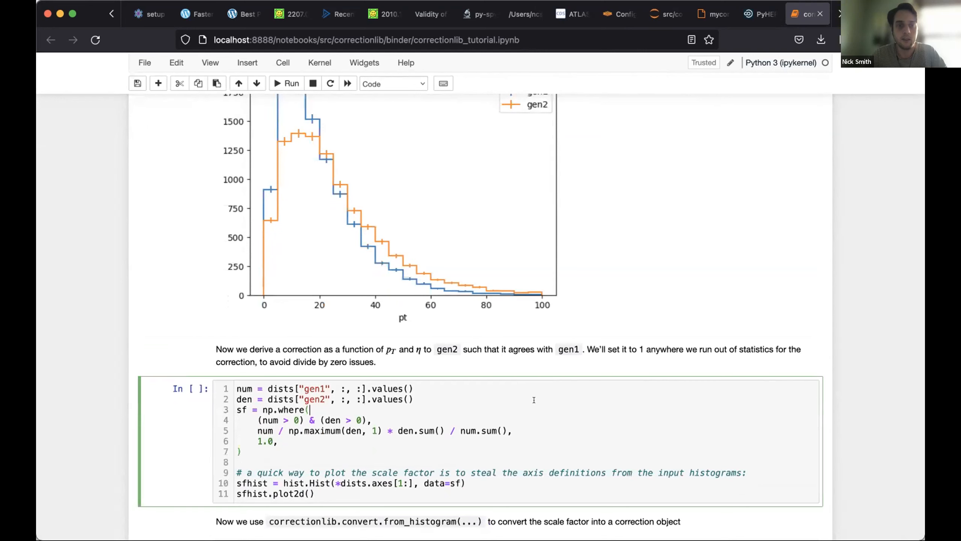
scroll(down, 3)
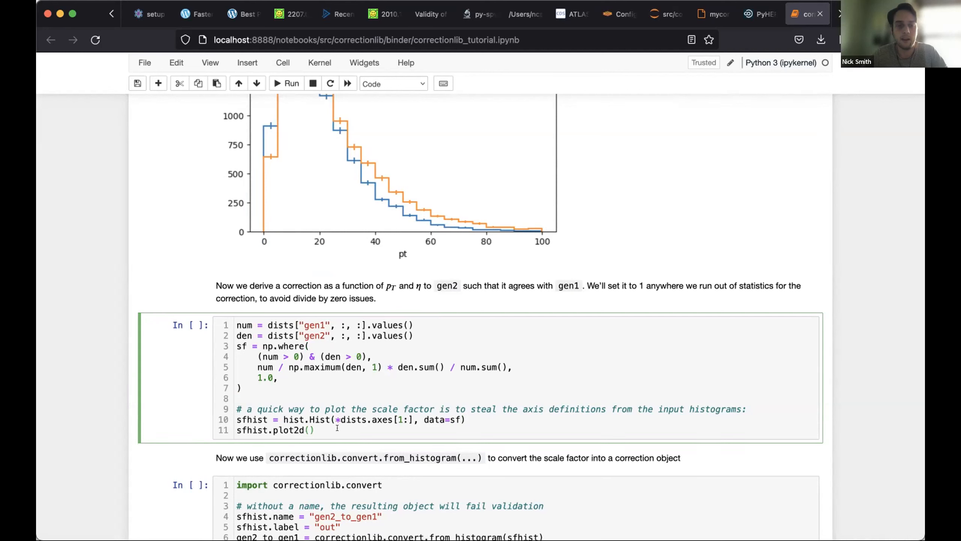
click(286, 83)
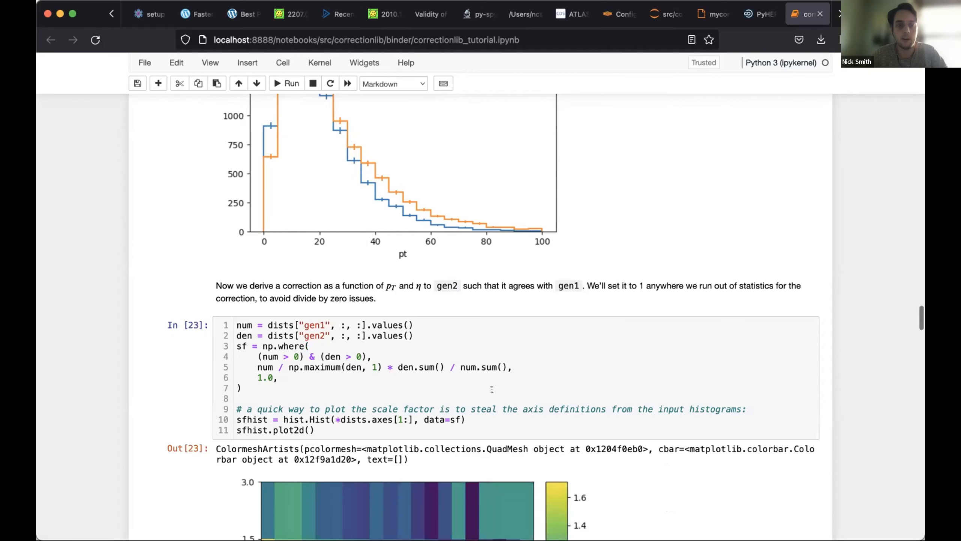
scroll(down, 3)
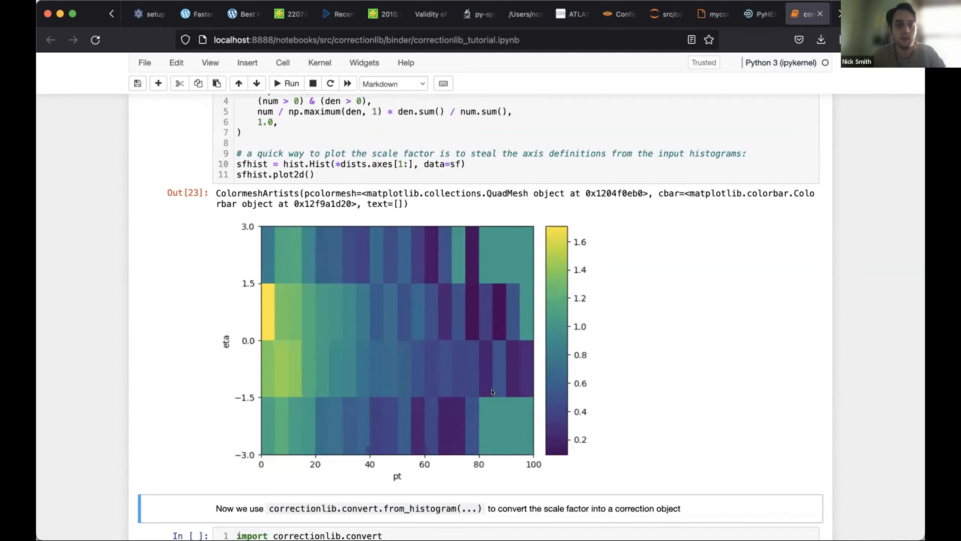
scroll(down, 3)
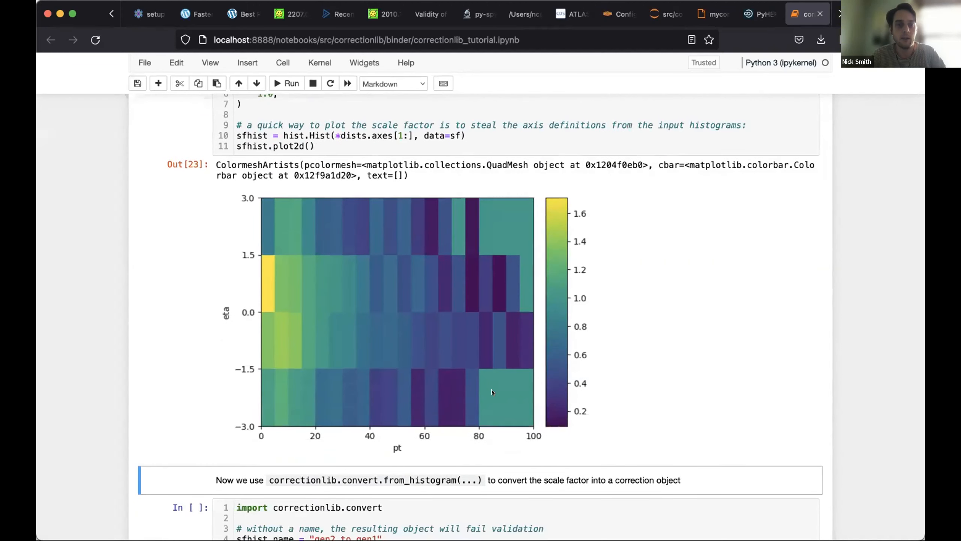
scroll(down, 3)
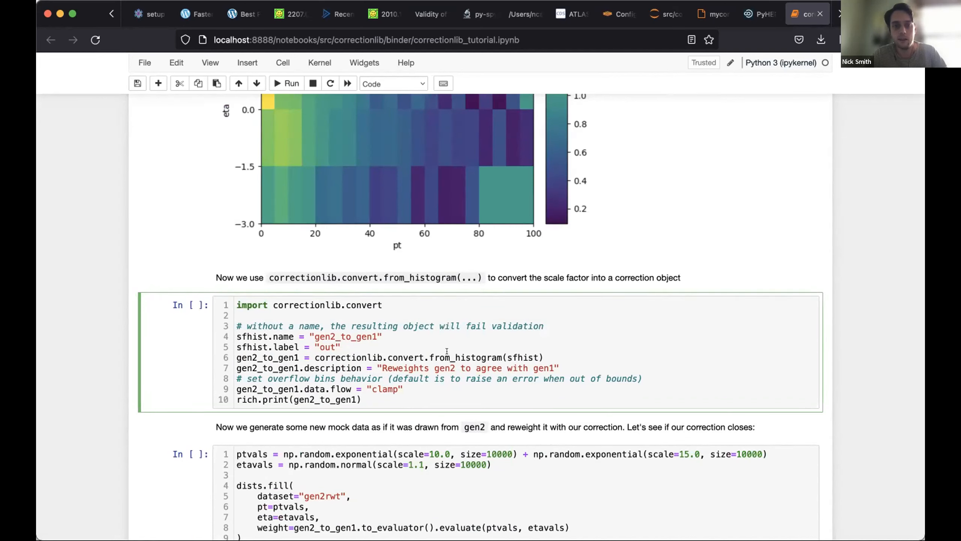
Step: Run correctionlib.convert.from_histogram to build gen2_to_gen1 with pt and eta inputs and clamp flow
click(285, 83)
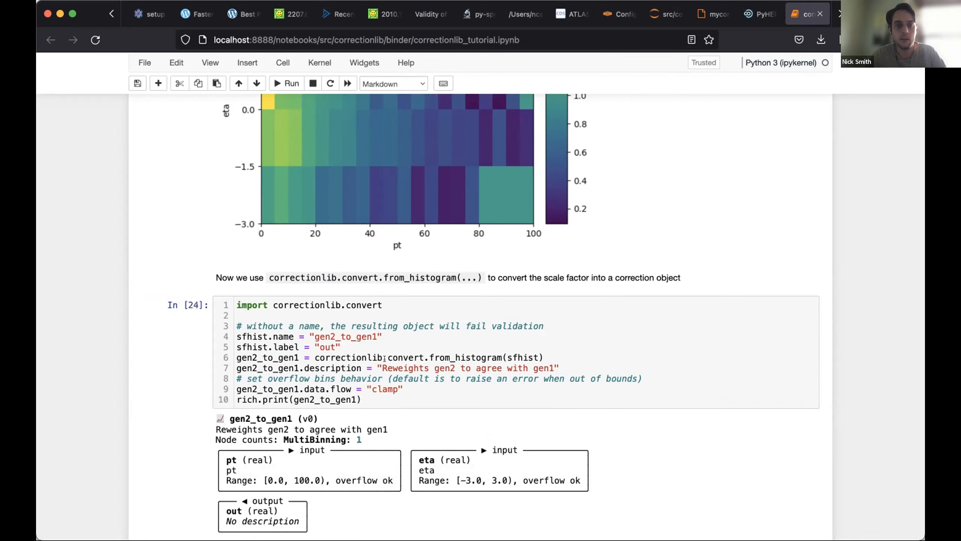
click(363, 357)
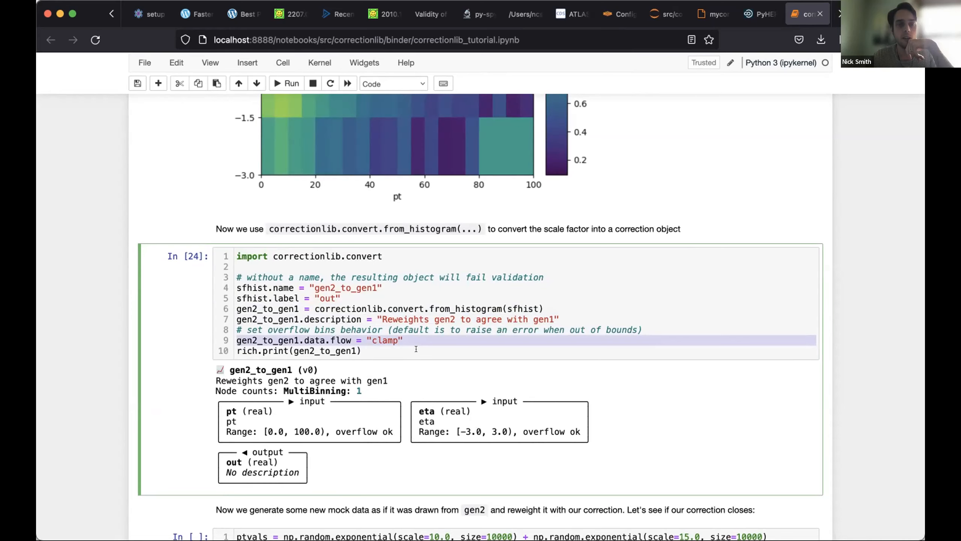
scroll(down, 3)
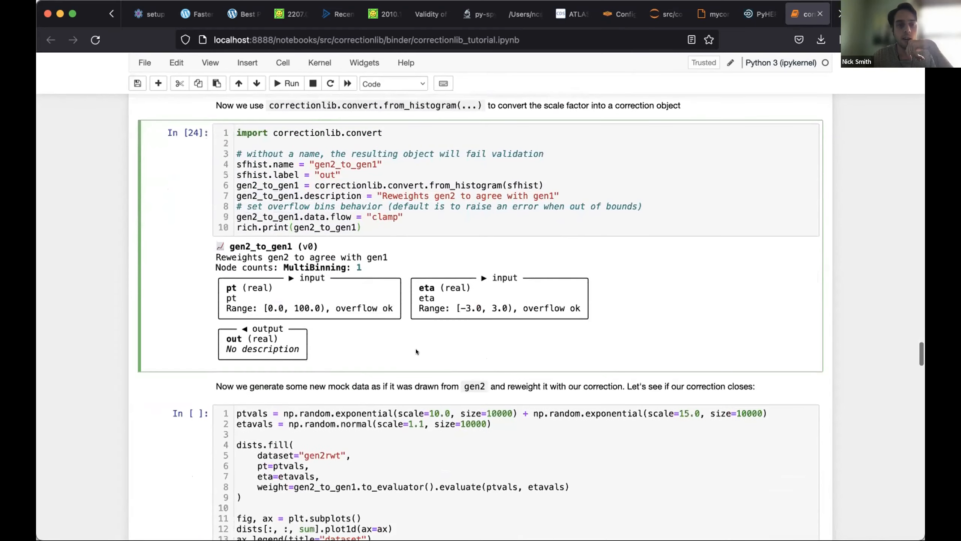
scroll(down, 3)
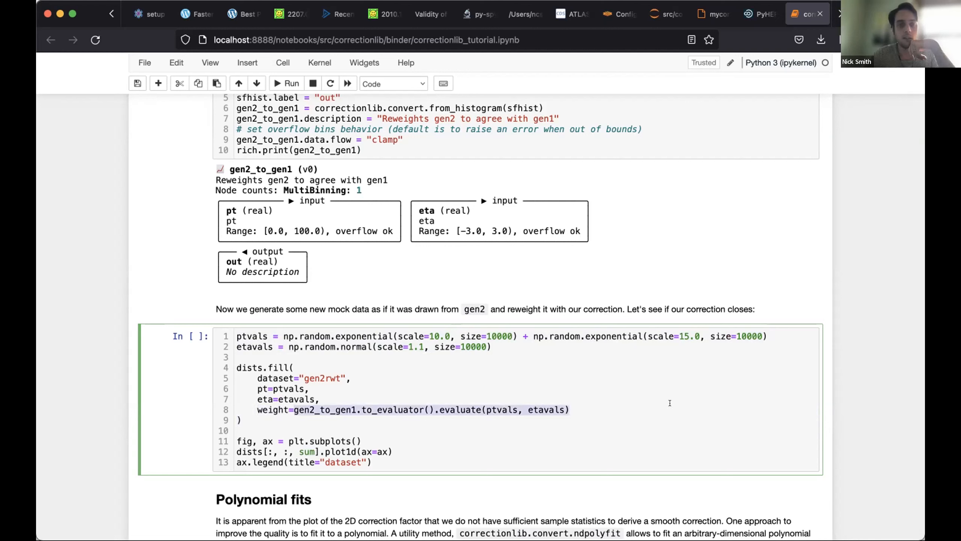
Step: Run the reweighting cell and inspect gen2rwt matching gen1 in the pt histogram
click(286, 84)
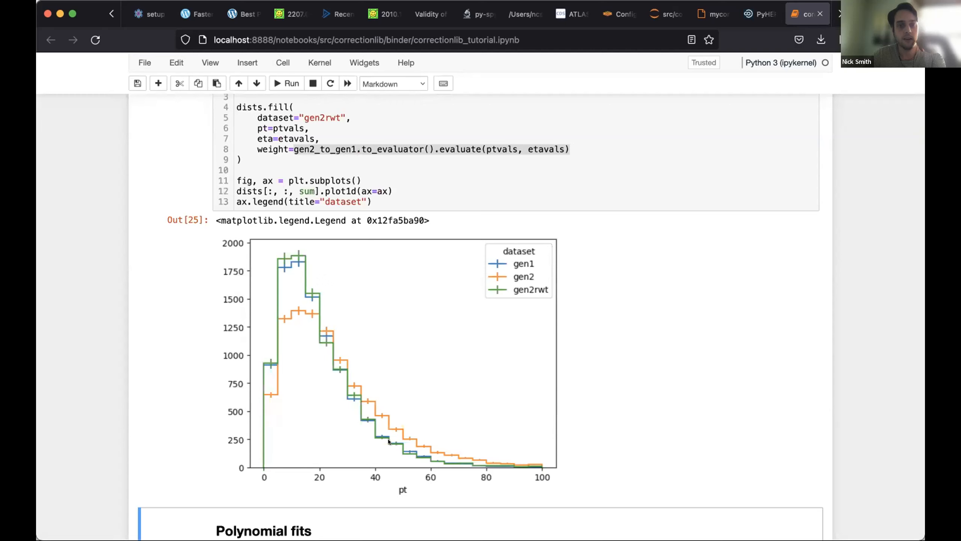
mouse_move(284, 271)
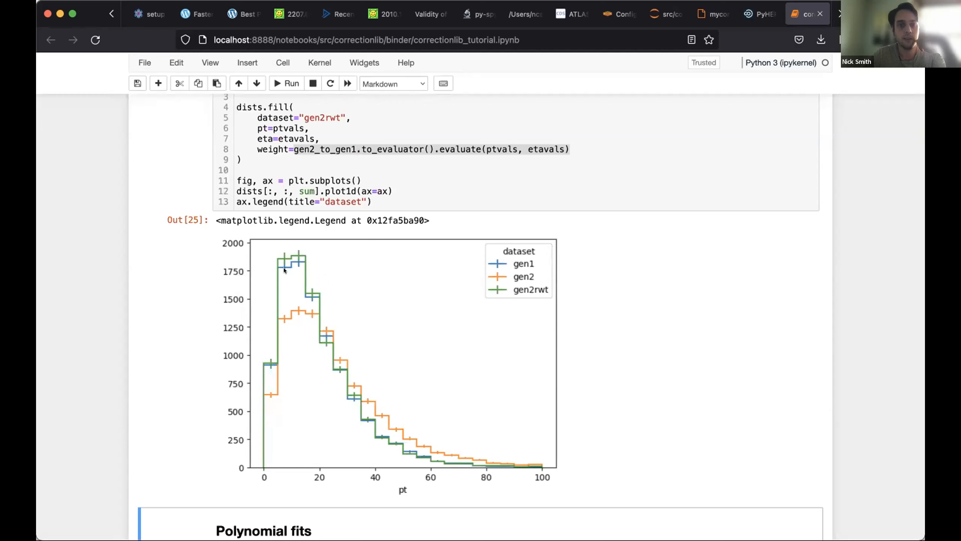
mouse_move(336, 335)
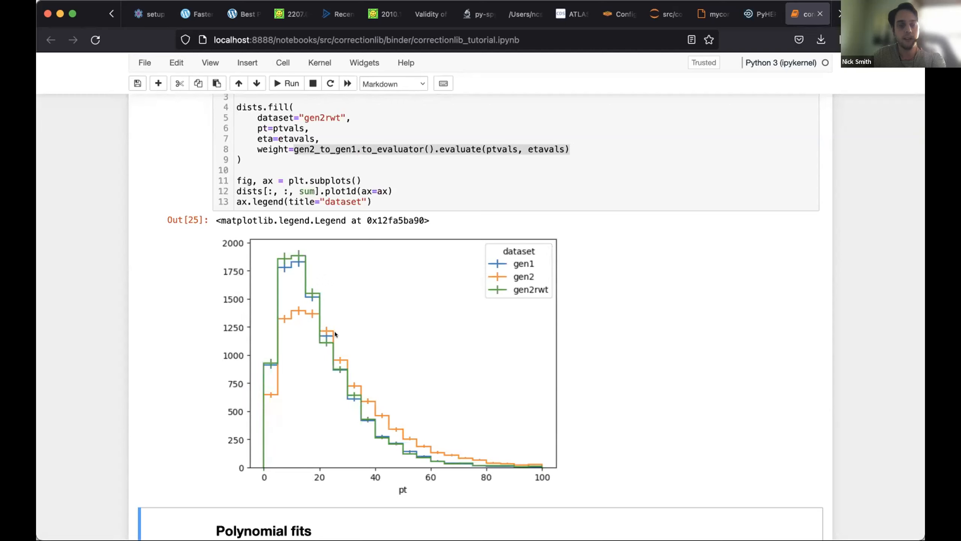
mouse_move(603, 363)
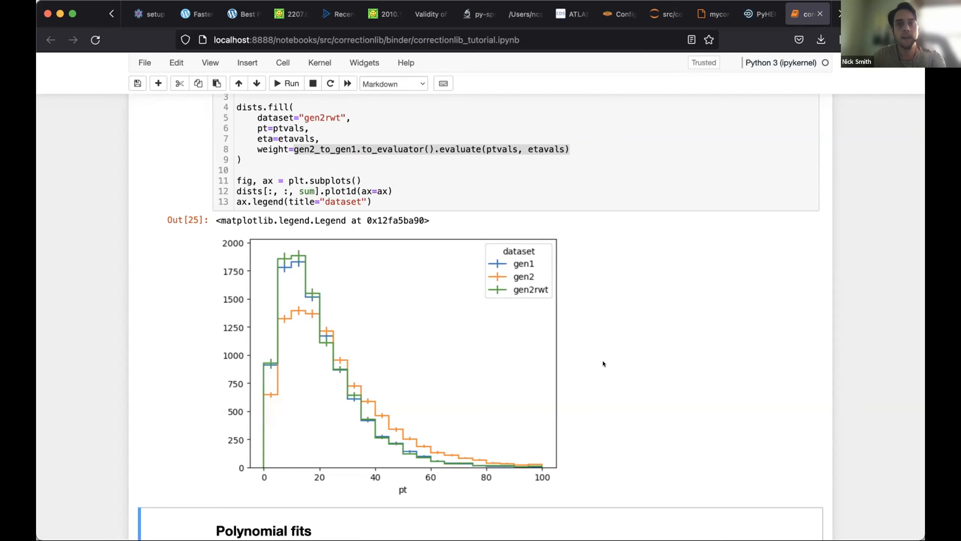
scroll(down, 3)
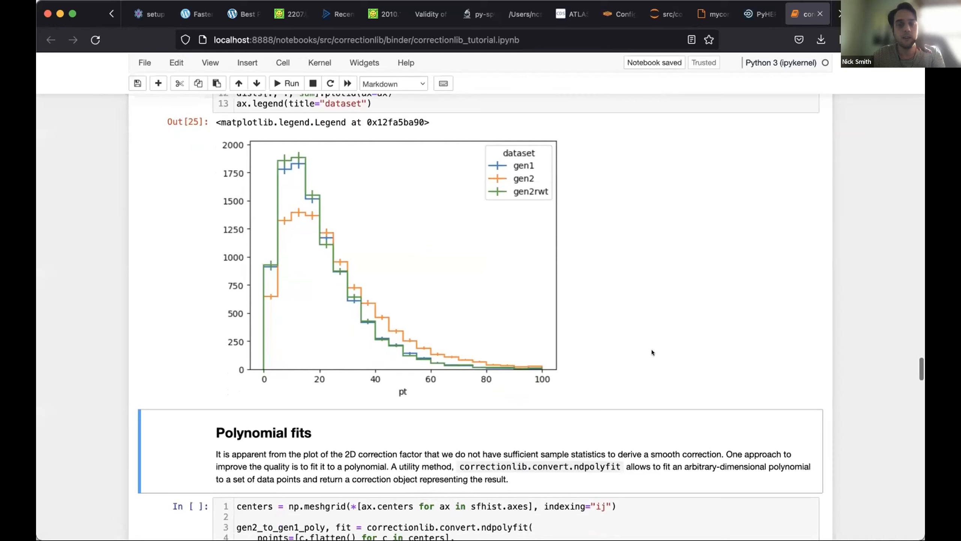
scroll(down, 3)
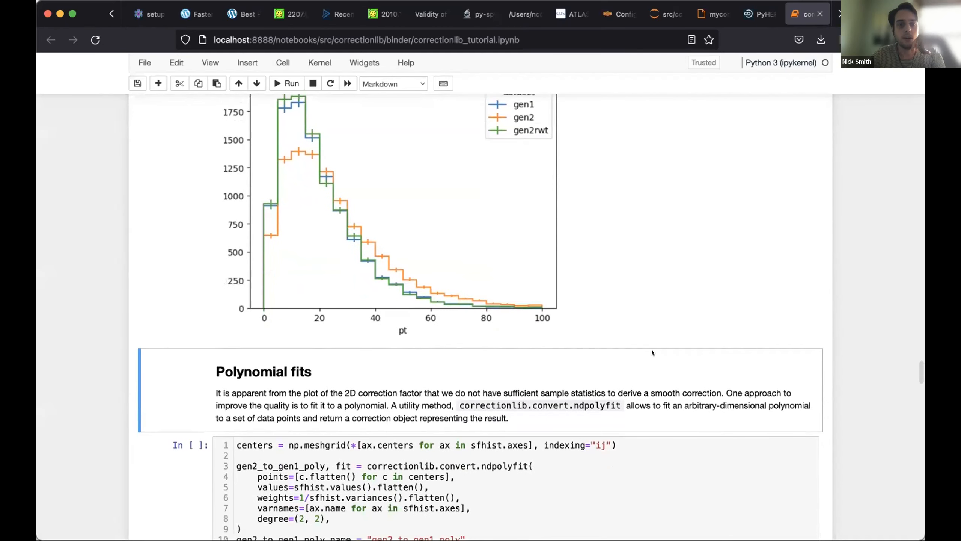
scroll(down, 3)
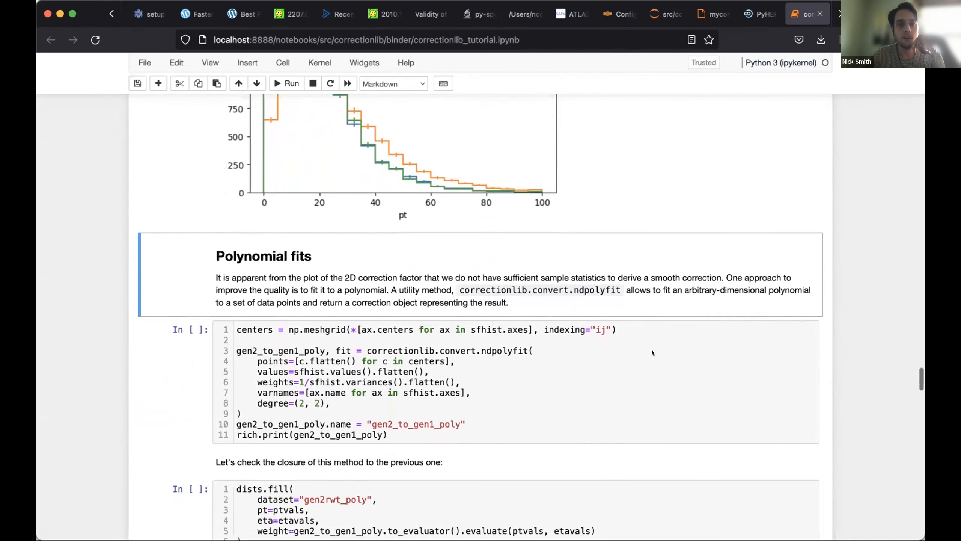
scroll(down, 3)
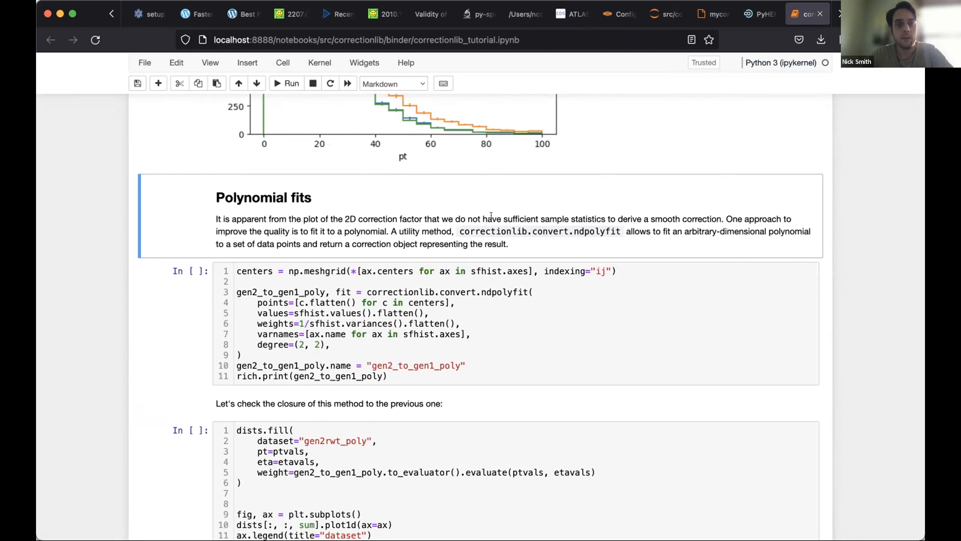
mouse_move(593, 251)
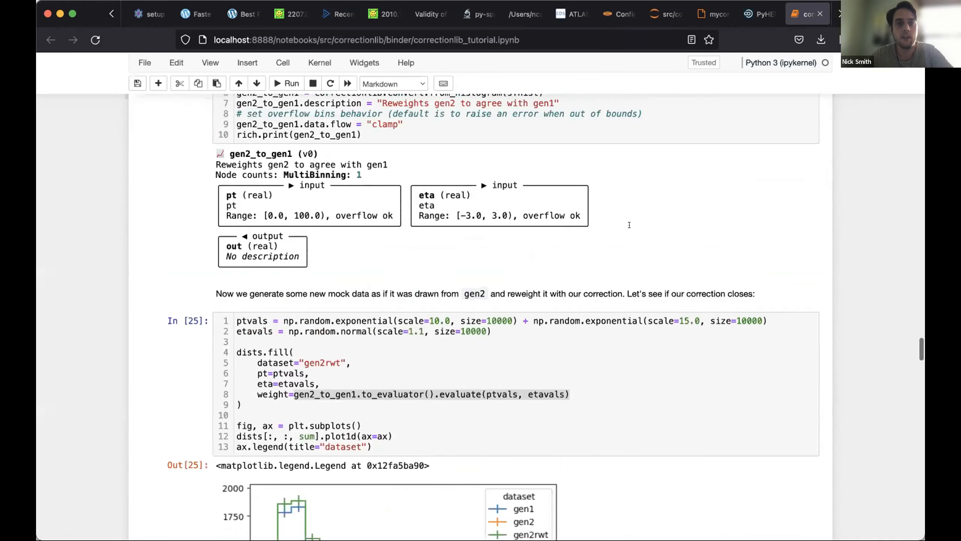
scroll(up, 3)
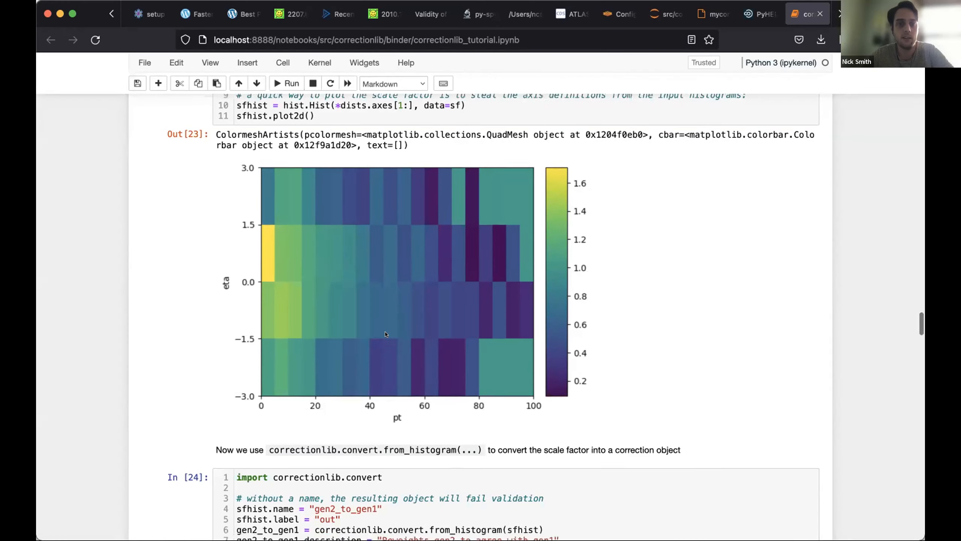
scroll(down, 3)
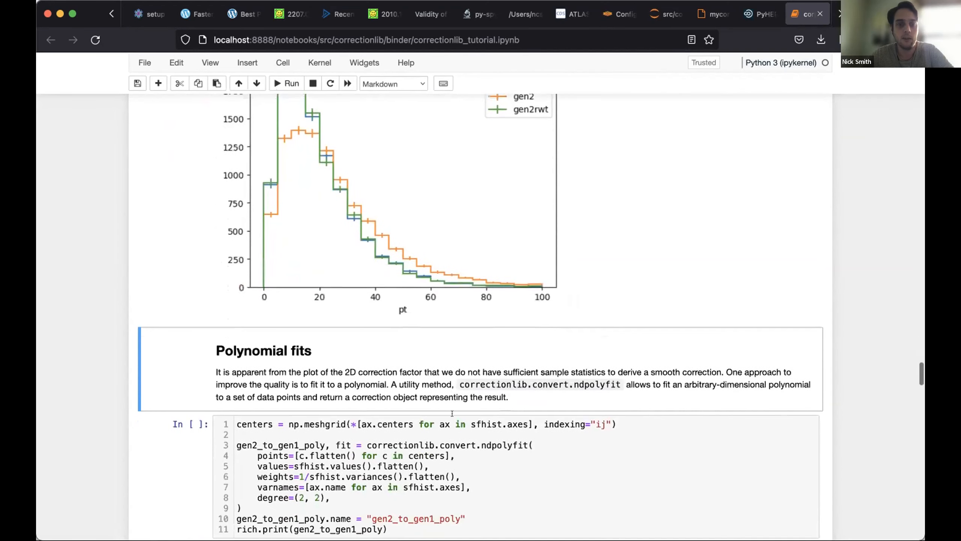
Step: Run the (2, 2) ndpolyfit cell, highlighting its weights argument, producing gen2_to_gen1_poly
scroll(down, 3)
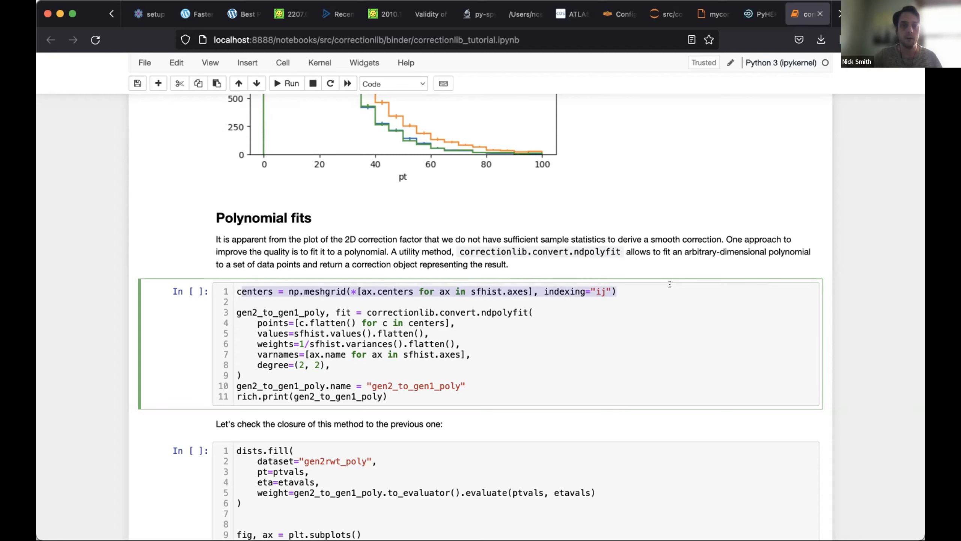
mouse_move(278, 323)
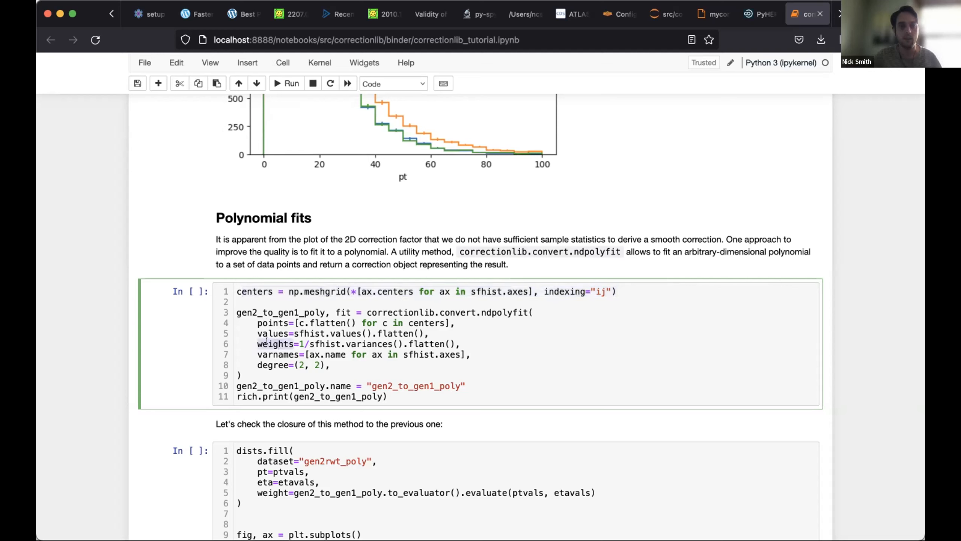
drag(257, 343, 459, 343)
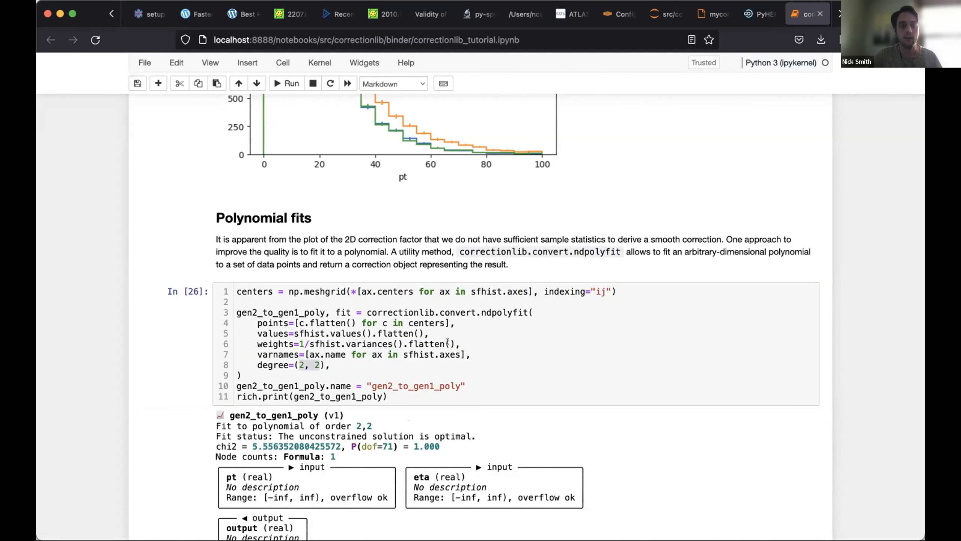
Step: Highlight the fit chi2 ≈ 5.56 with P(dof=71) = 1.000 and move to the closure-check cell
scroll(down, 3)
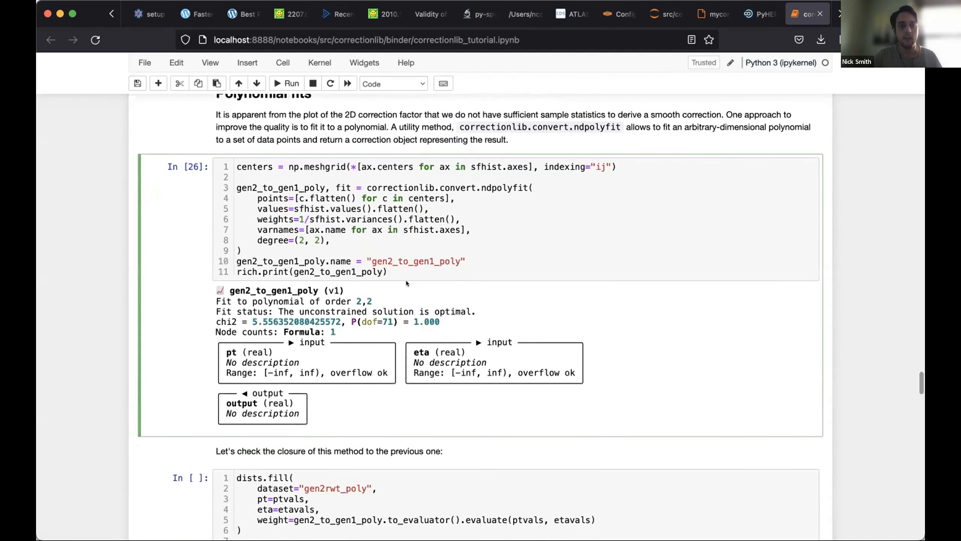
scroll(down, 3)
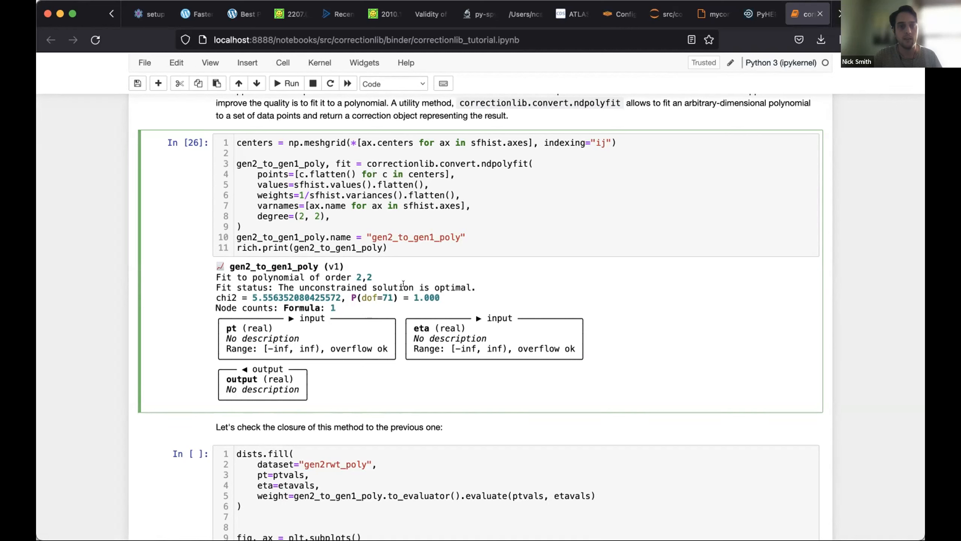
double_click(258, 297)
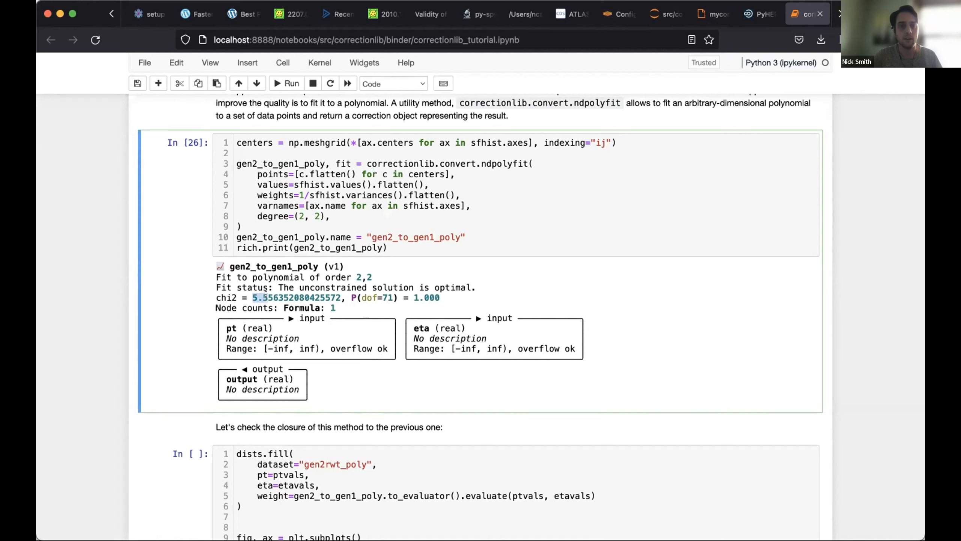
mouse_move(433, 309)
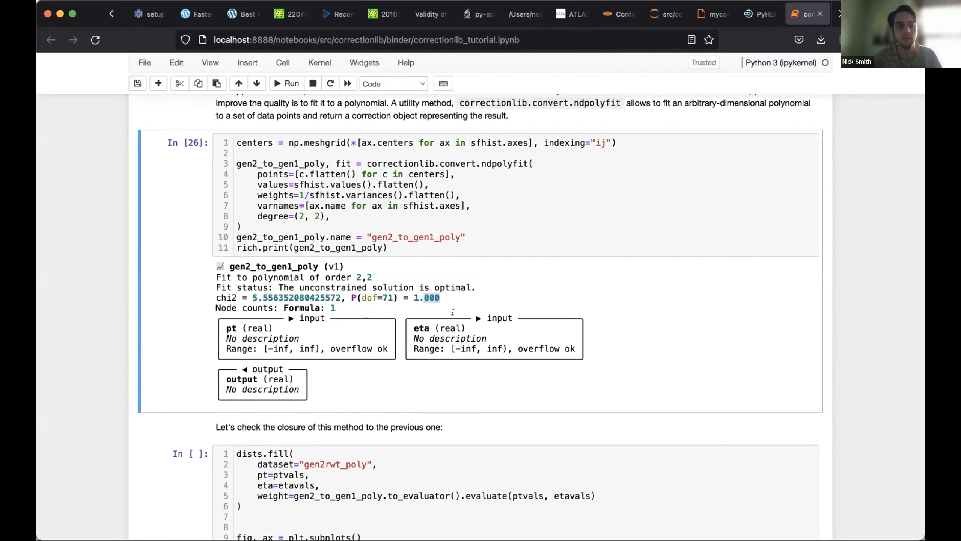
scroll(down, 3)
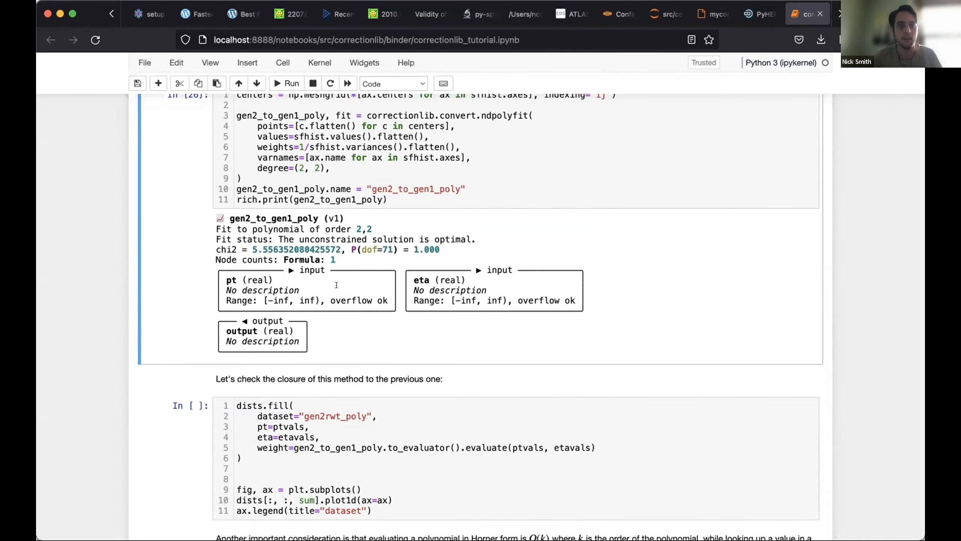
mouse_move(444, 272)
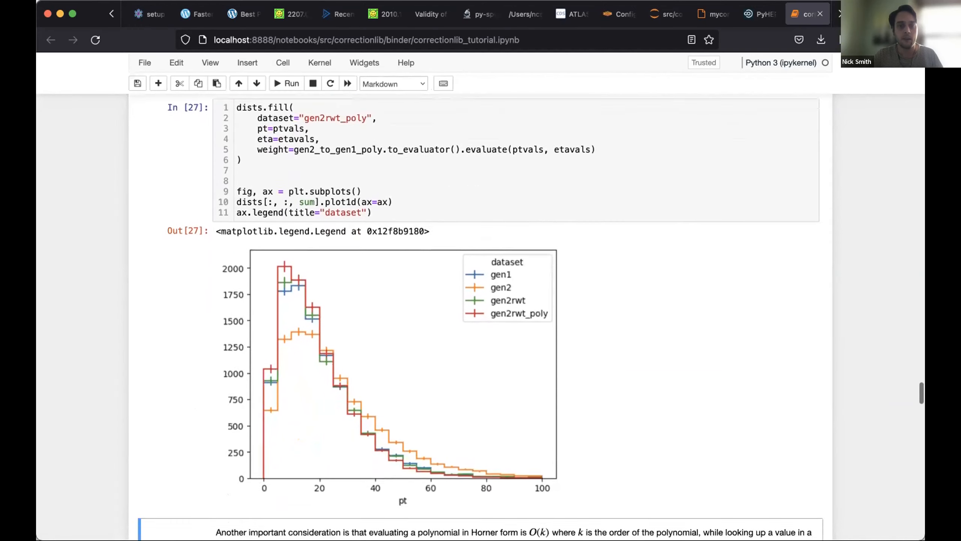
Step: Scroll past the gen2rwt_poly closure plot to the %timeit corr_bin/corr_pol cell
scroll(down, 3)
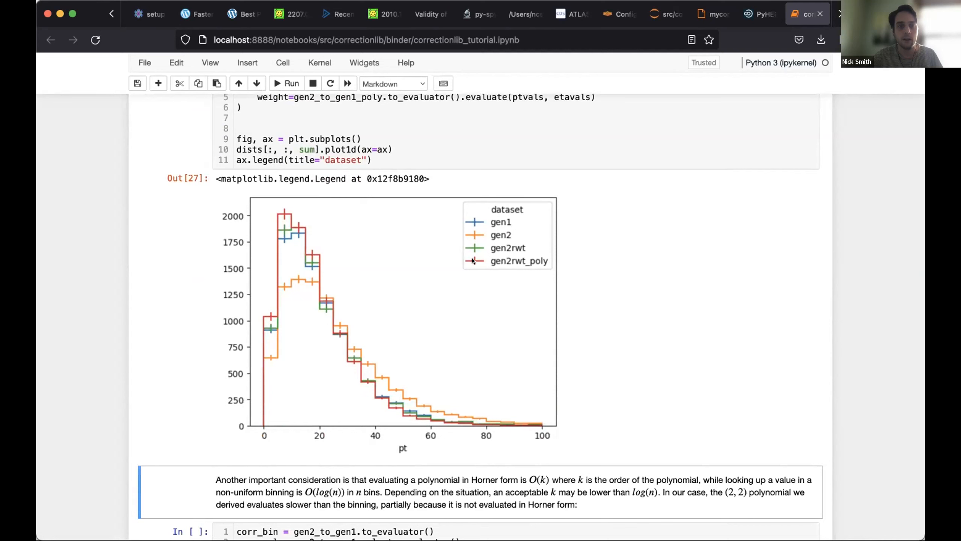
mouse_move(362, 324)
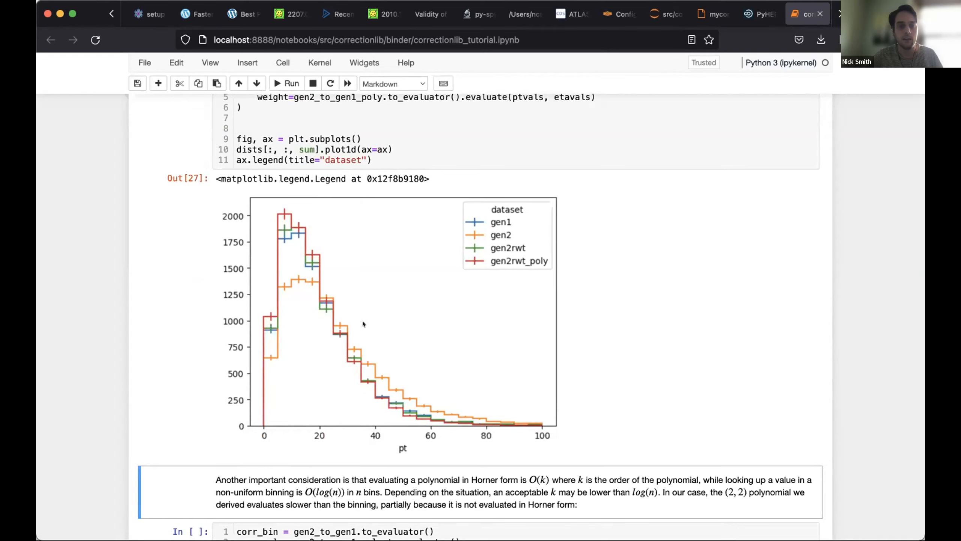
mouse_move(405, 391)
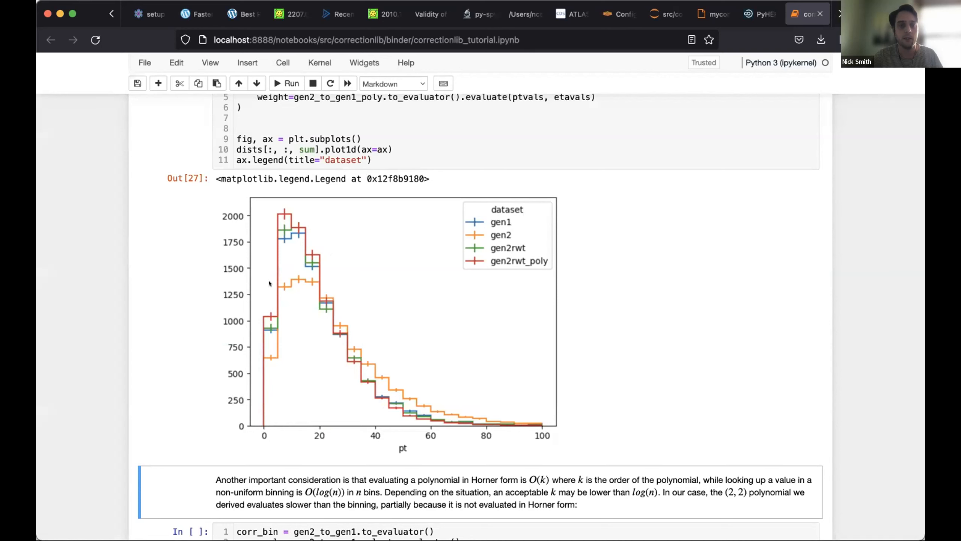
mouse_move(407, 414)
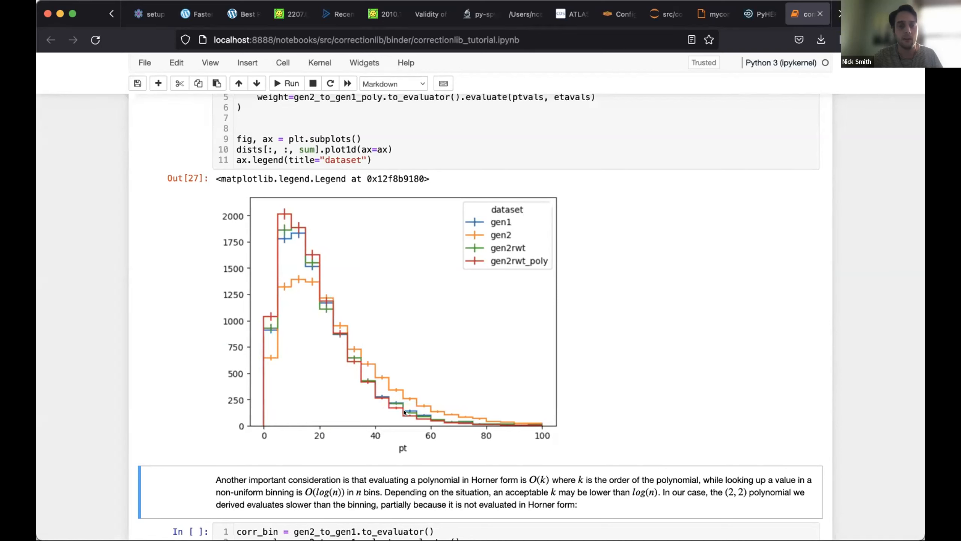
mouse_move(388, 412)
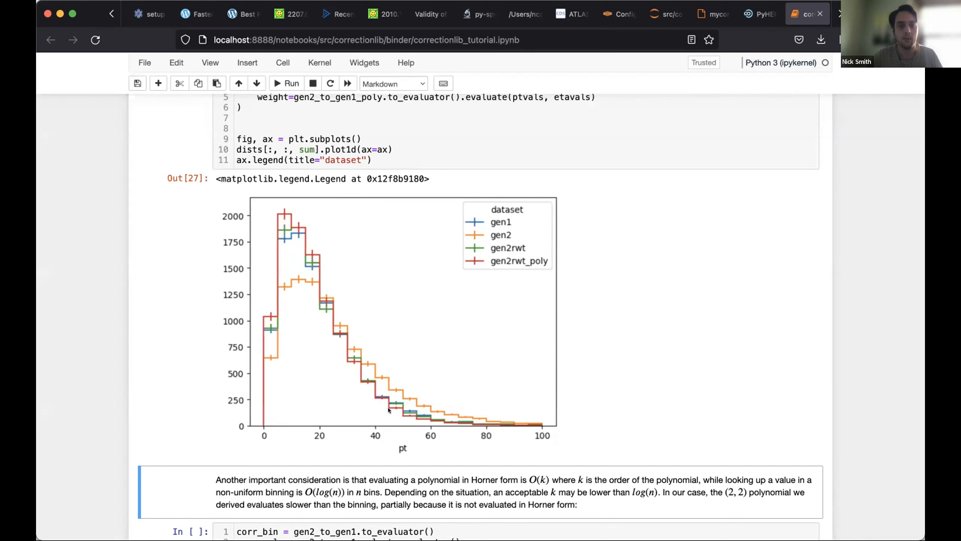
mouse_move(408, 412)
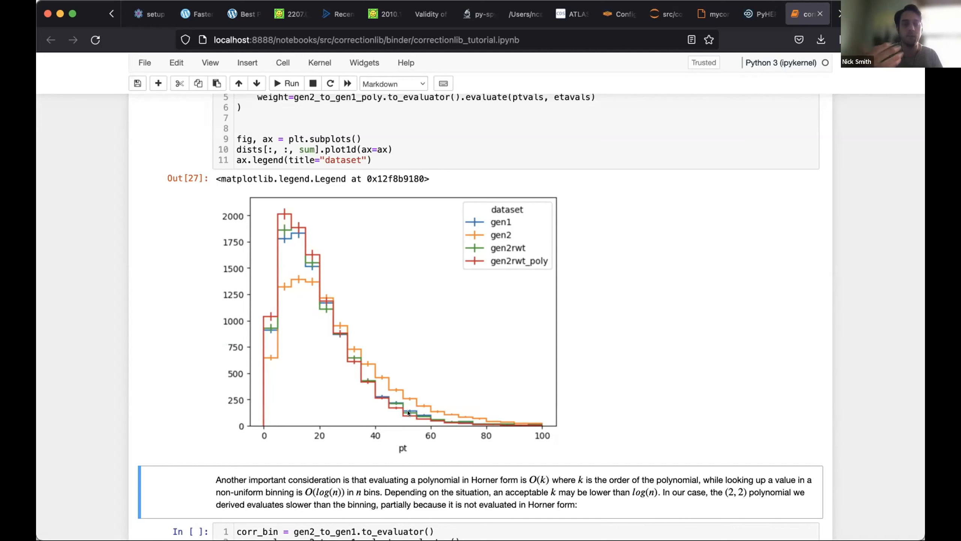
scroll(down, 3)
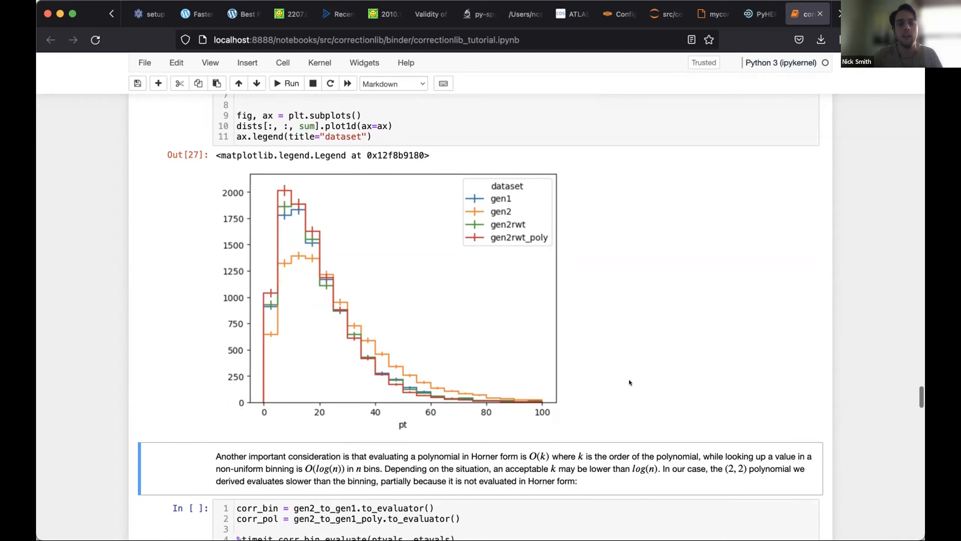
mouse_move(525, 321)
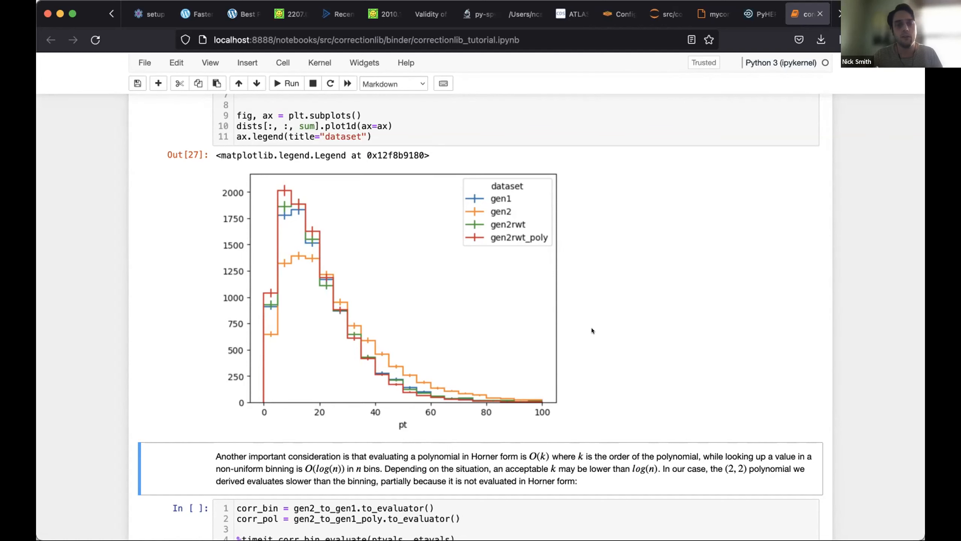
mouse_move(594, 345)
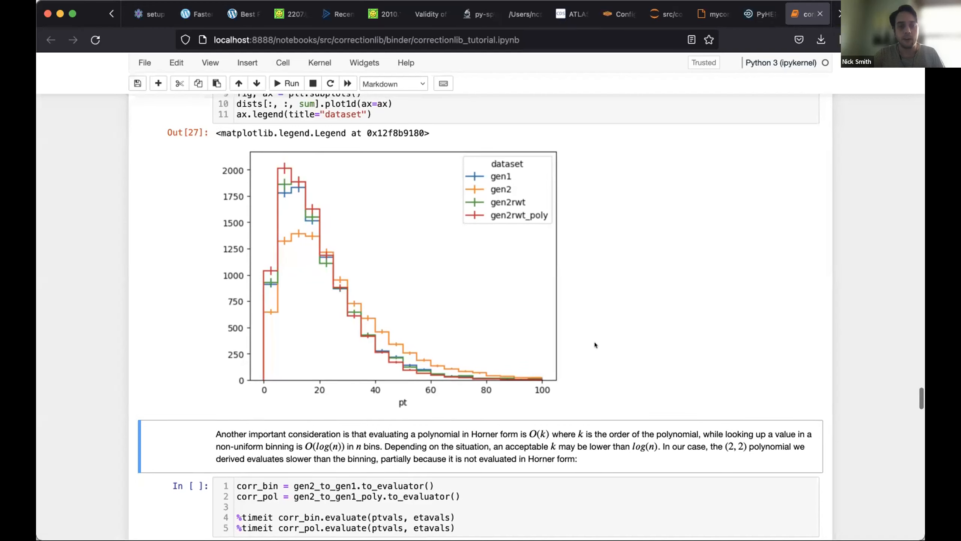
scroll(down, 3)
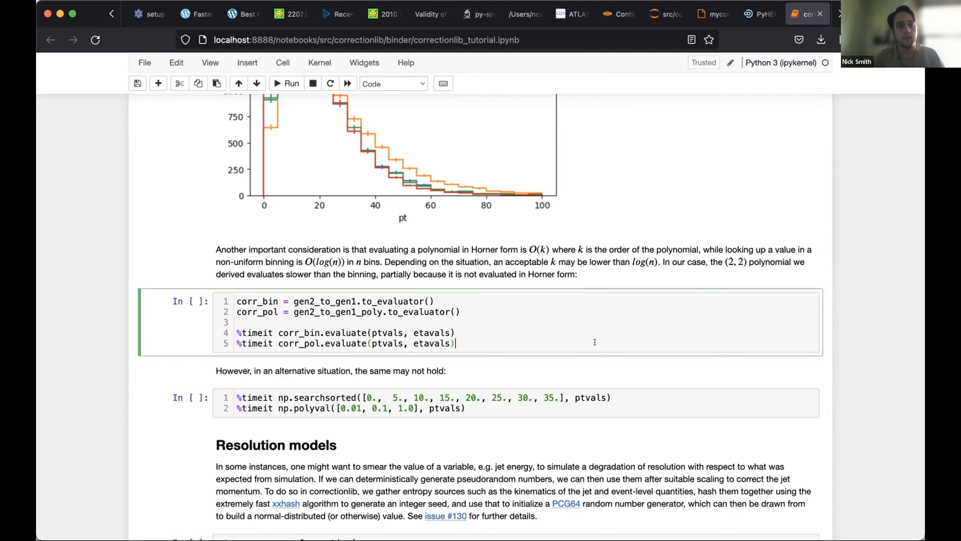
Step: Run the timing cell: binned 453 µs per loop versus polynomial 3.64 ms per loop
scroll(down, 3)
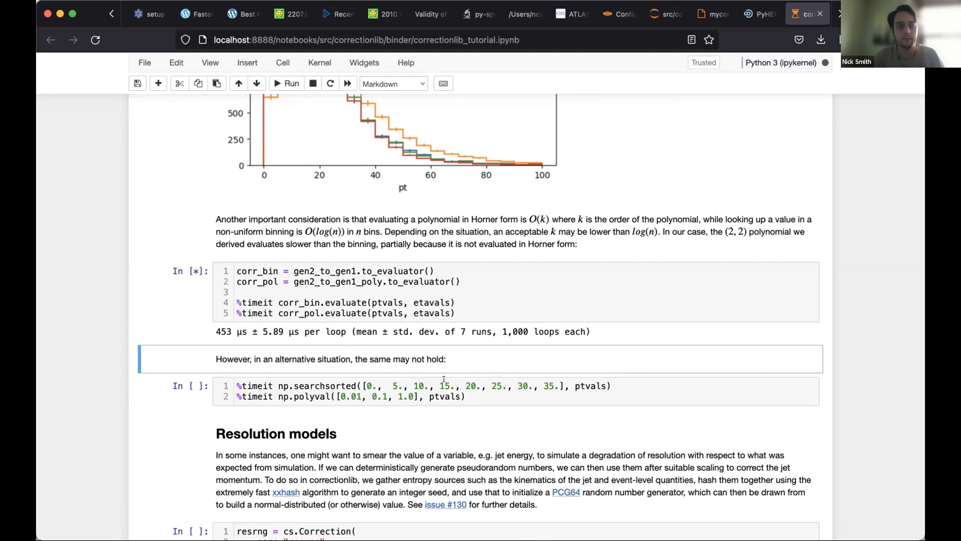
click(285, 83)
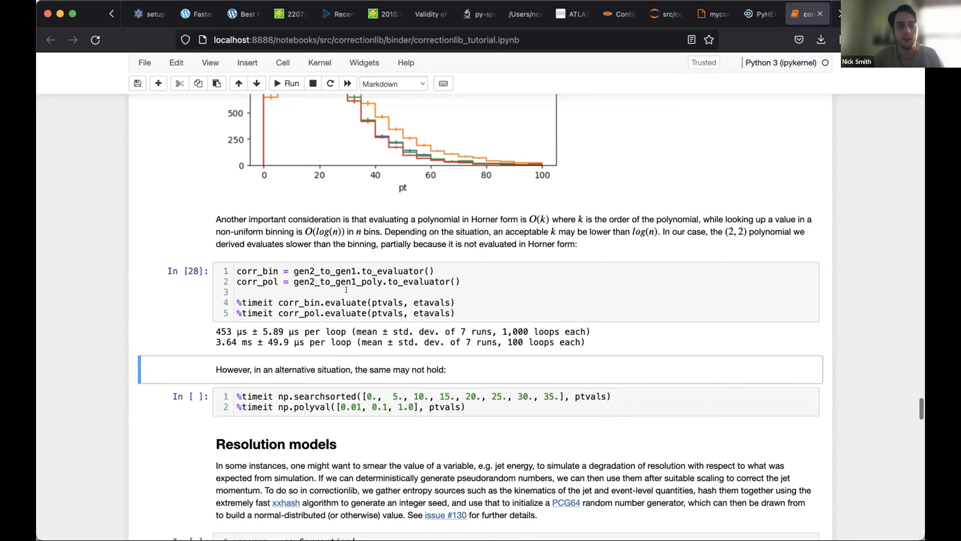
scroll(down, 3)
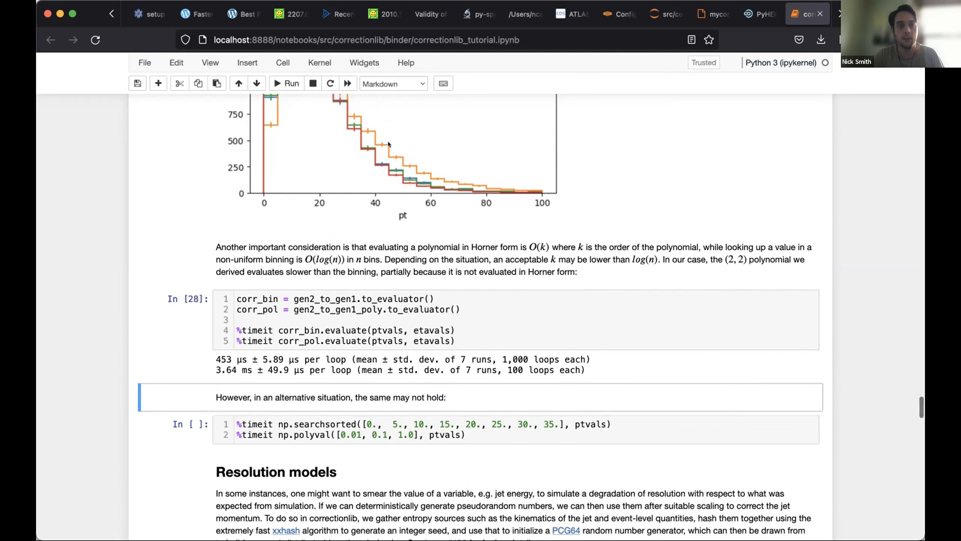
mouse_move(365, 352)
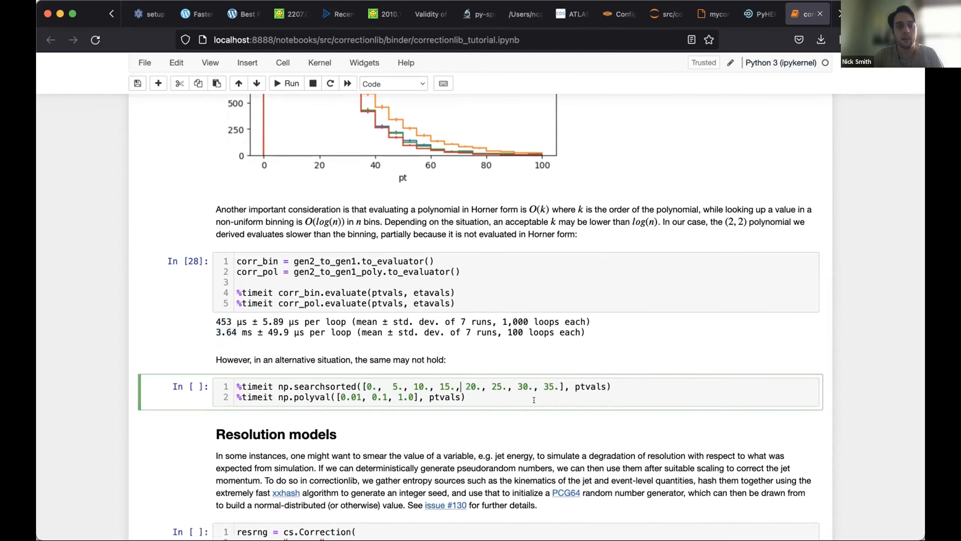
Step: Run the searchsorted versus polyval timing: 222 µs versus 48.8 µs per loop
scroll(down, 3)
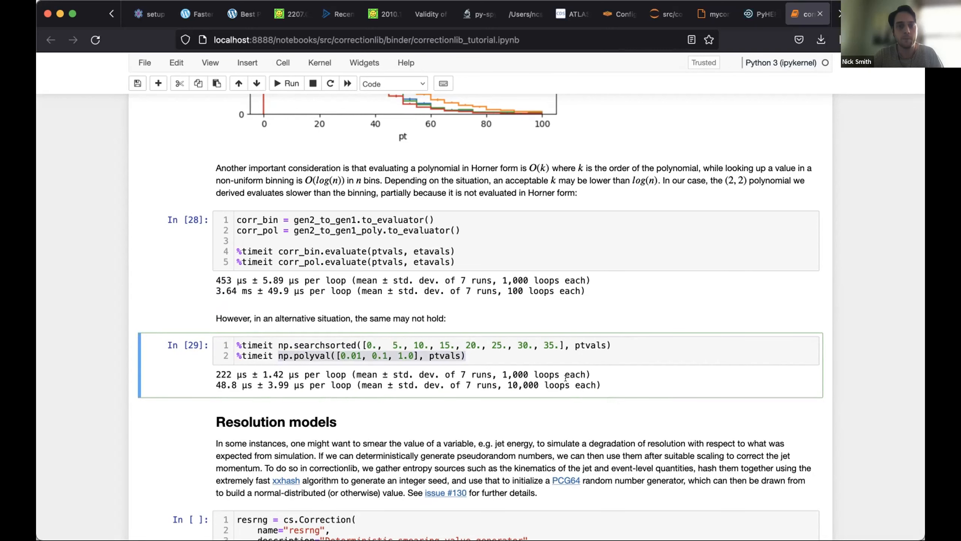
scroll(down, 3)
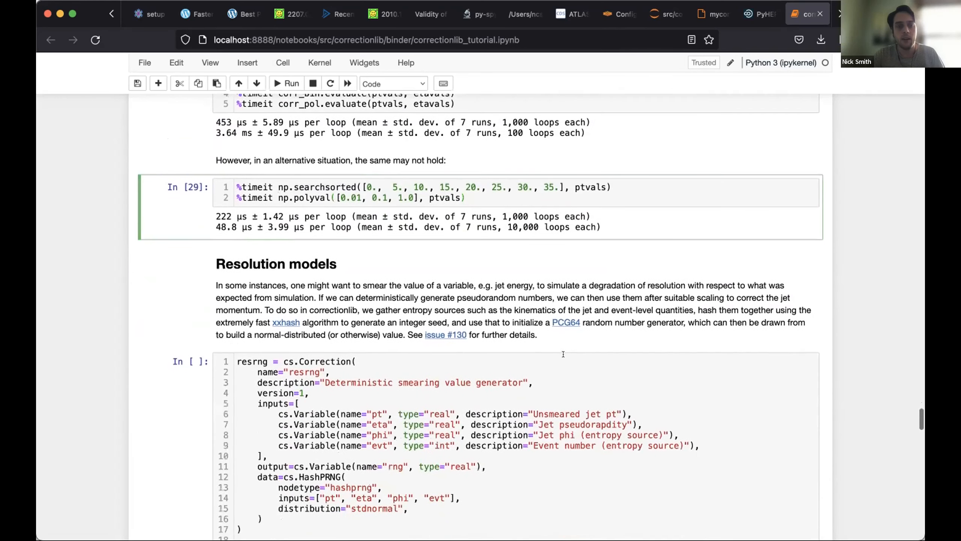
Step: Reach the Resolution models resrng/resmodel cell and look up the HashPRNG docstring
scroll(down, 3)
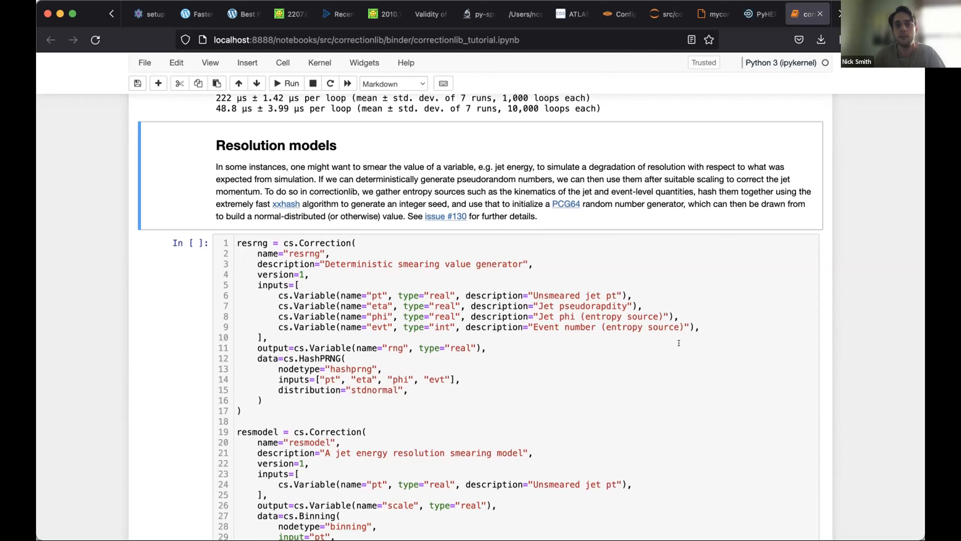
scroll(down, 3)
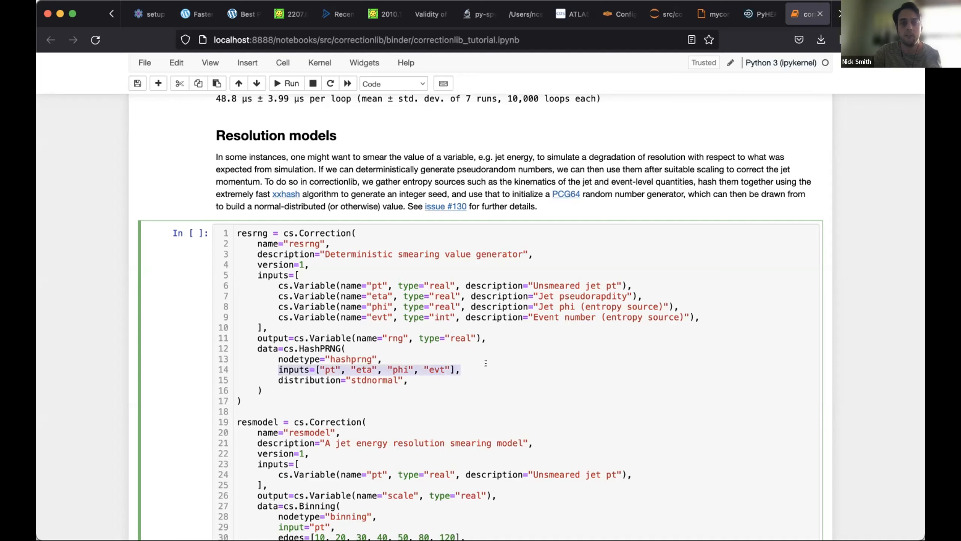
scroll(down, 3)
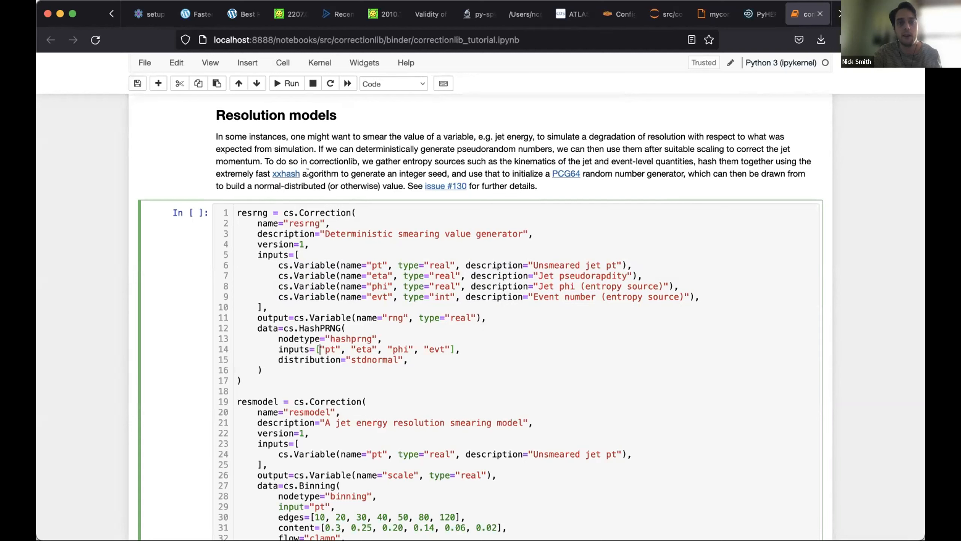
mouse_move(285, 173)
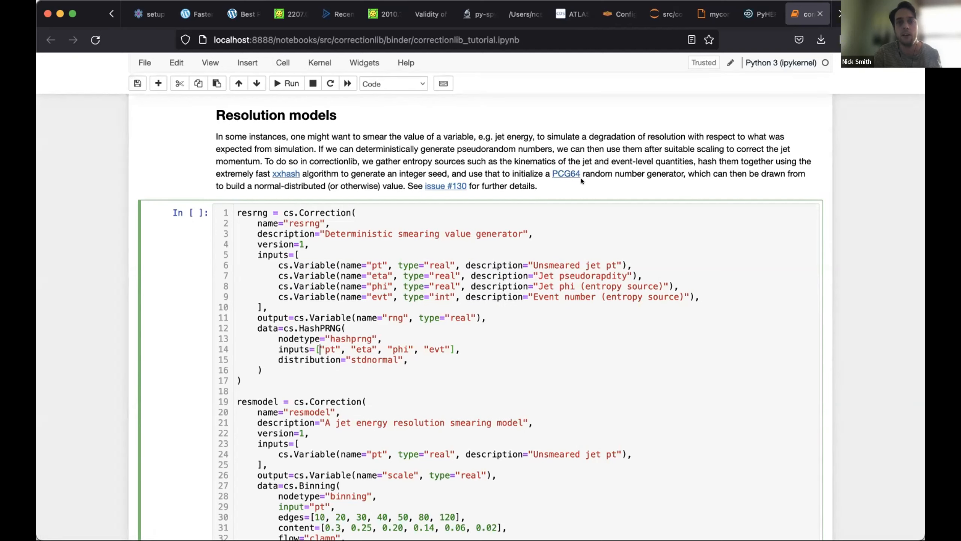
mouse_move(601, 180)
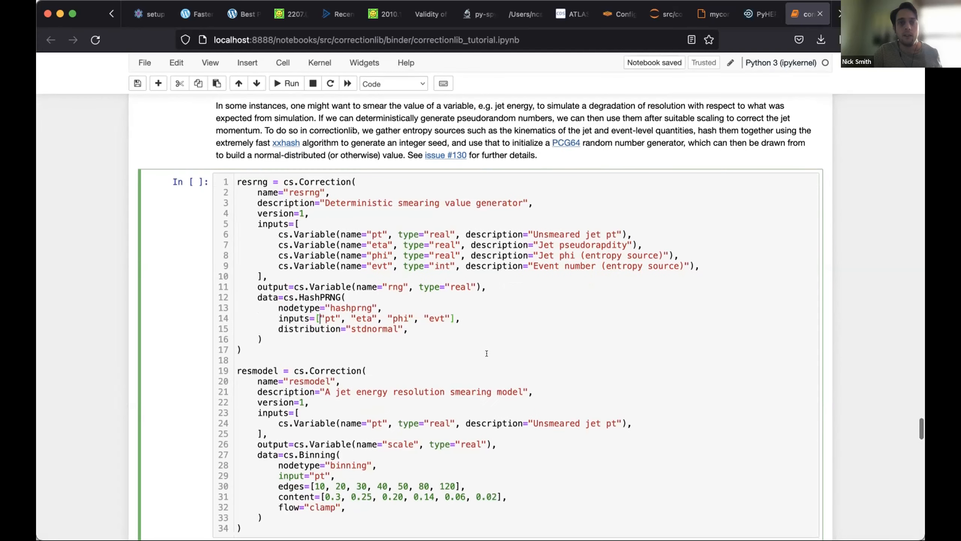
scroll(down, 3)
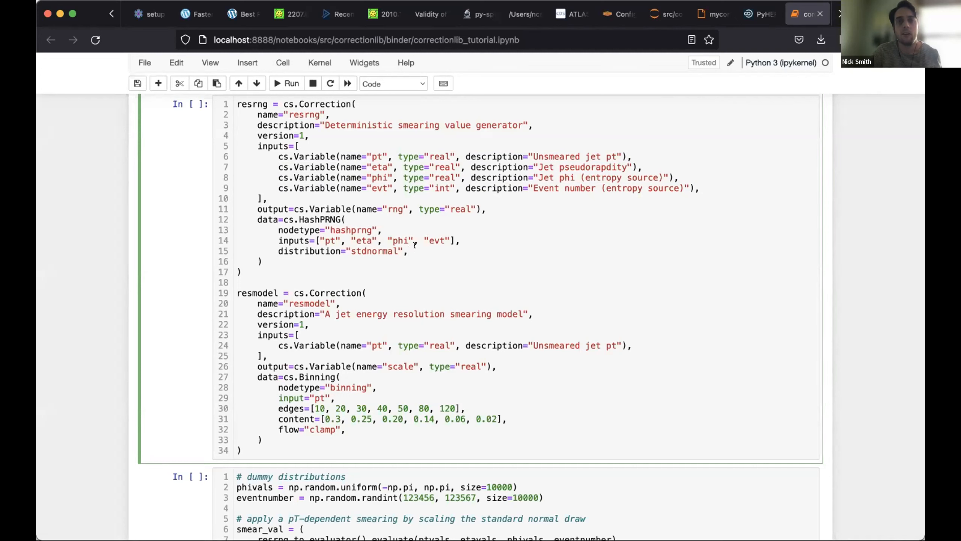
double_click(372, 251)
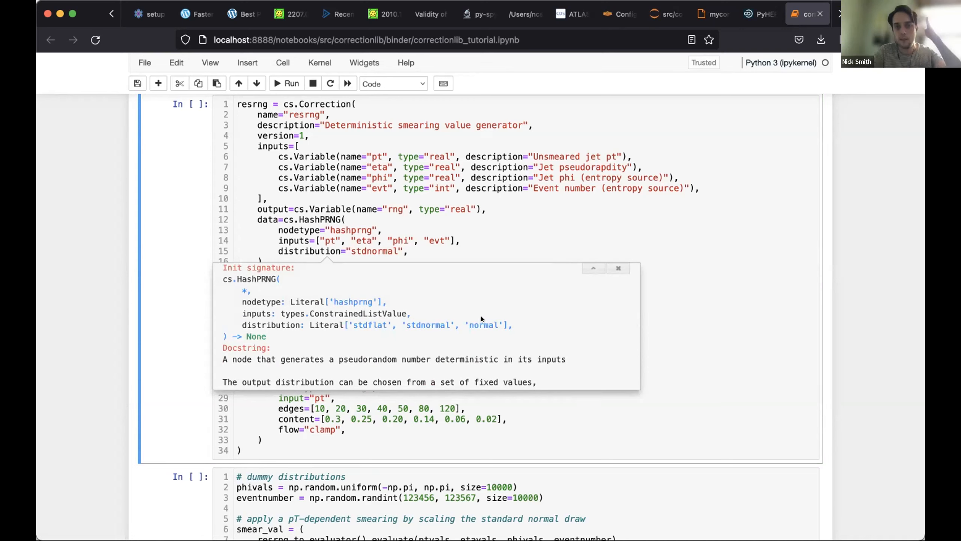
mouse_move(415, 322)
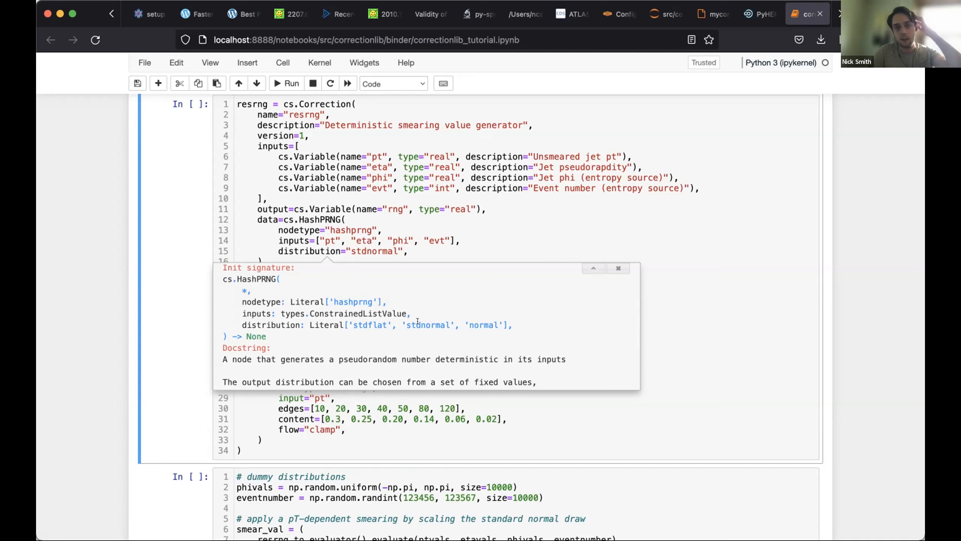
mouse_move(416, 321)
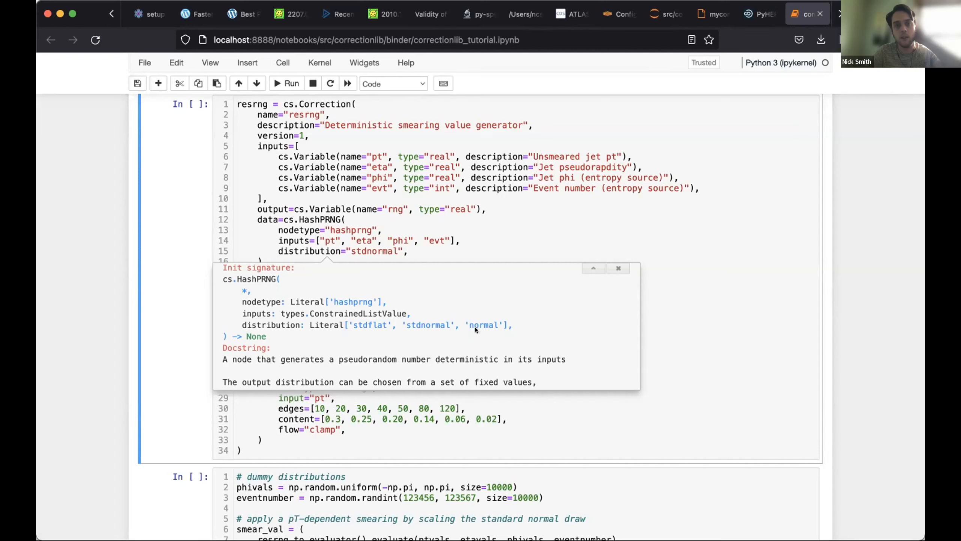
mouse_move(433, 250)
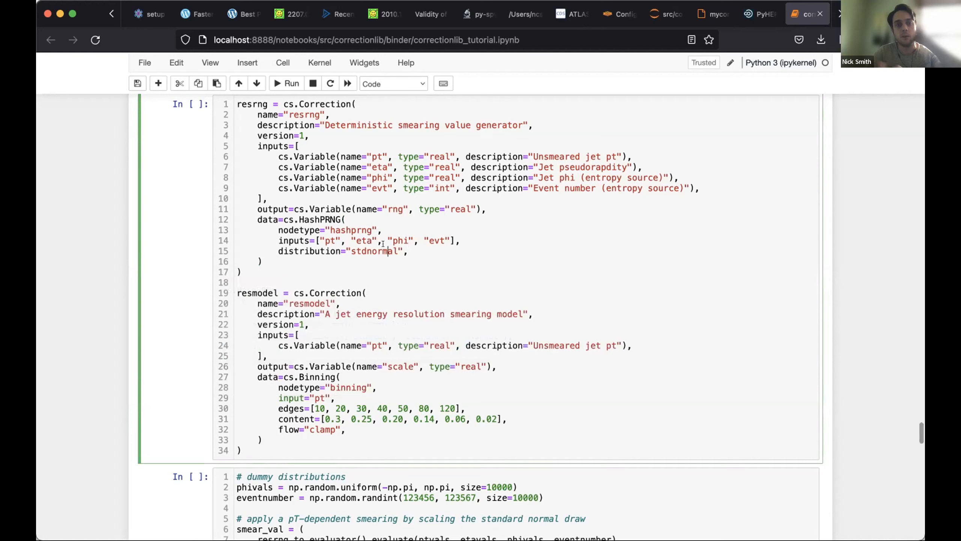
mouse_move(501, 299)
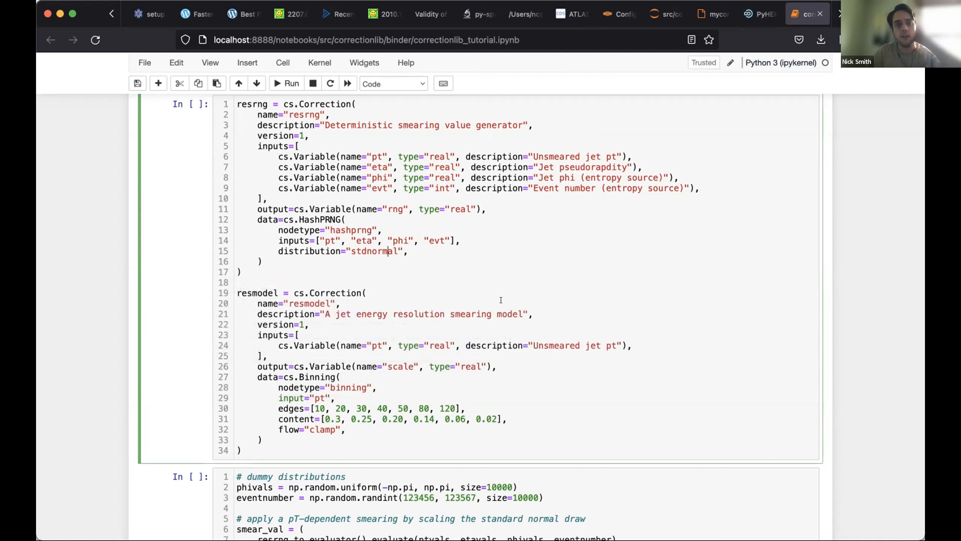
Step: Histogram resrng's raw random draws instead, showing a wide distribution
scroll(down, 3)
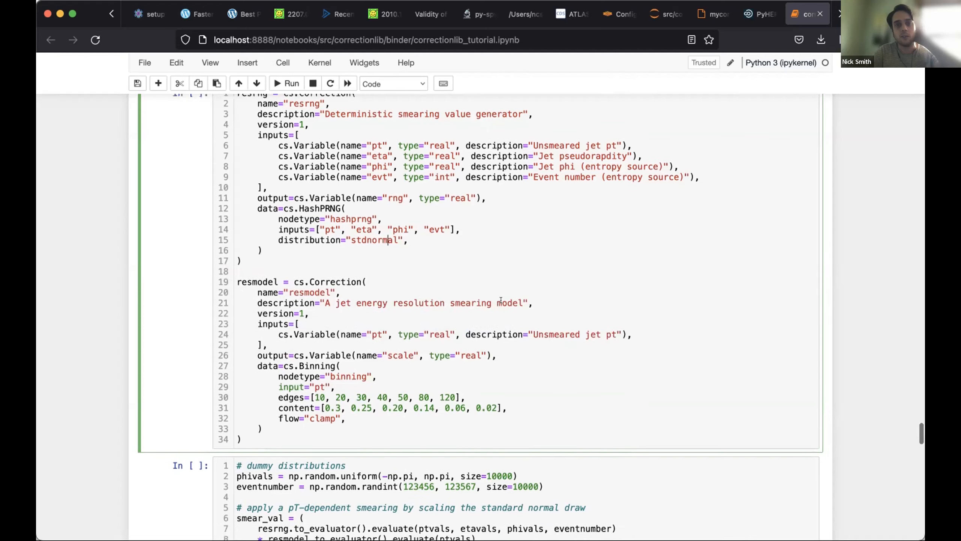
scroll(down, 3)
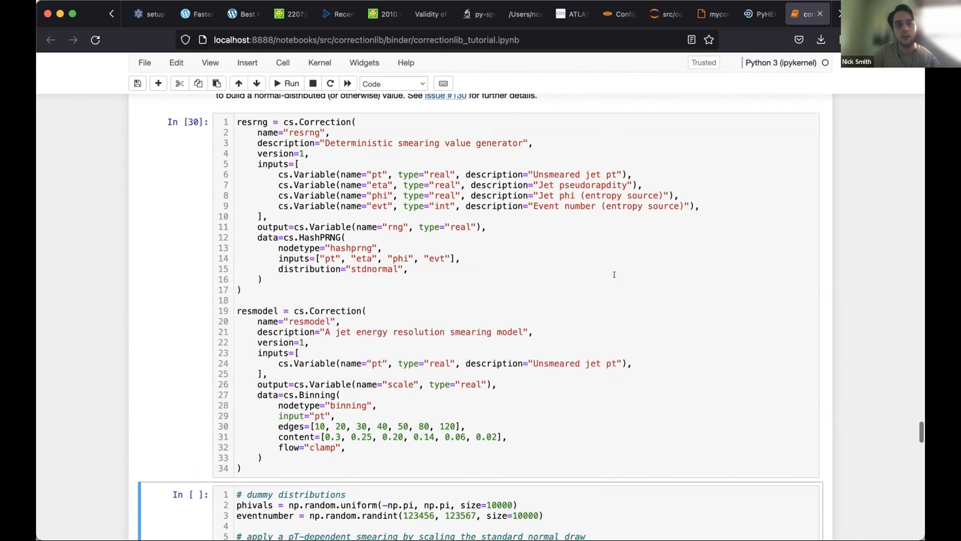
scroll(down, 3)
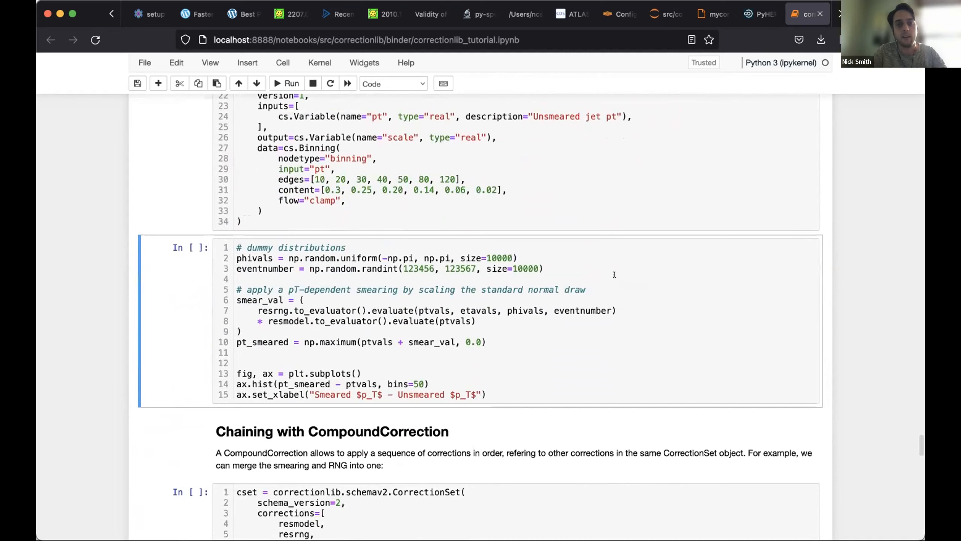
click(288, 84)
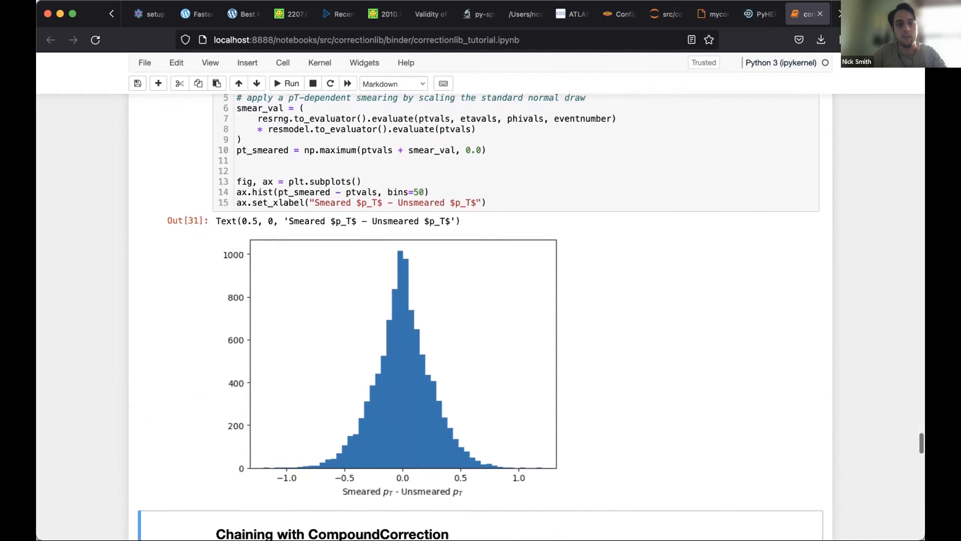
scroll(down, 3)
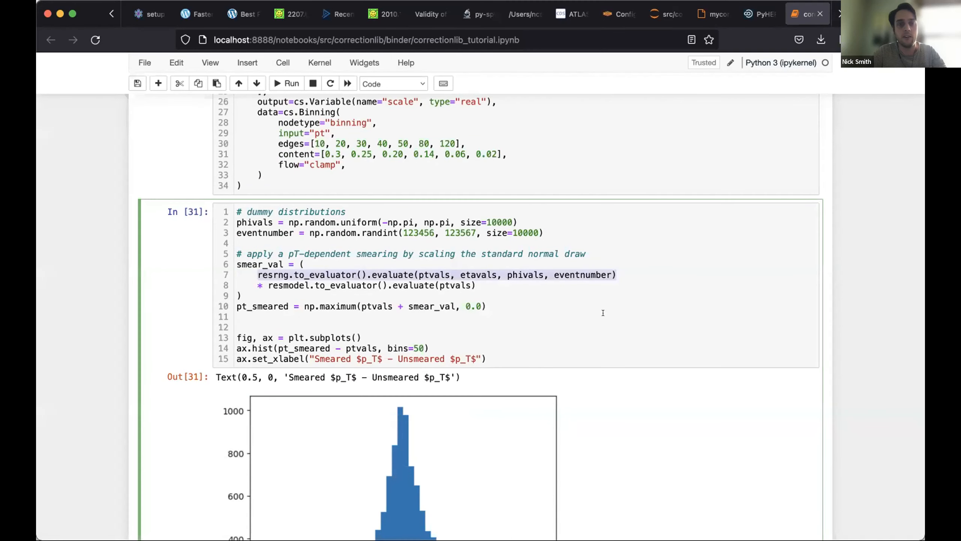
scroll(down, 3)
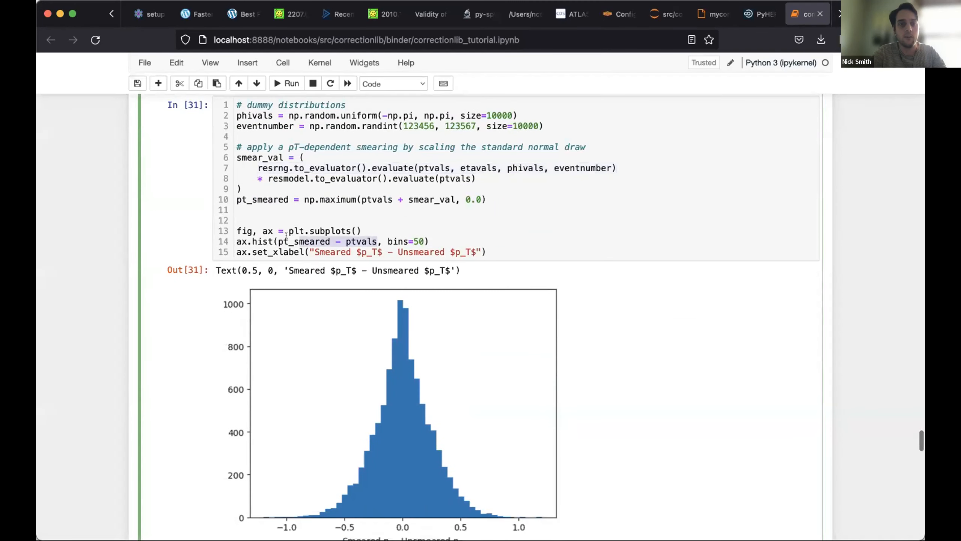
click(287, 84)
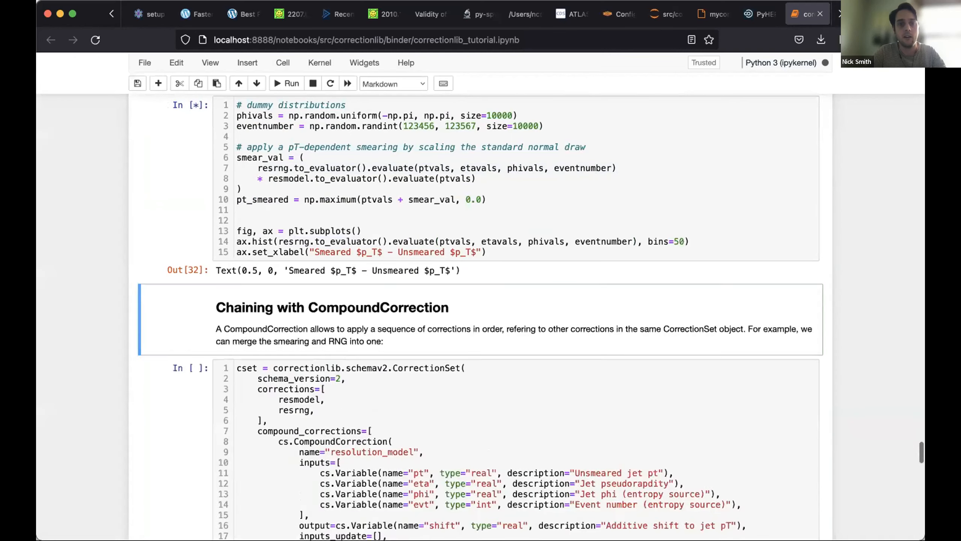
Step: Restore the pt_smeared - ptvals histogram and rerun, peaking near zero
click(292, 84)
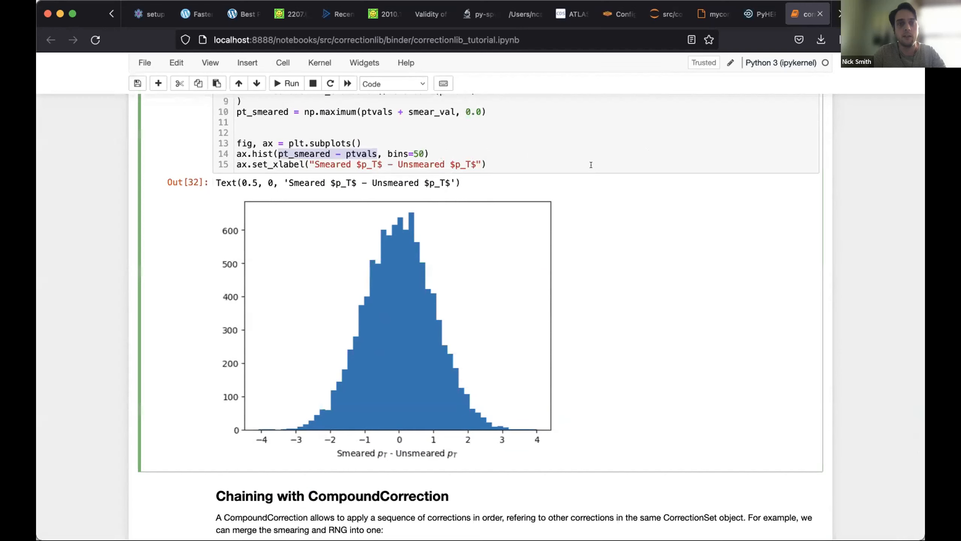
click(287, 84)
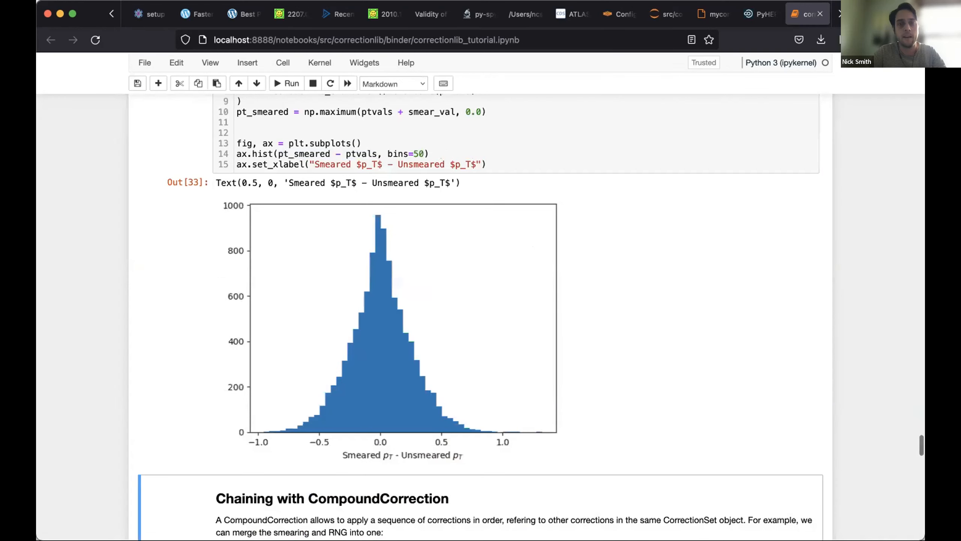
scroll(down, 3)
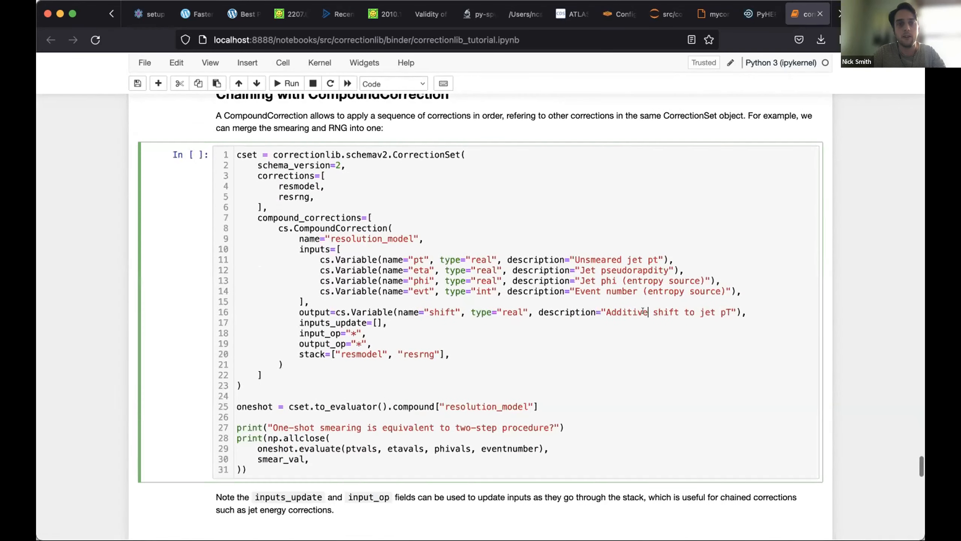
Step: Run the CompoundCorrection chaining check so it prints True
scroll(down, 3)
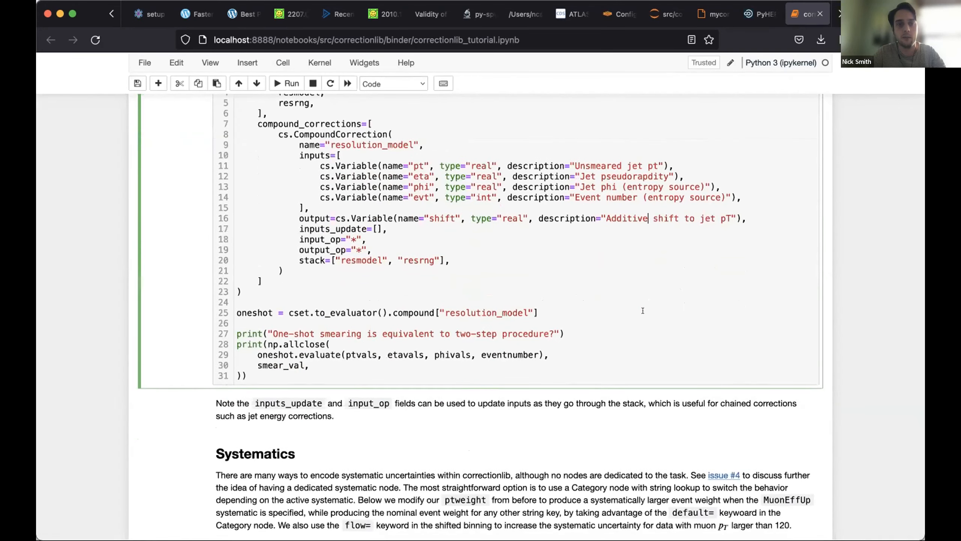
click(285, 83)
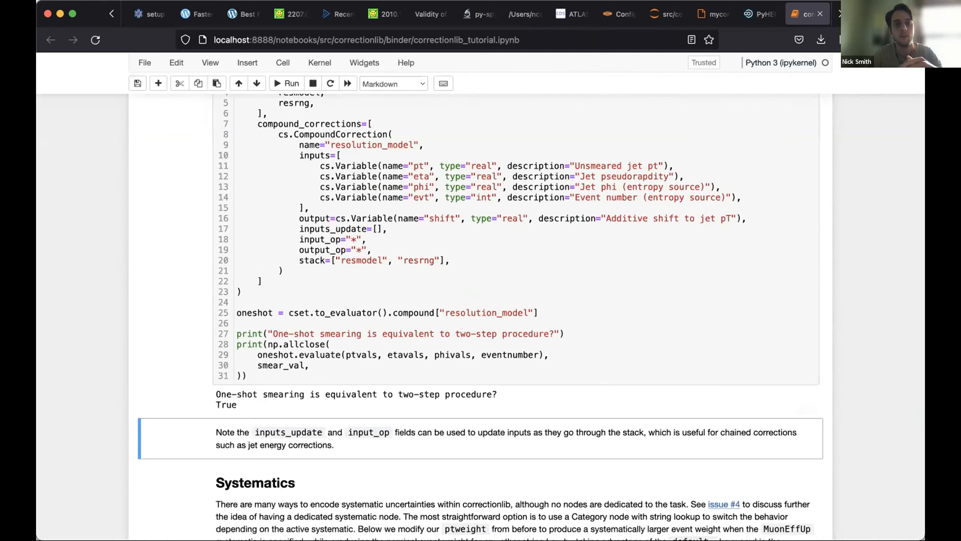
scroll(down, 3)
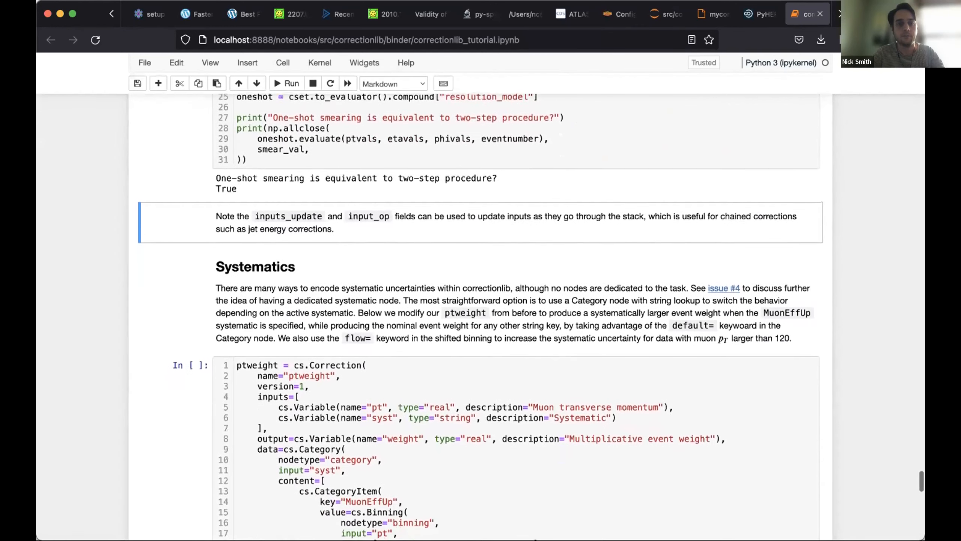
Step: Review the ptweight Category definition and its evaluation at (135., "MuonEffUp") giving 1.03
scroll(down, 3)
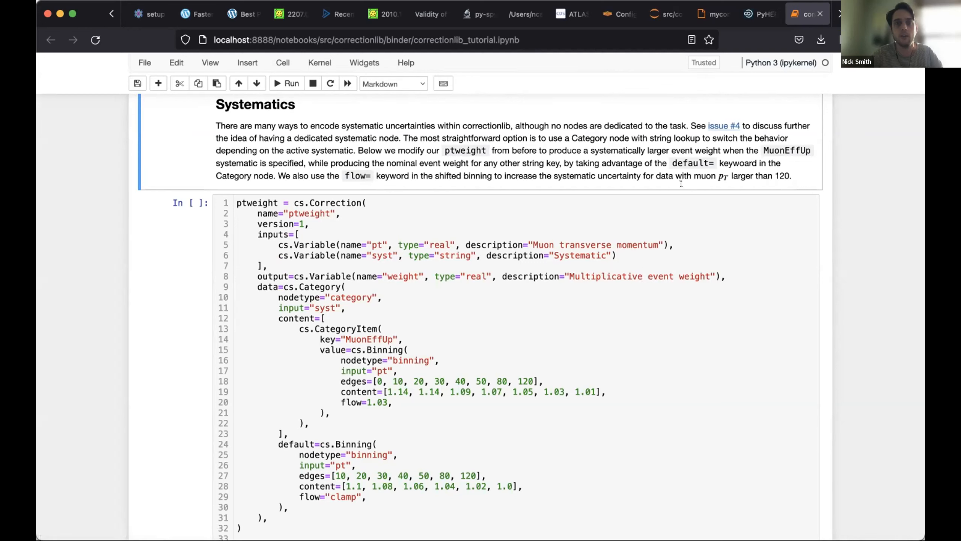
mouse_move(714, 126)
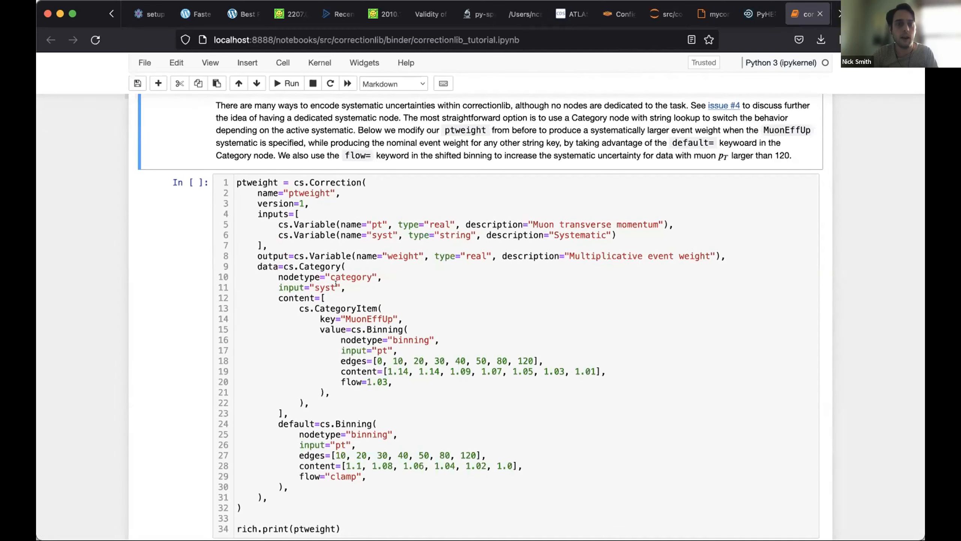
scroll(down, 3)
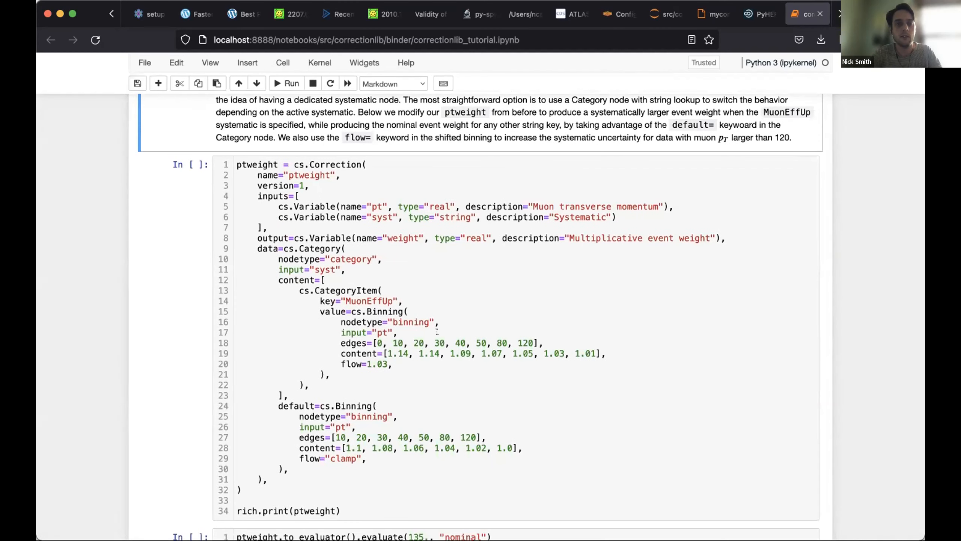
scroll(down, 3)
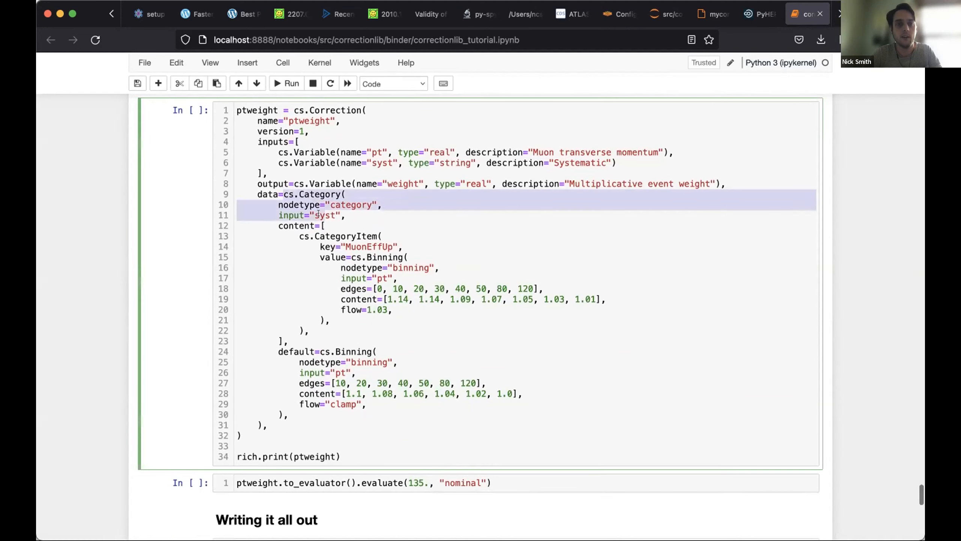
click(321, 236)
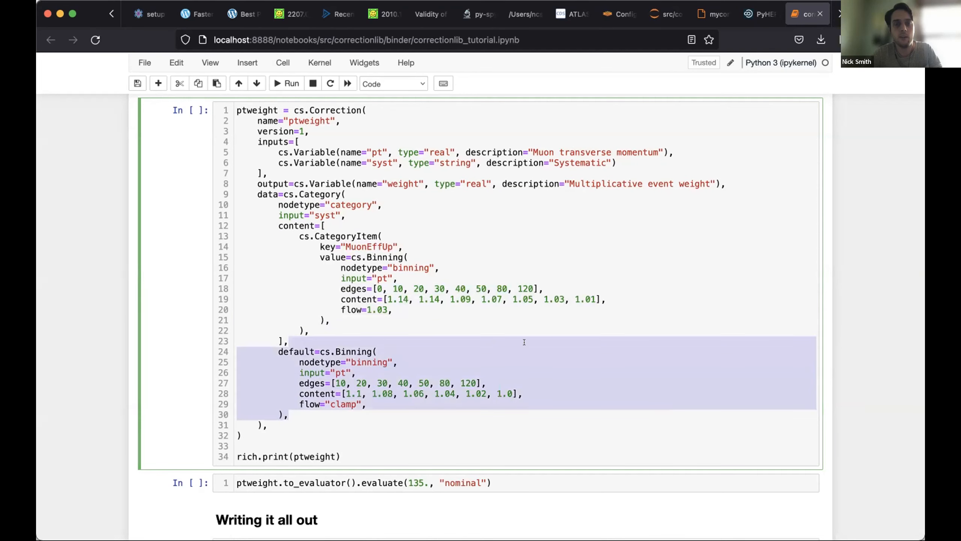
scroll(down, 3)
text(MuonEffUp)
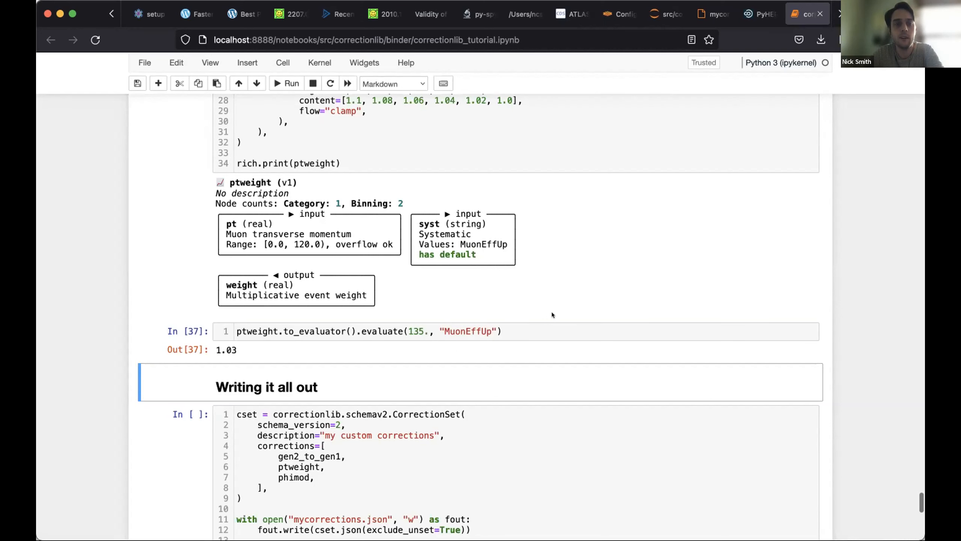
scroll(down, 3)
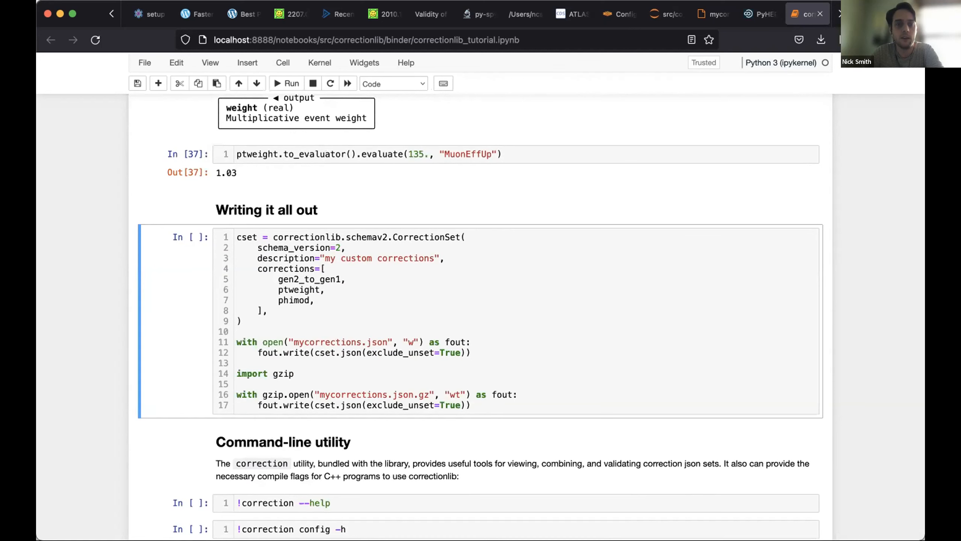
Step: Run the CorrectionSet writer, saving mycorrections.json and mycorrections.json.gz
scroll(down, 3)
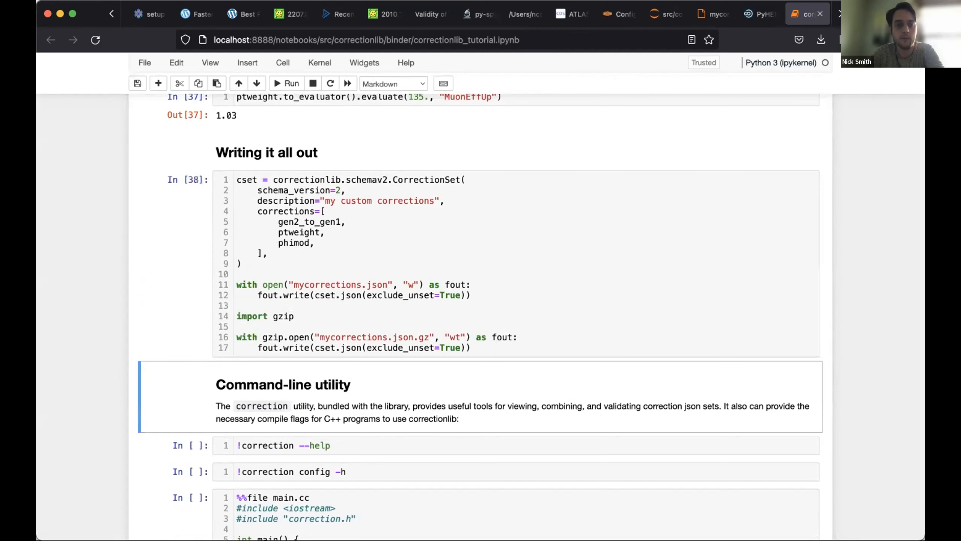
mouse_move(425, 331)
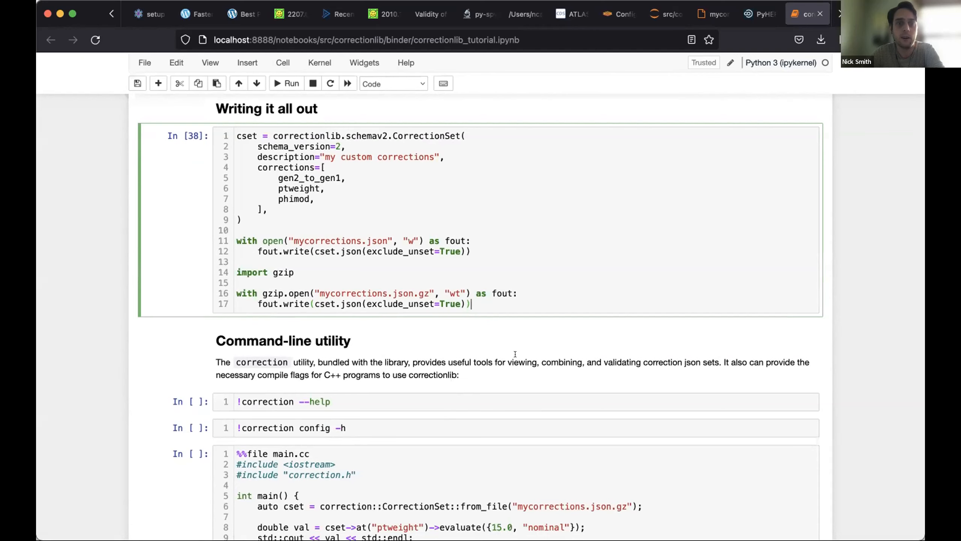
scroll(down, 3)
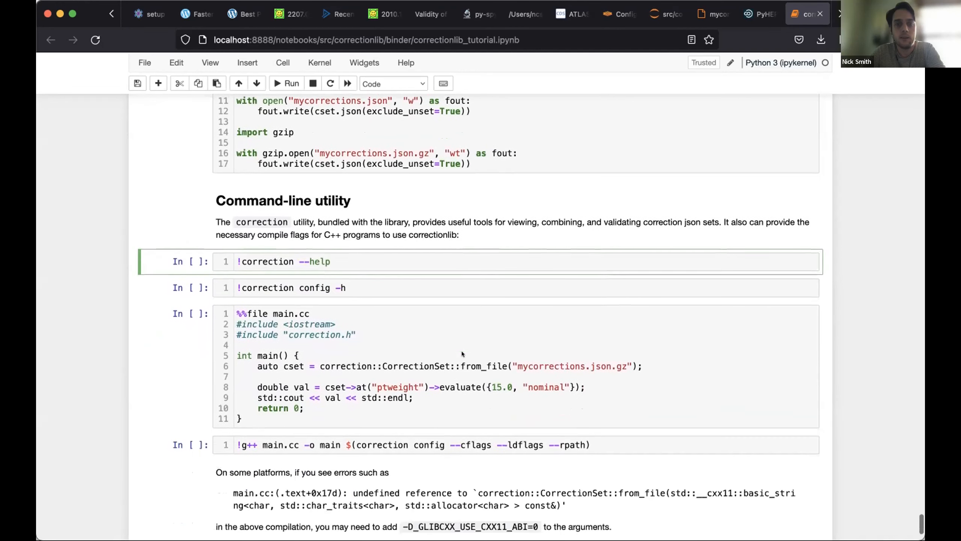
scroll(down, 3)
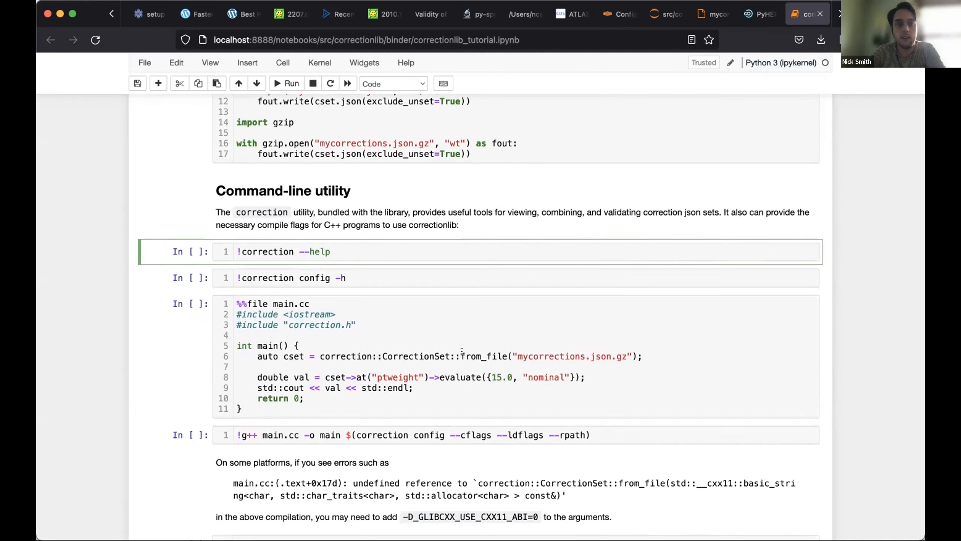
Step: Show the correction utility's --help and config -h output
click(286, 83)
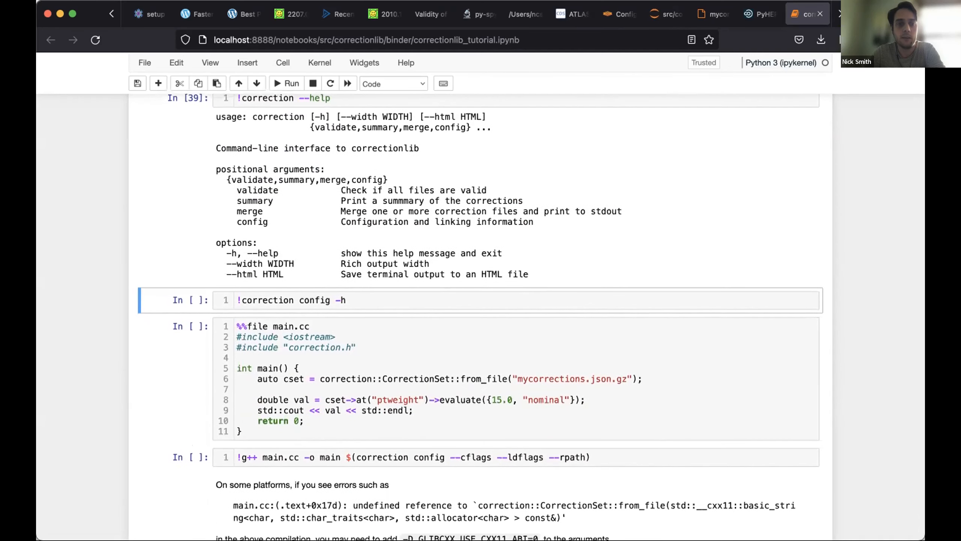
click(286, 83)
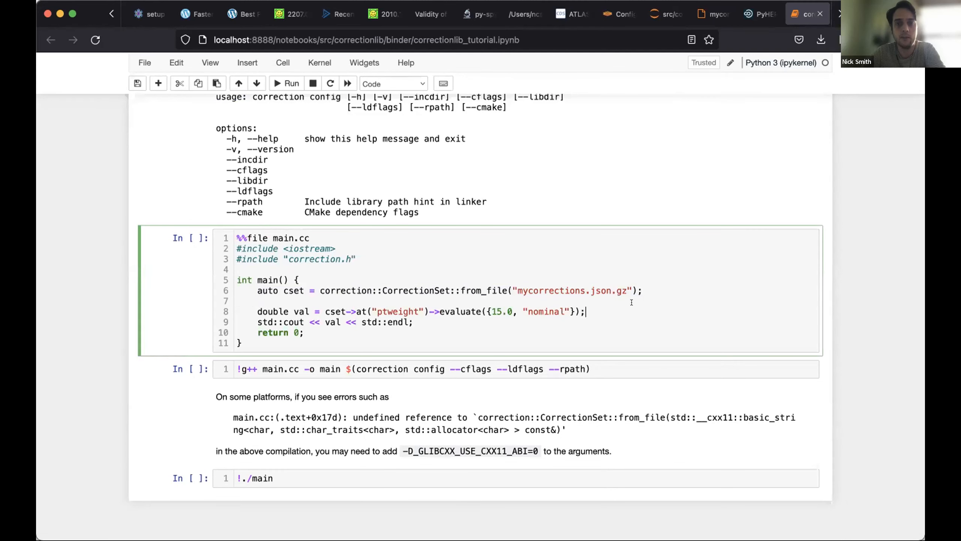
scroll(down, 3)
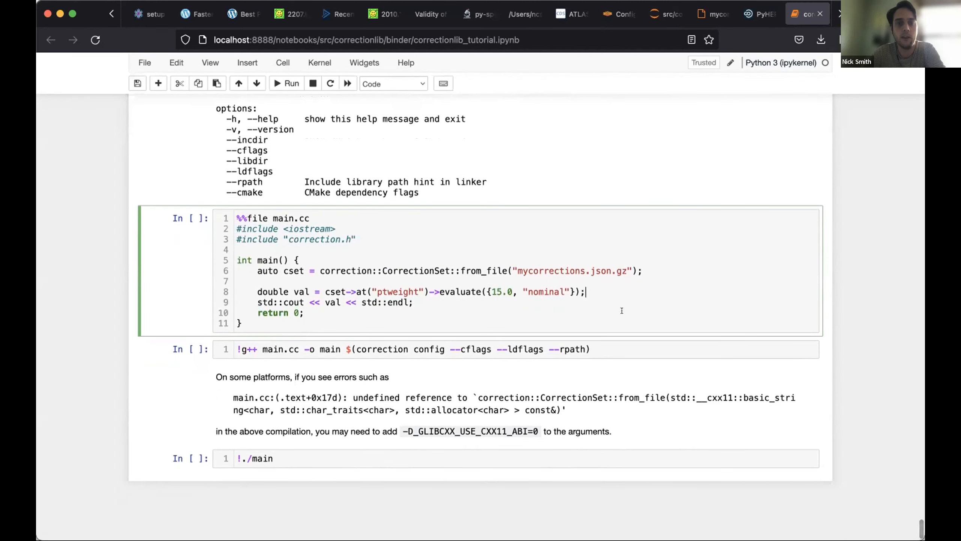
Step: Write main.cc and compile it against correctionlib
click(285, 83)
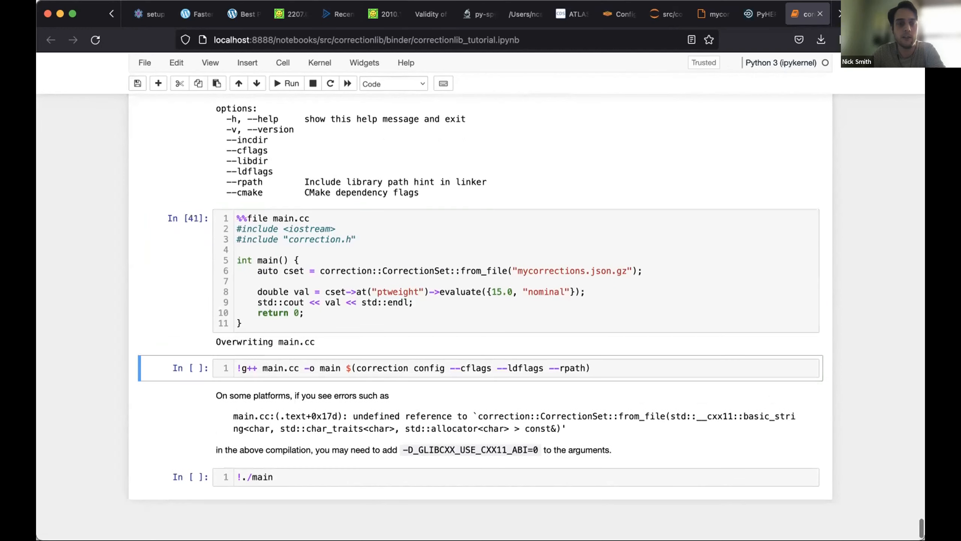
scroll(down, 3)
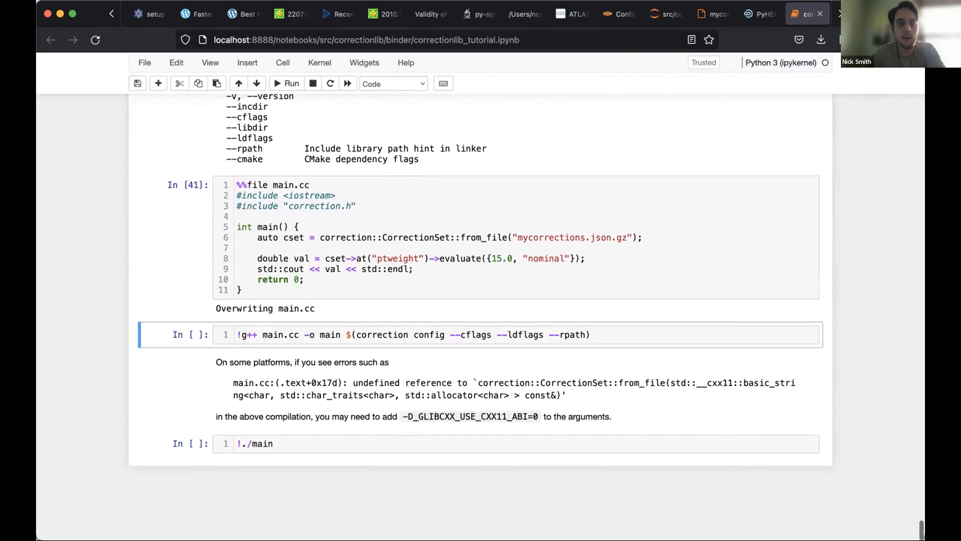
click(285, 83)
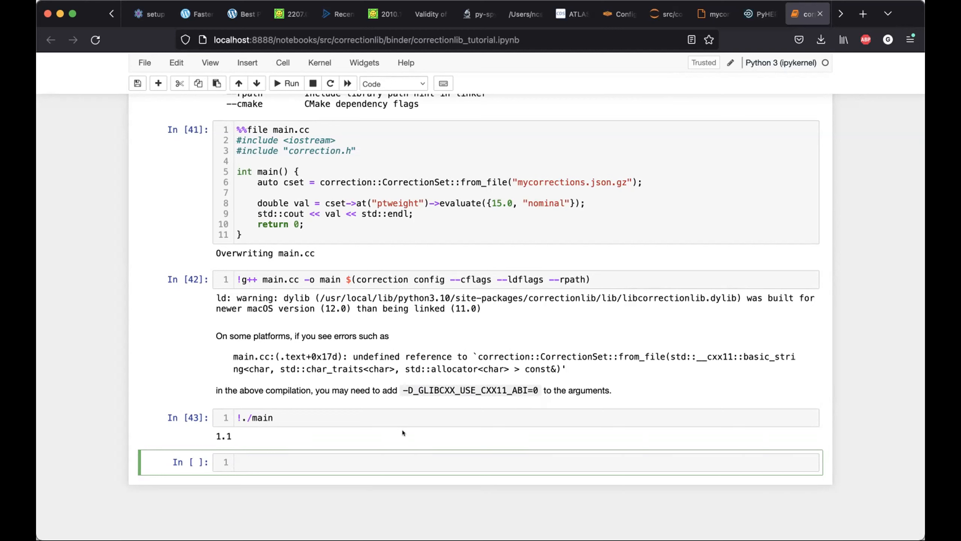
mouse_move(426, 513)
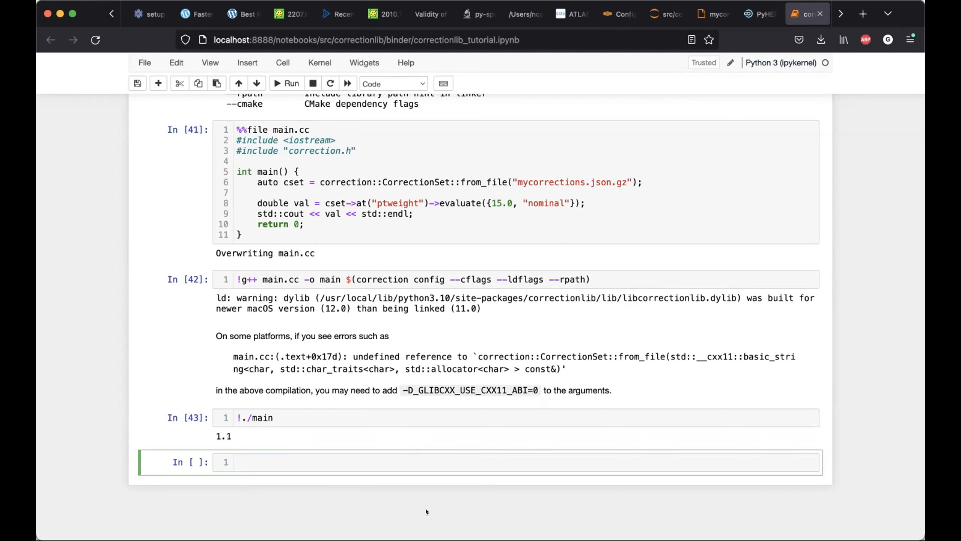